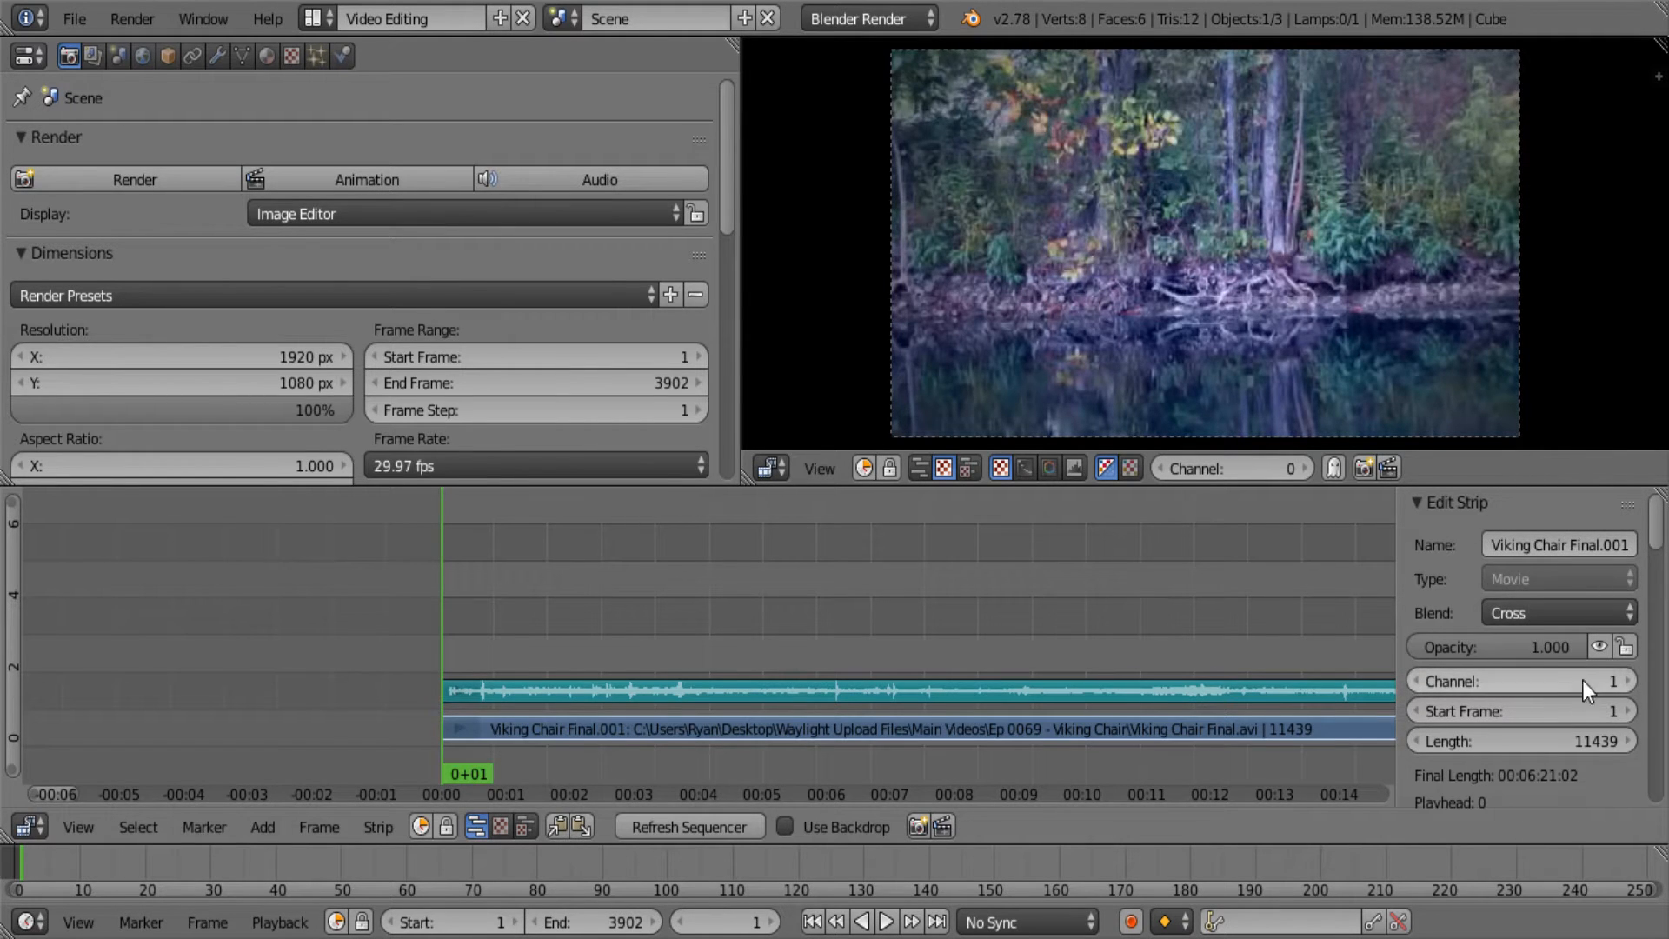
mouse_move(1124, 607)
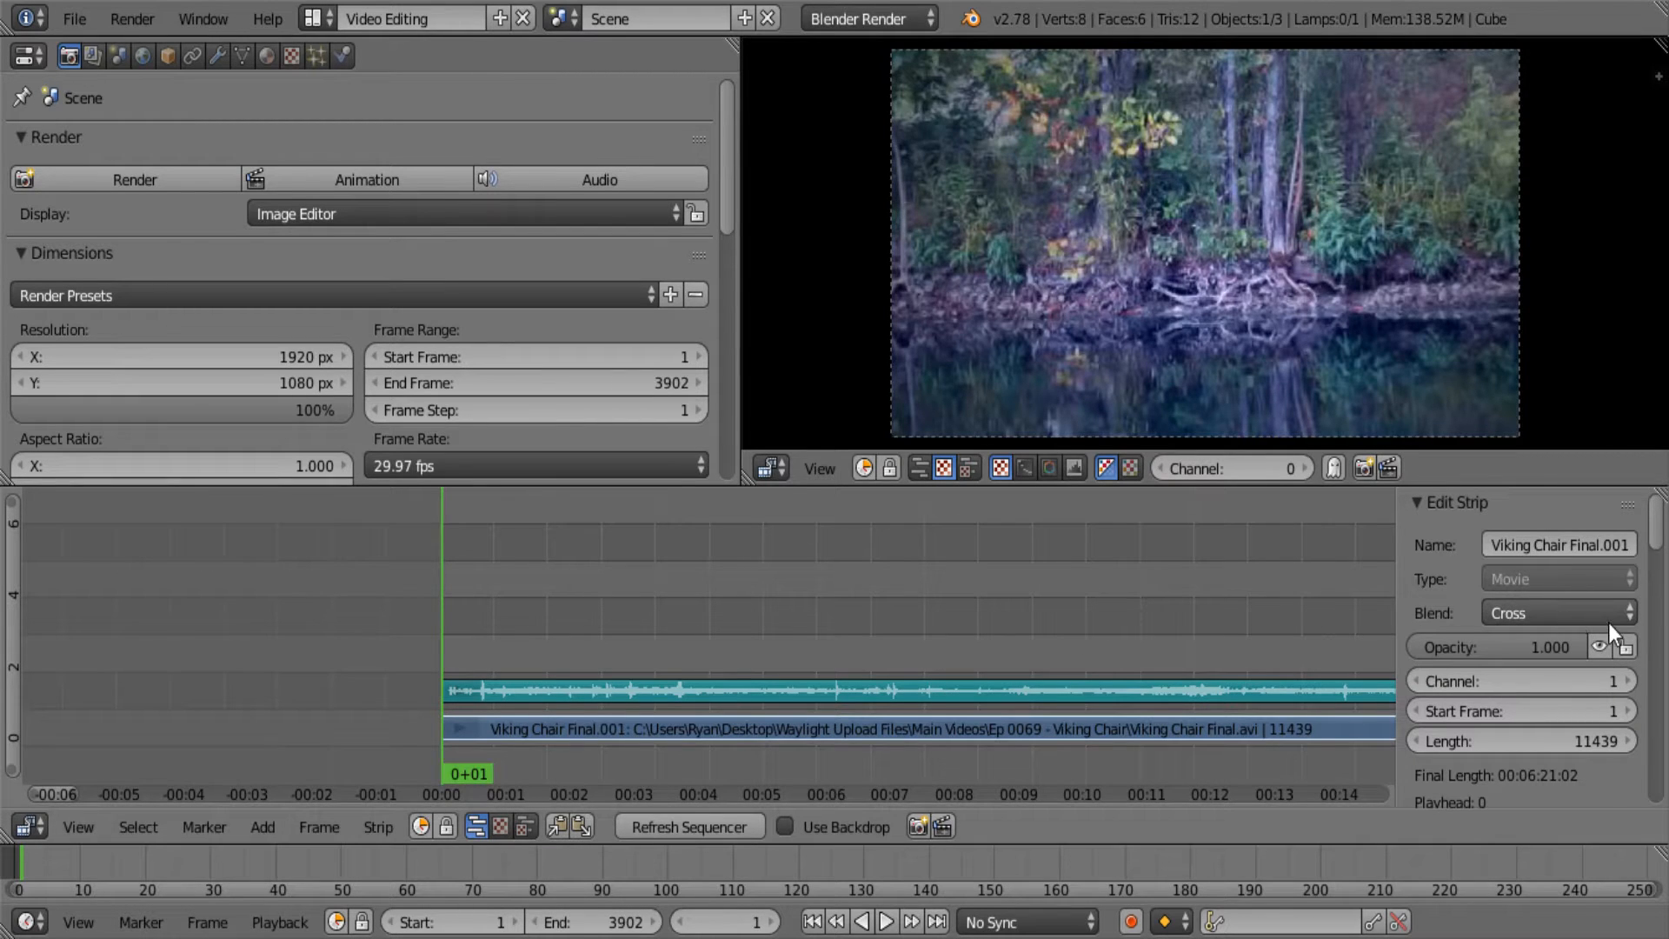
Return to the first frame and add grunge icon letters.png as an image strip
left_click(1555, 613)
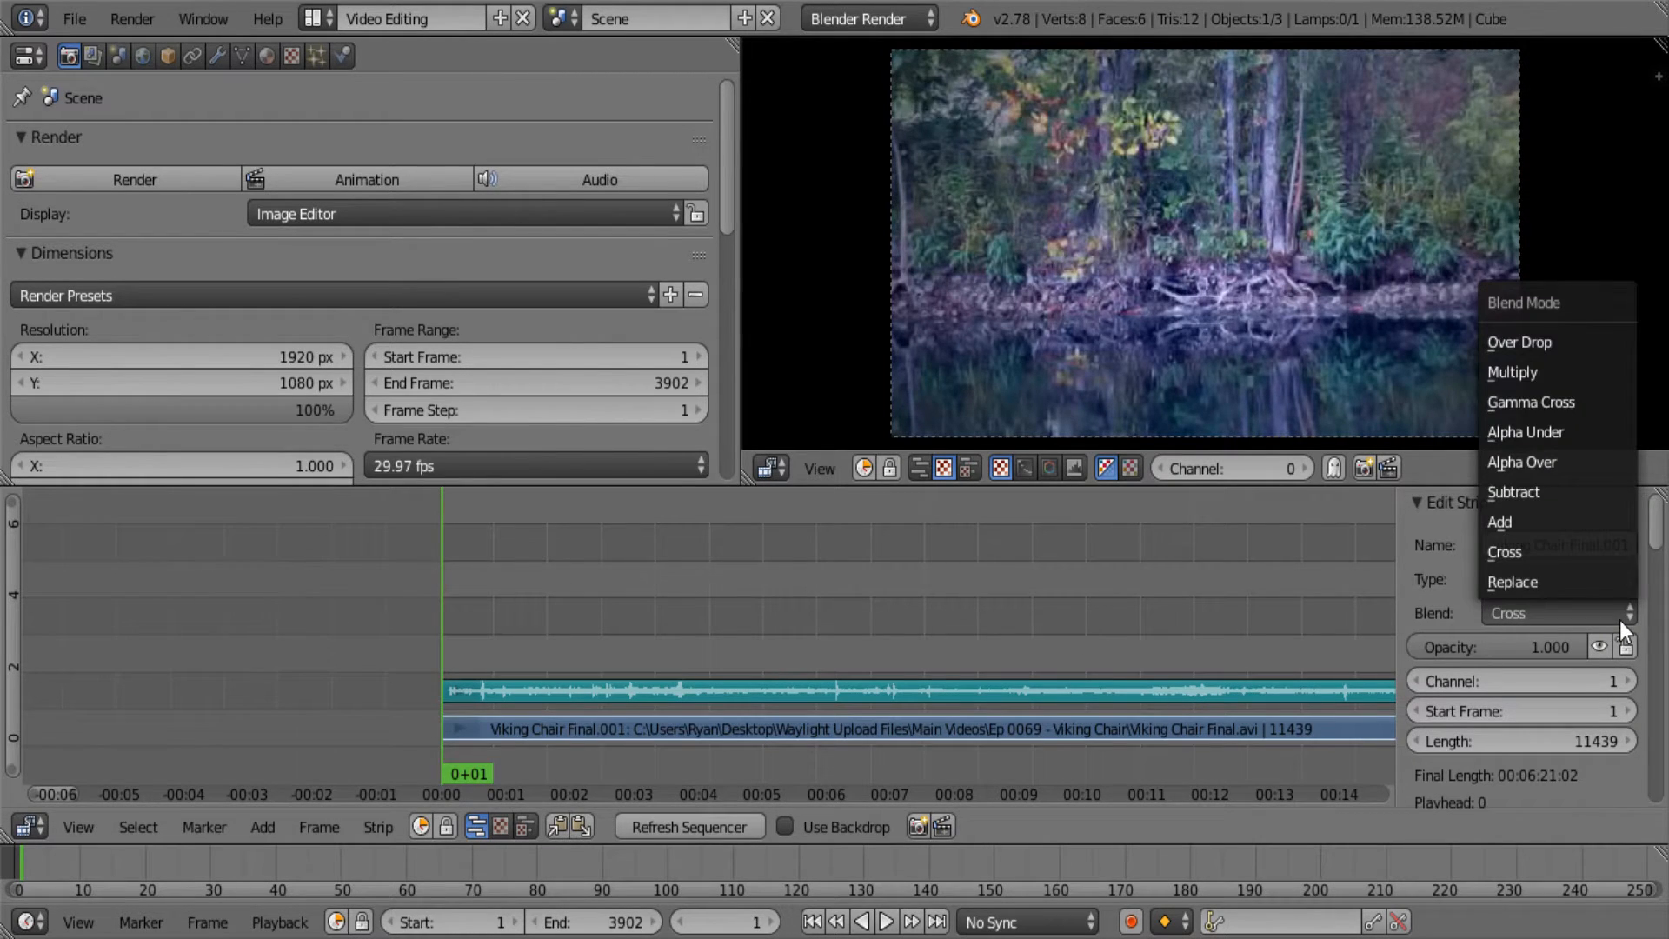
mouse_move(1530, 346)
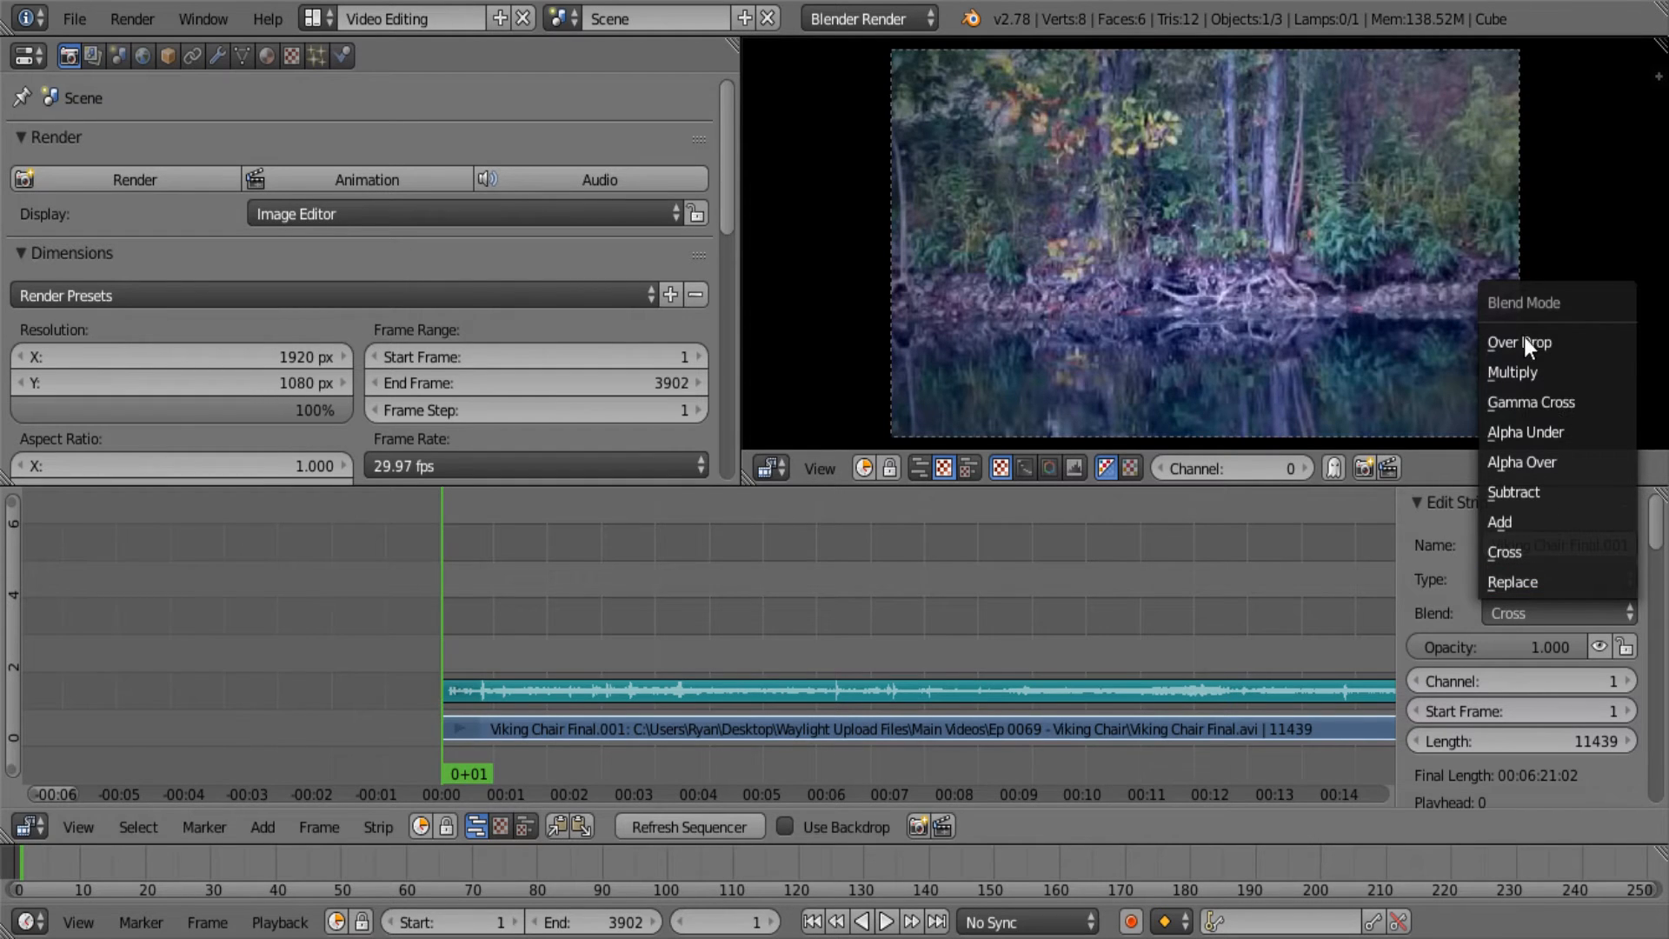
mouse_move(1565, 488)
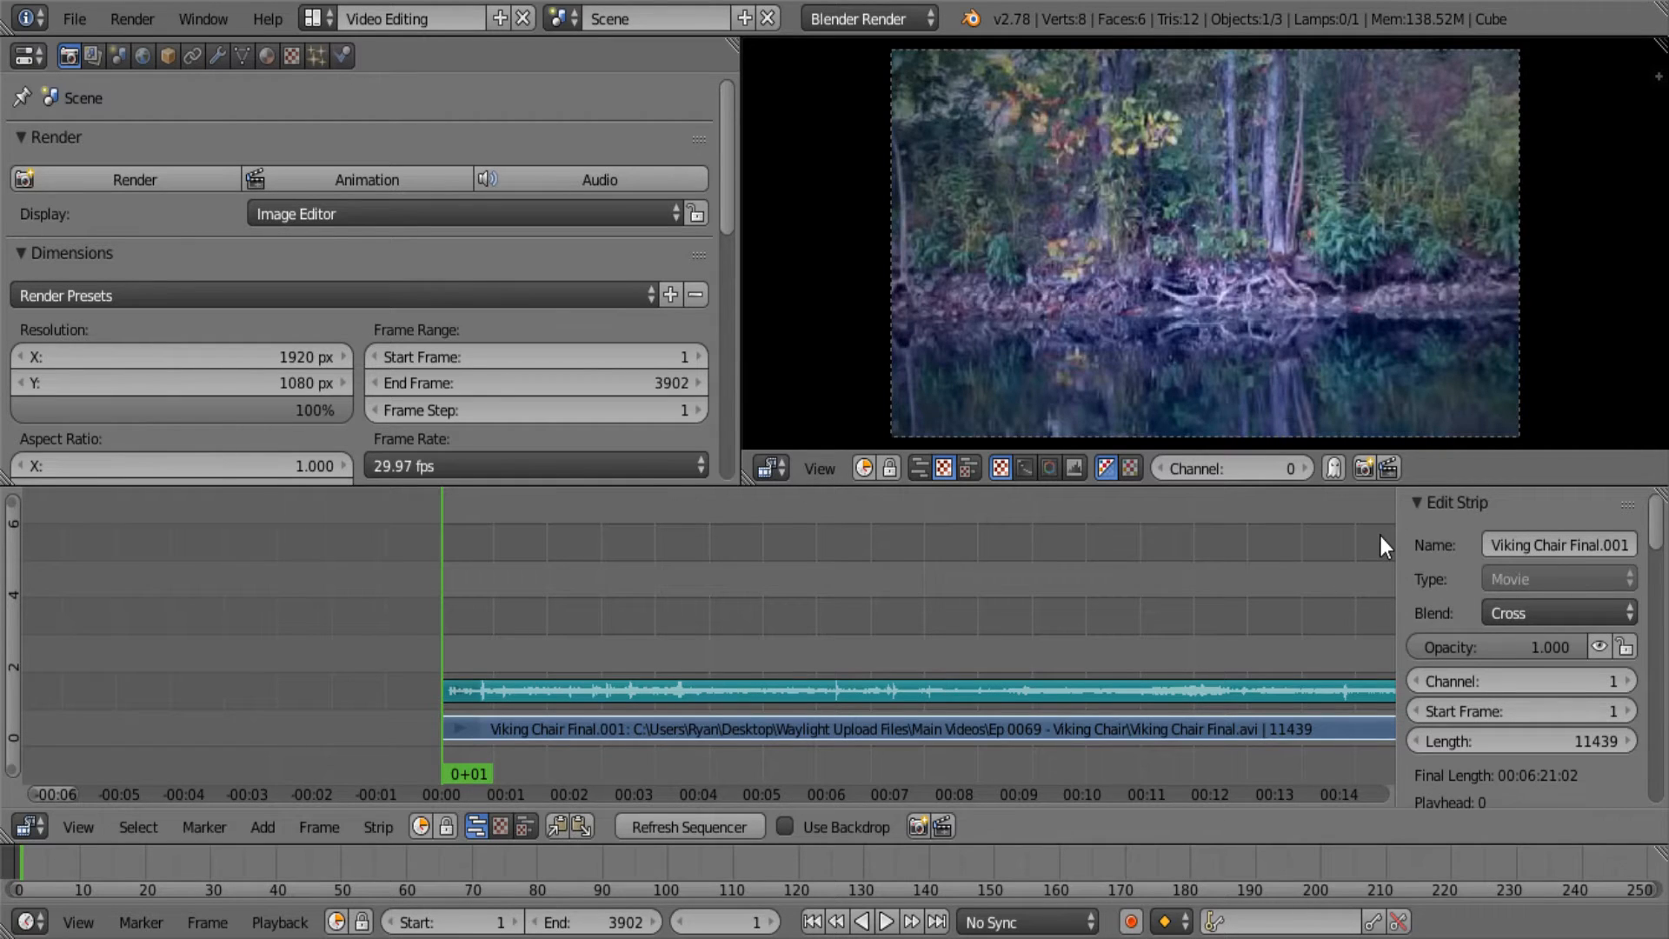
mouse_move(1172, 205)
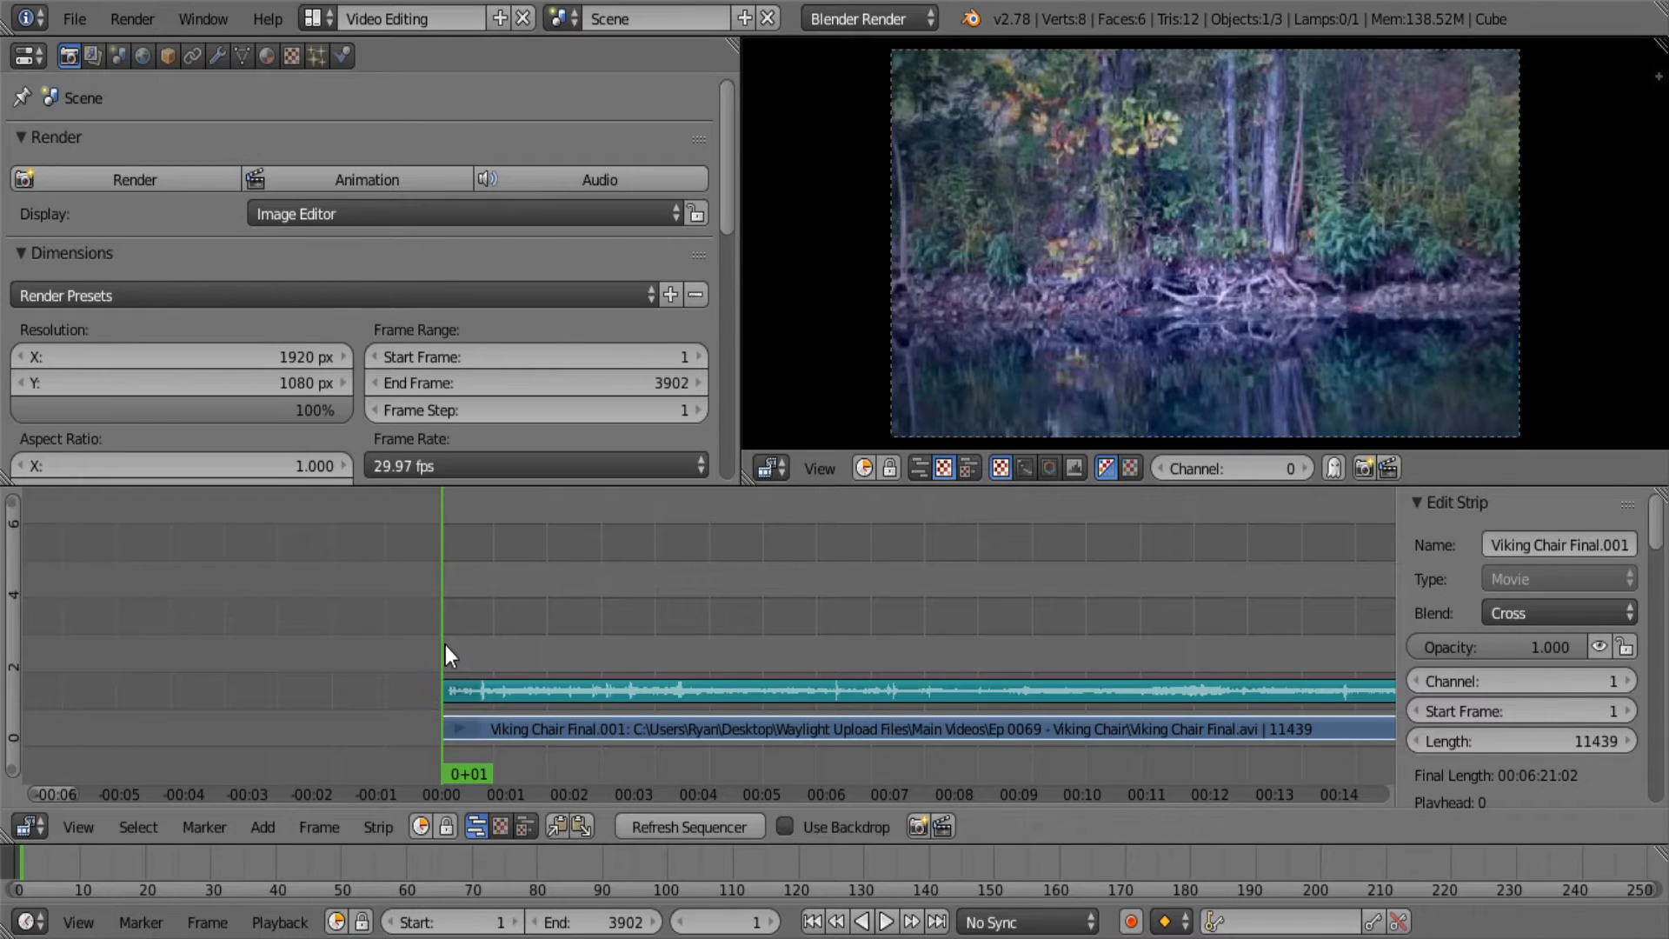
left_click(886, 921)
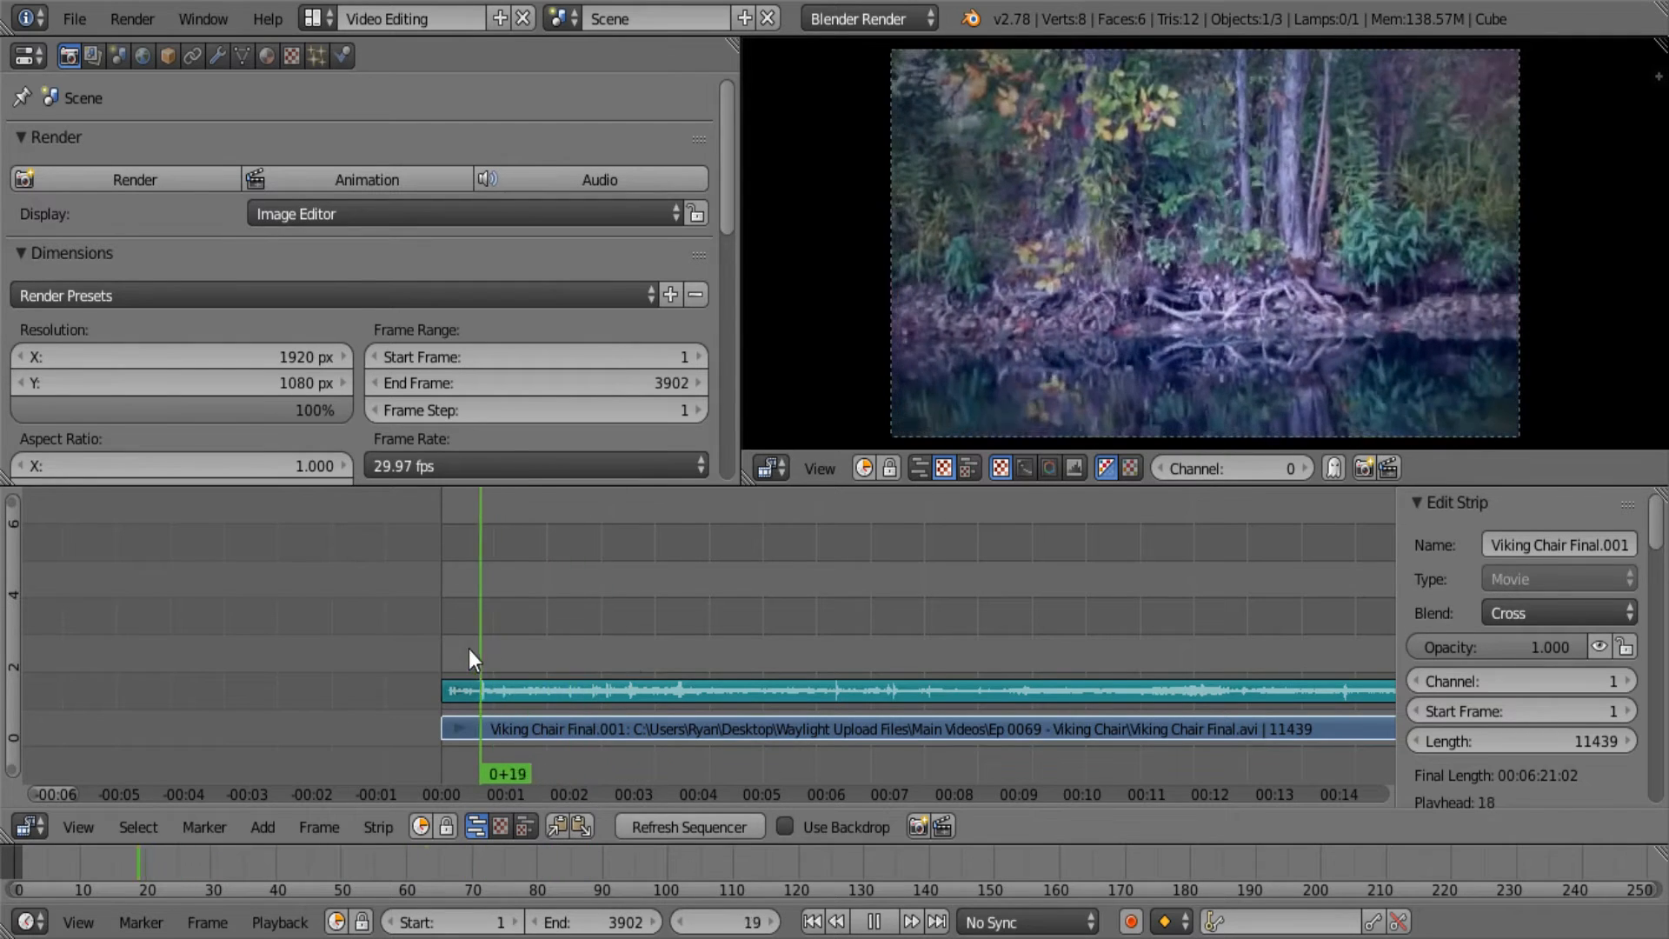
left_click(812, 920)
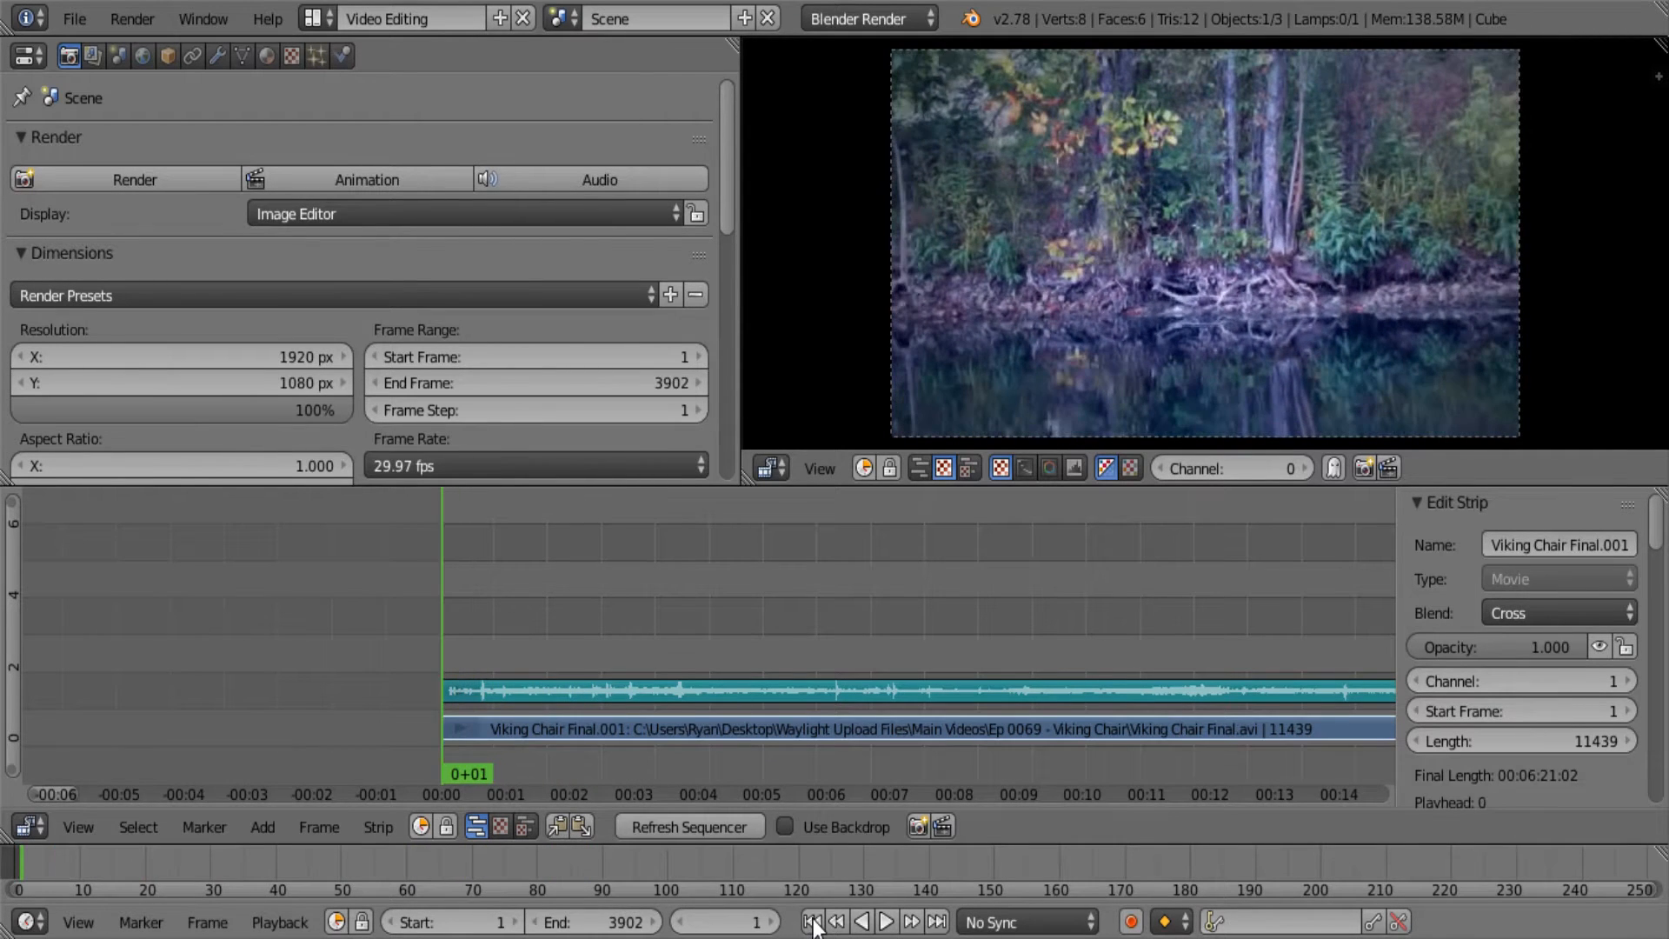
left_click(262, 826)
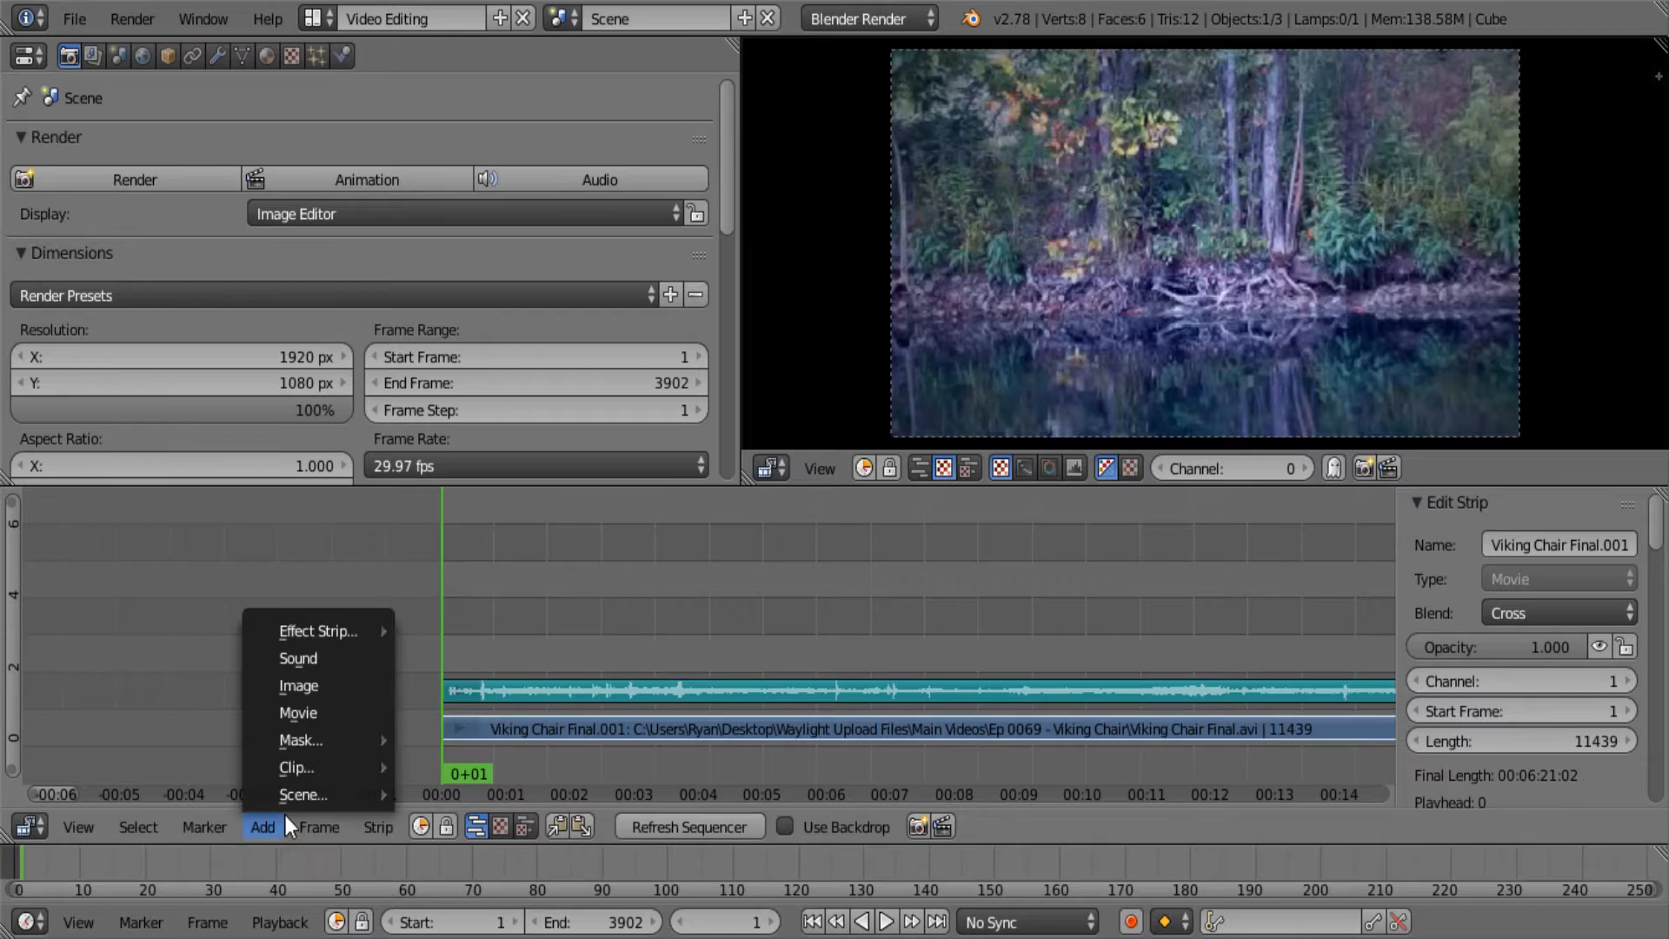
left_click(298, 684)
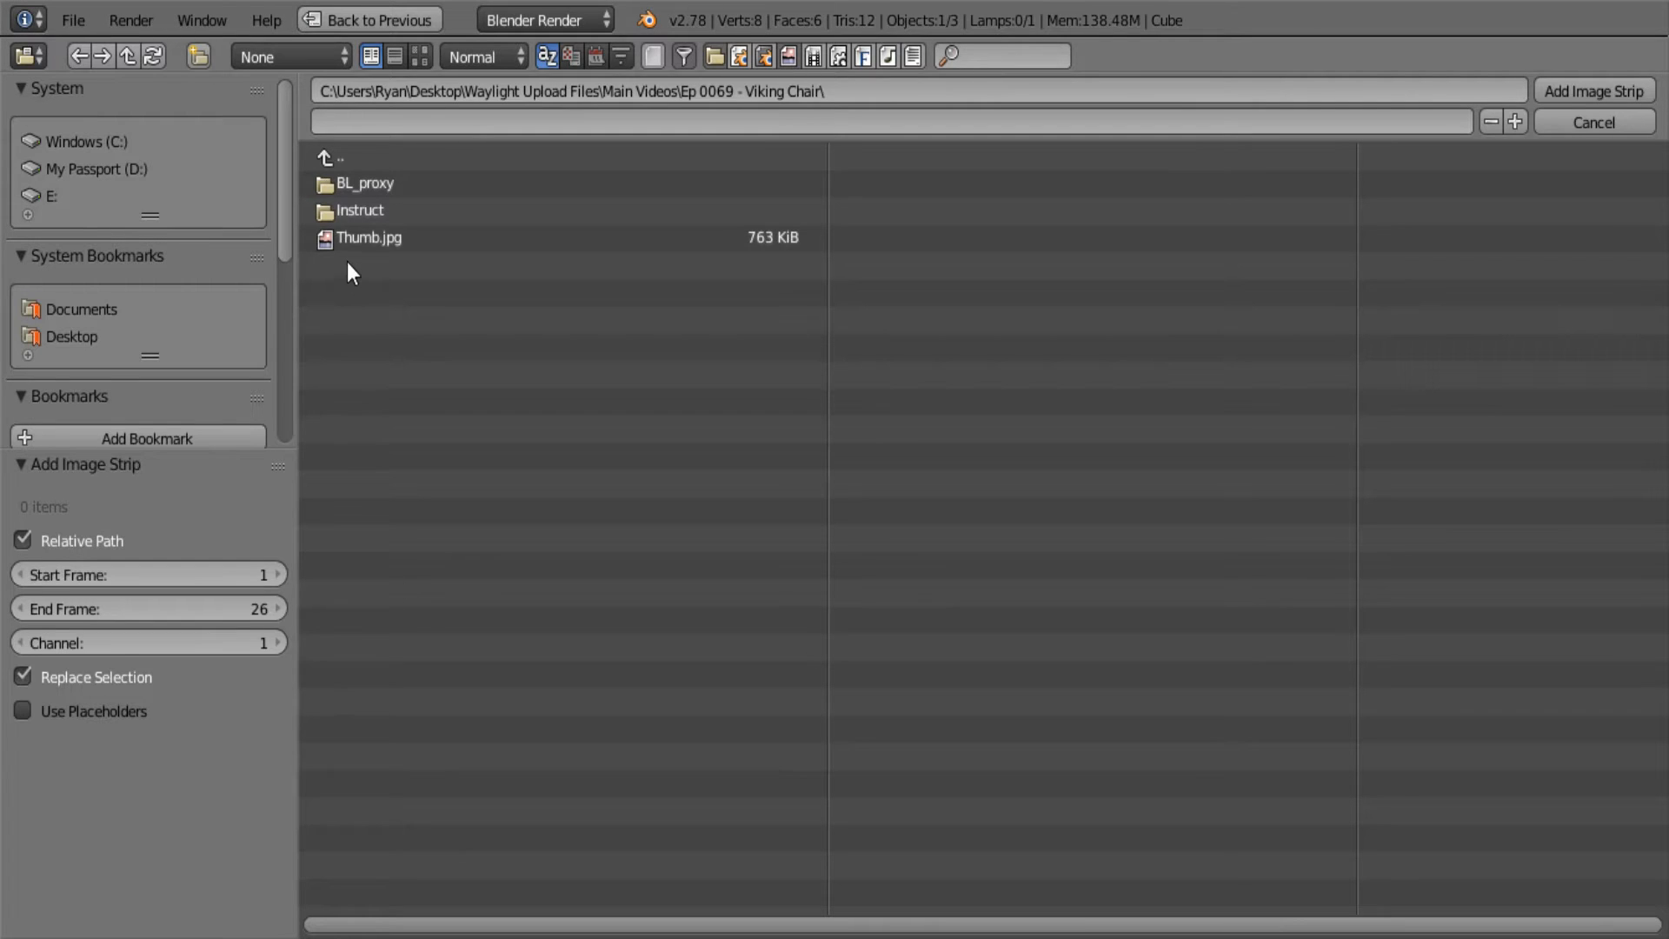
mouse_move(90, 346)
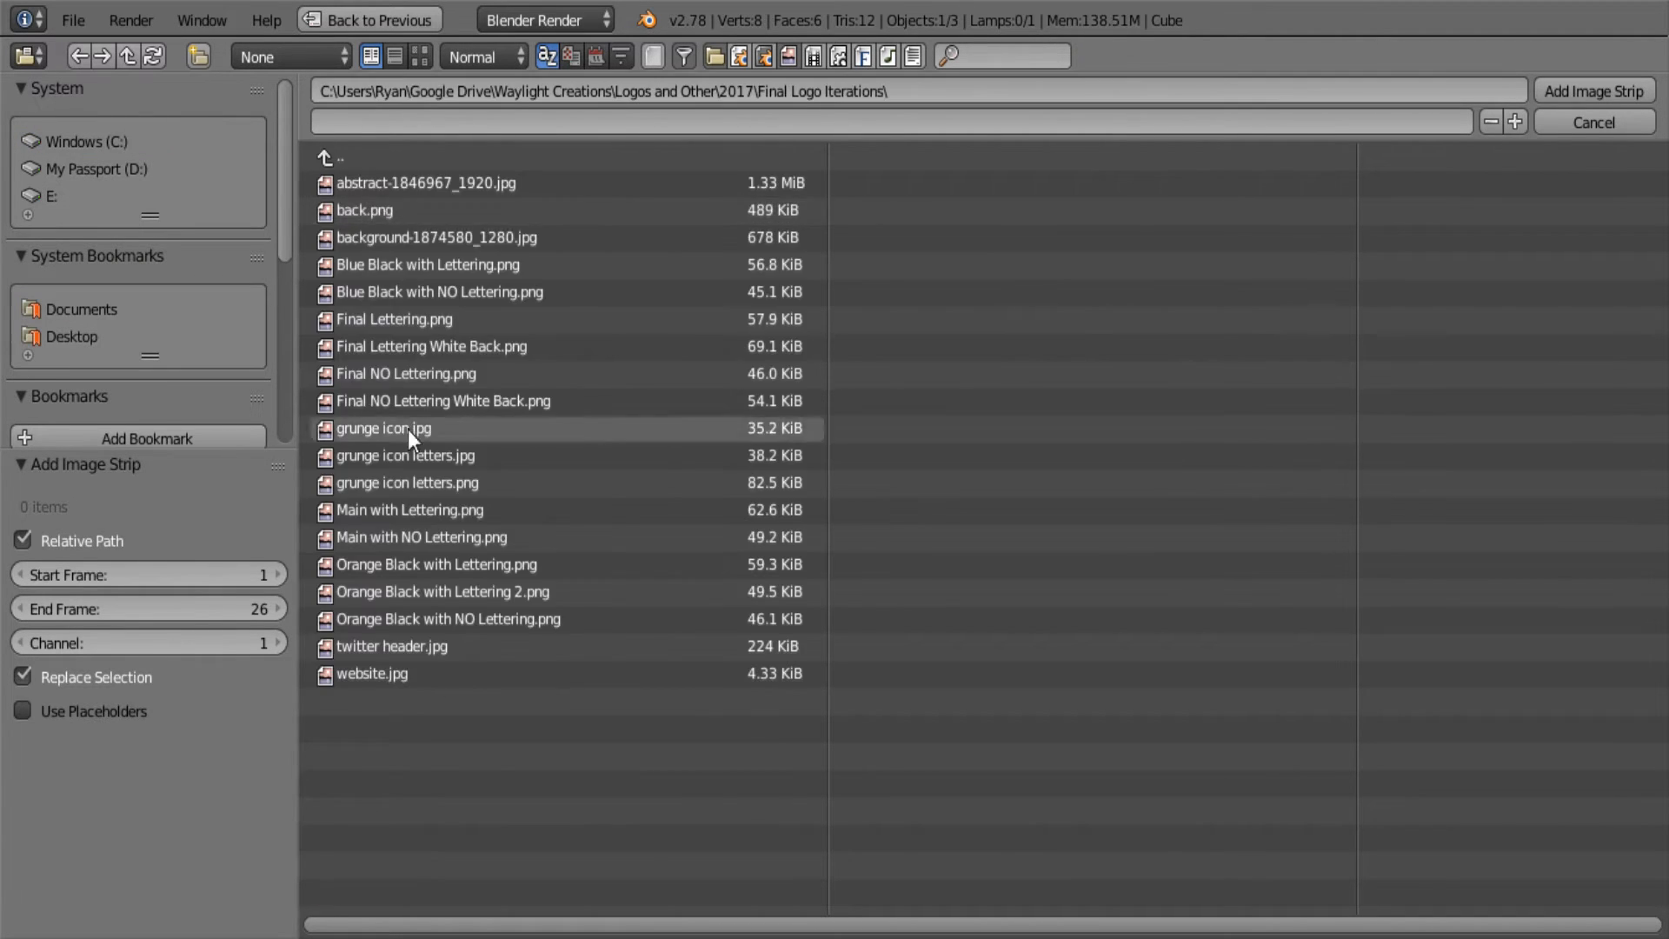
left_click(419, 56)
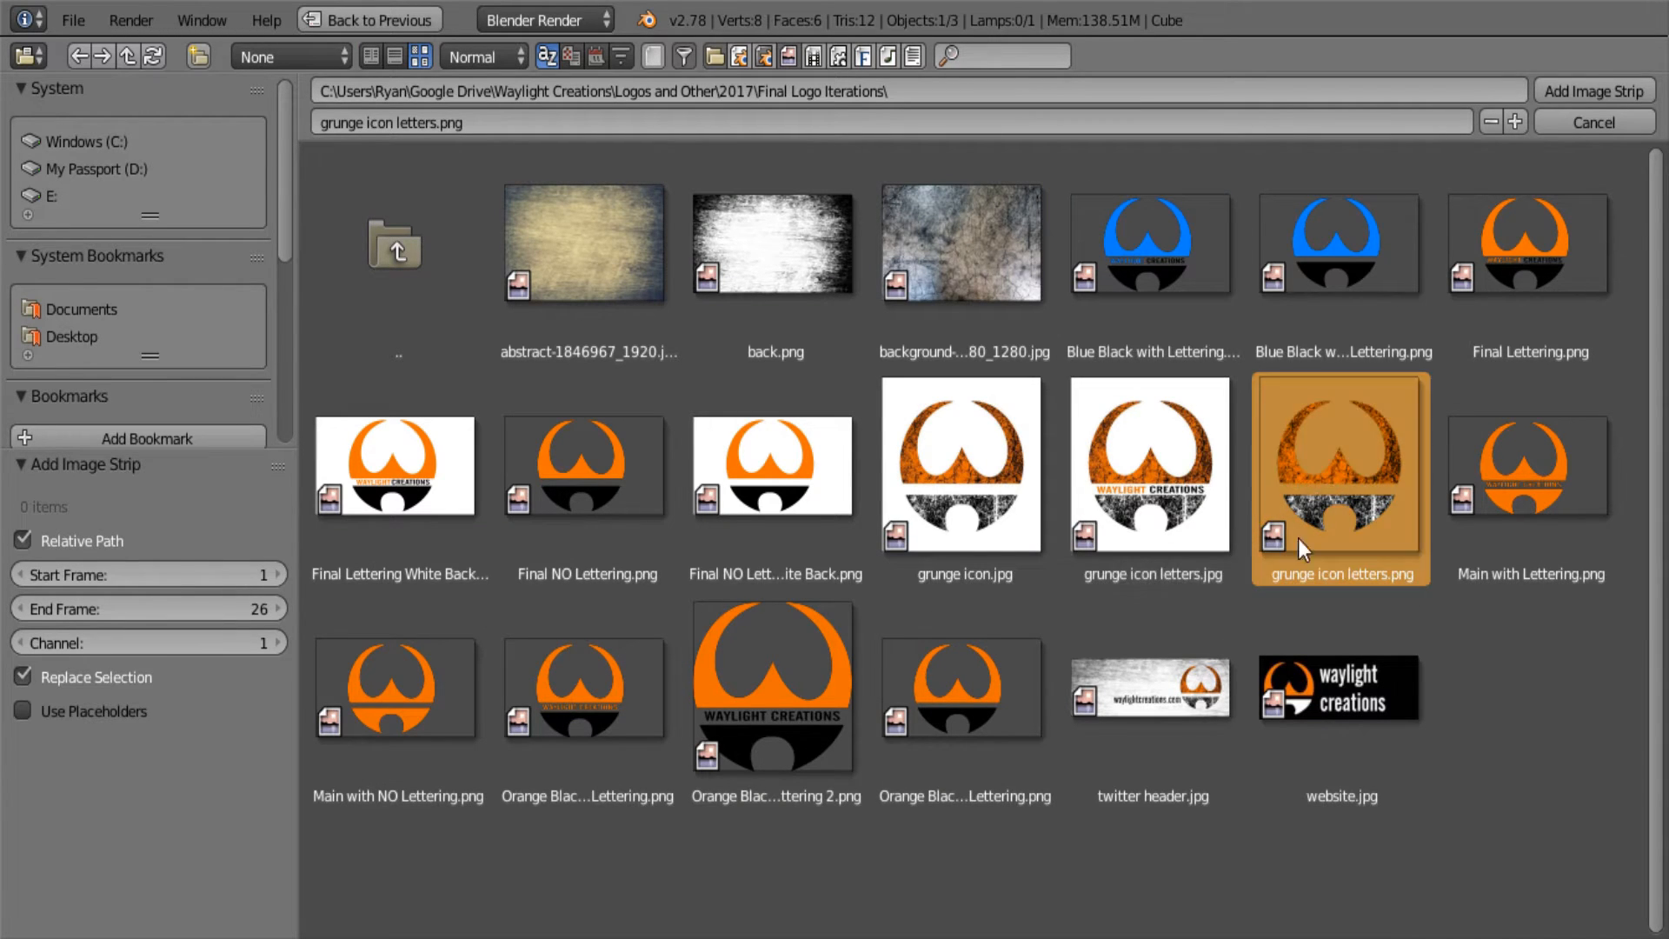
mouse_move(1388, 583)
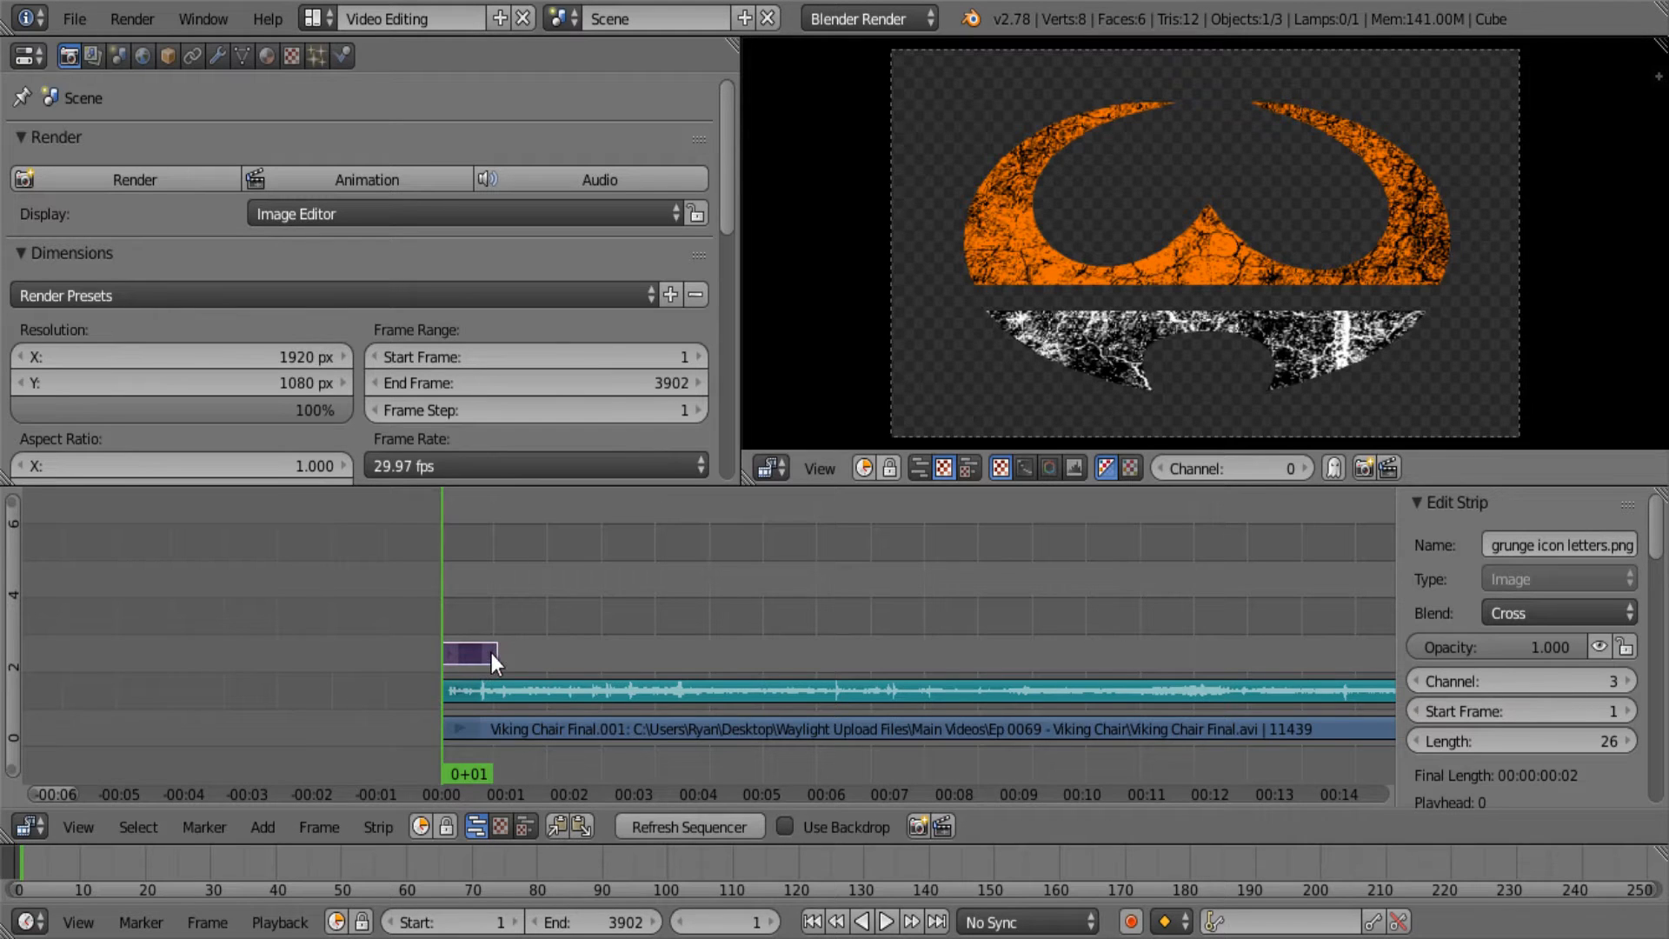
Drag the grunge logo strip's right handle until it spans 339 frames
left_click_drag(497, 654, 1160, 654)
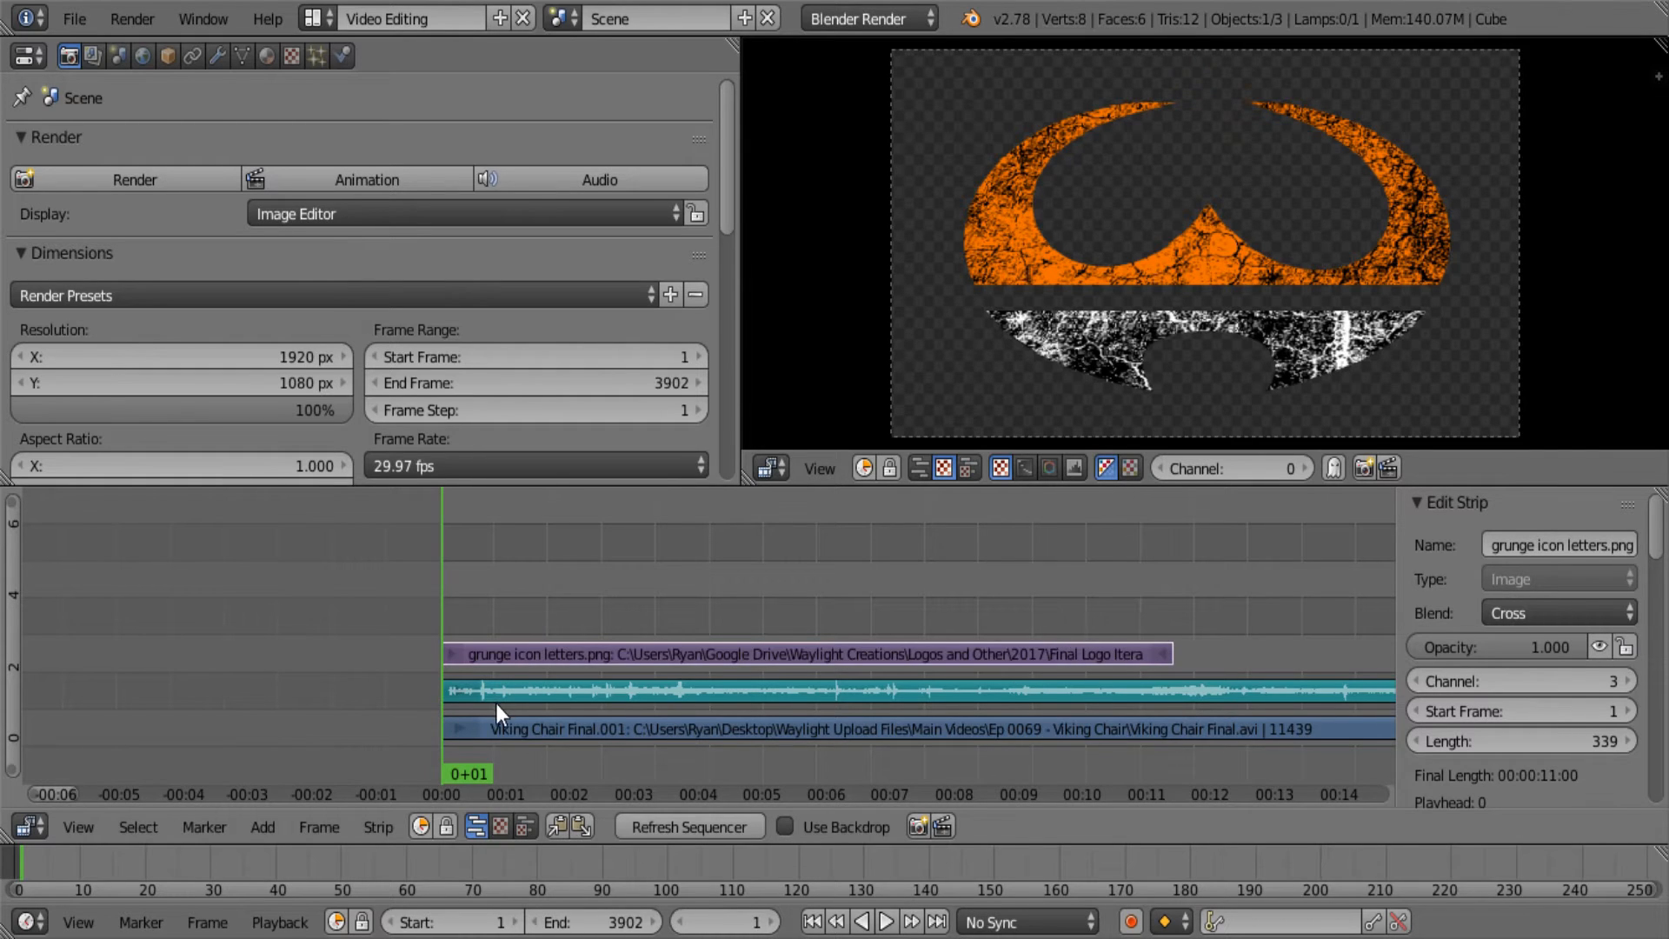
mouse_move(719, 673)
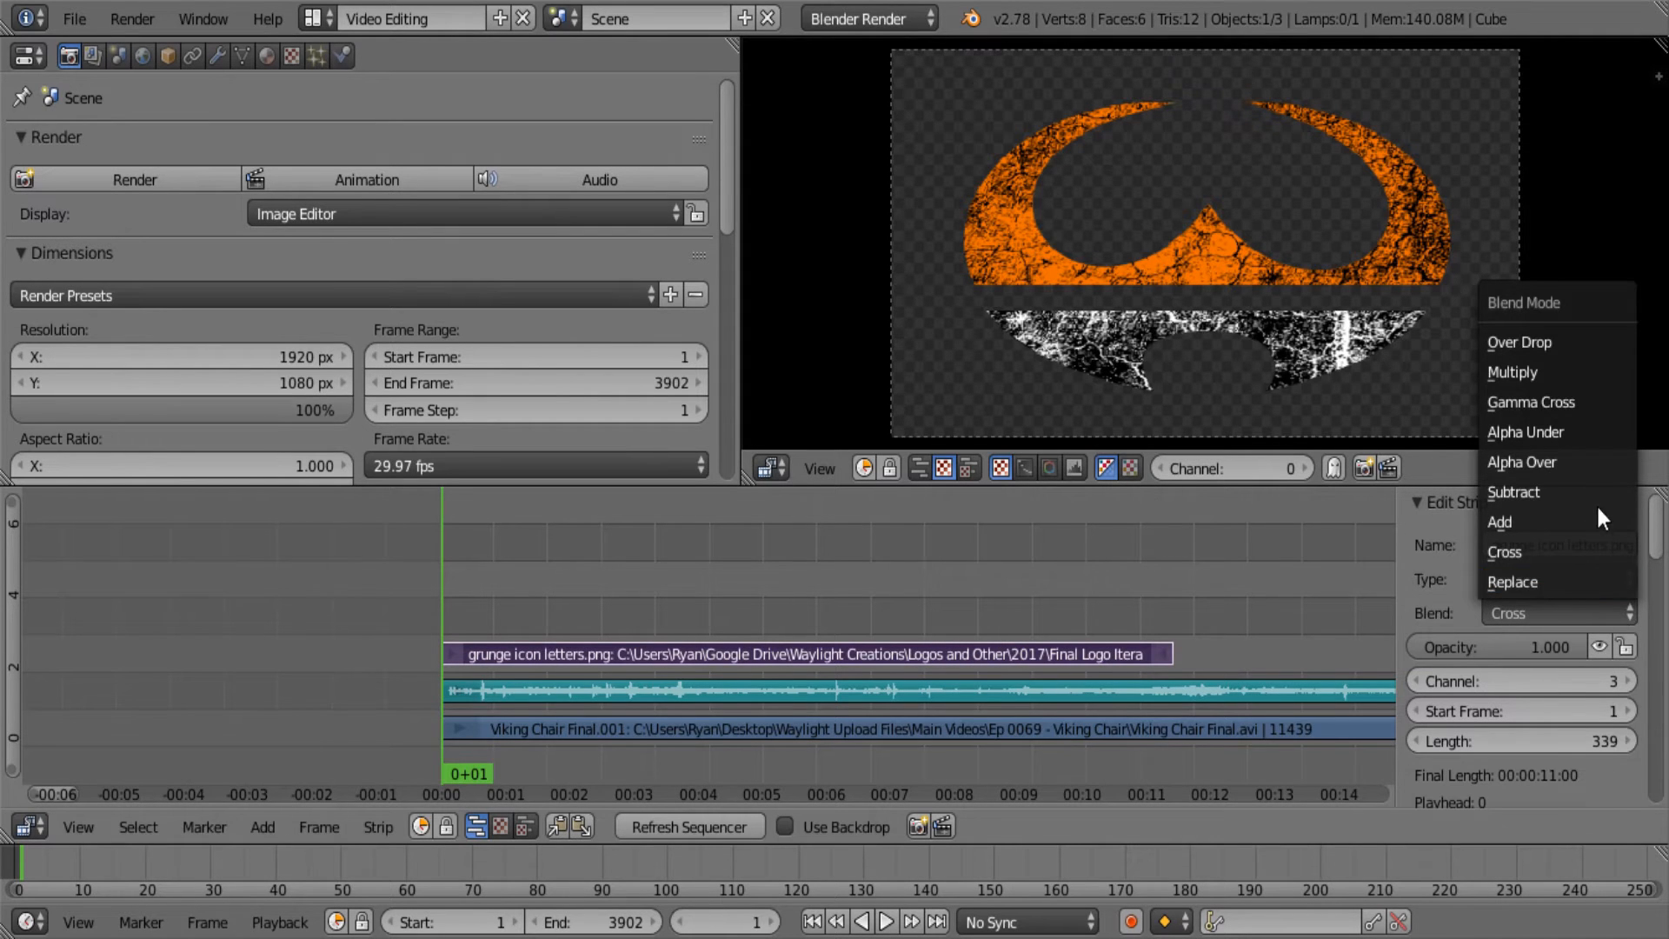
Set the logo strip's Blend mode to Alpha Over
left_click(1523, 462)
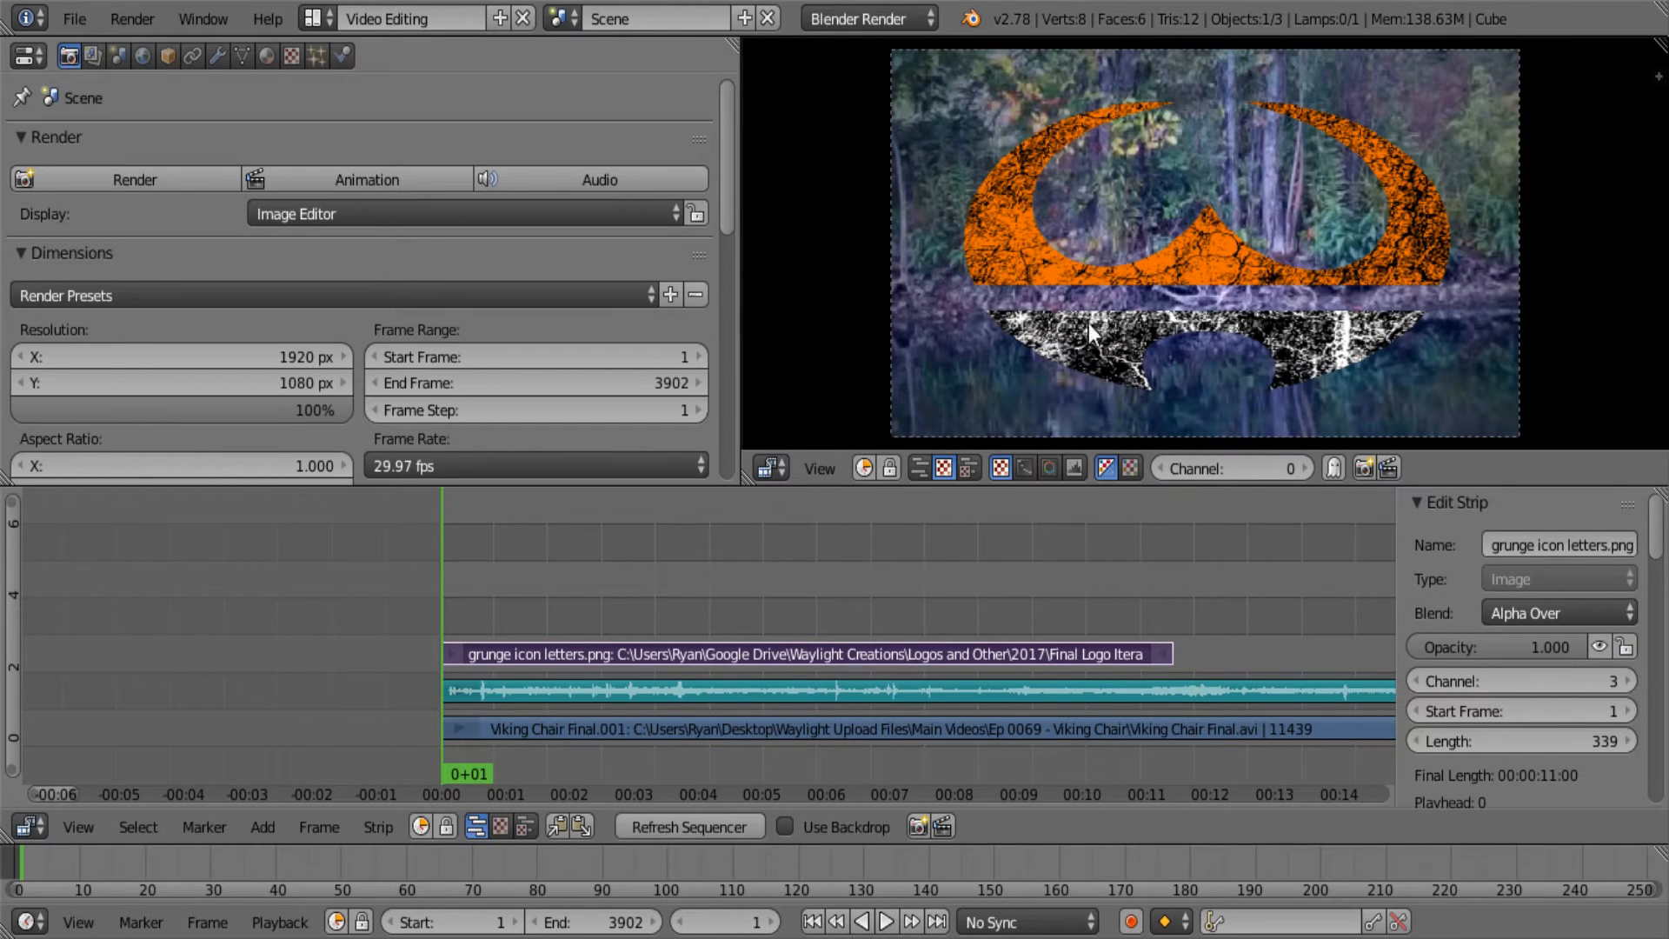
mouse_move(741, 687)
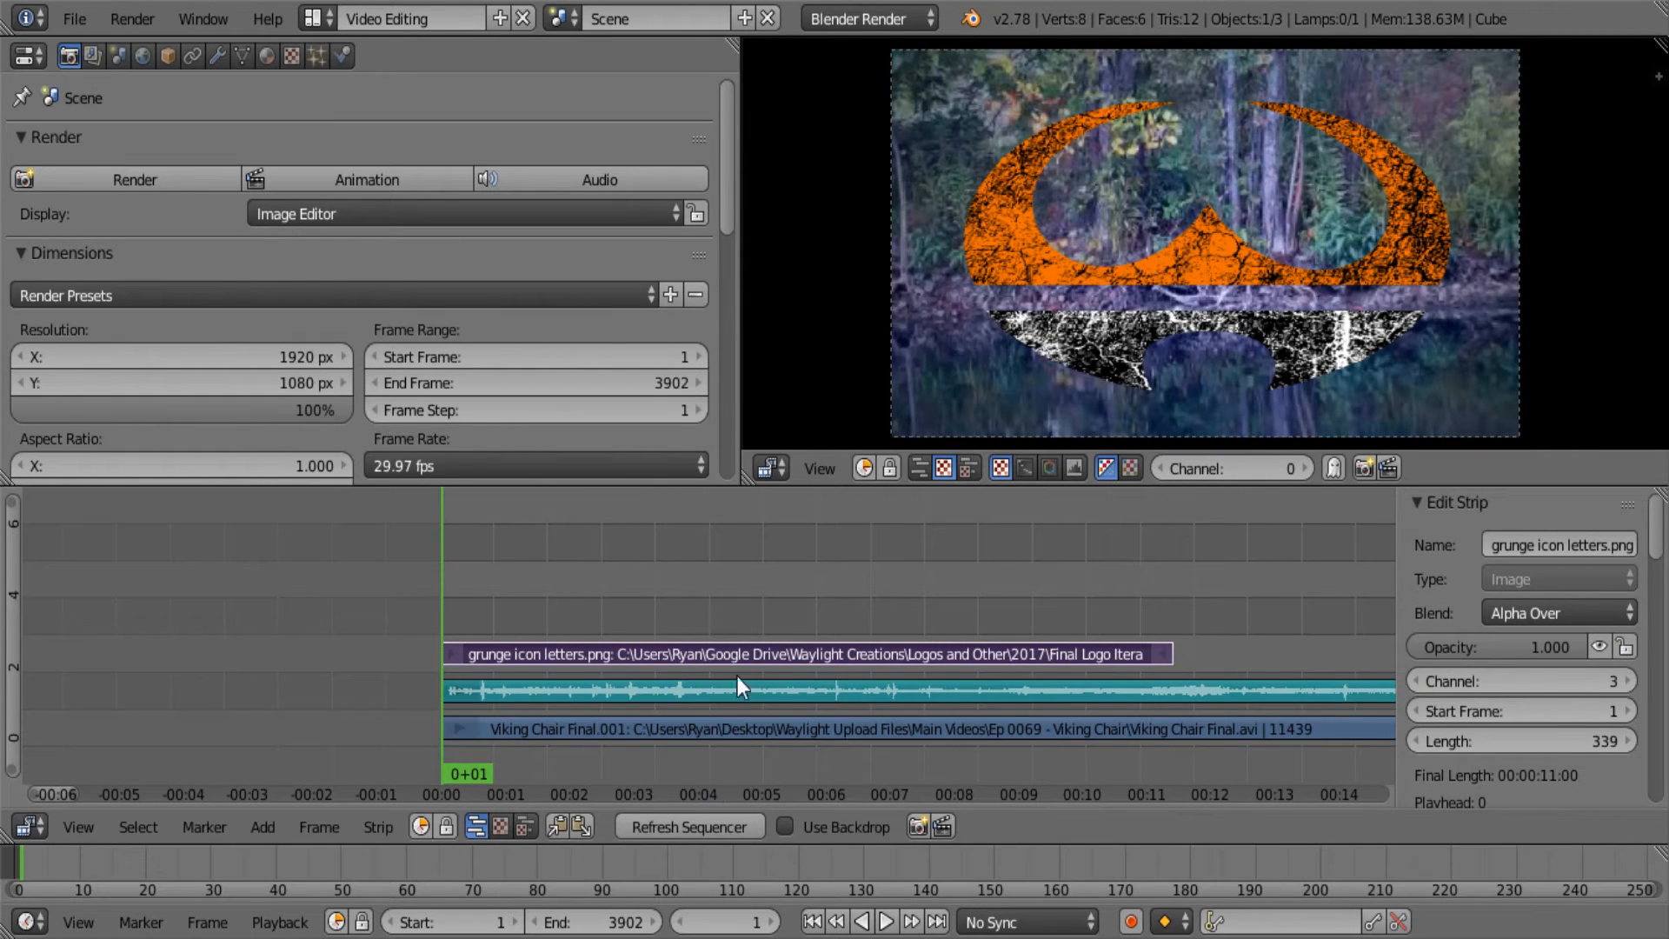
mouse_move(653, 682)
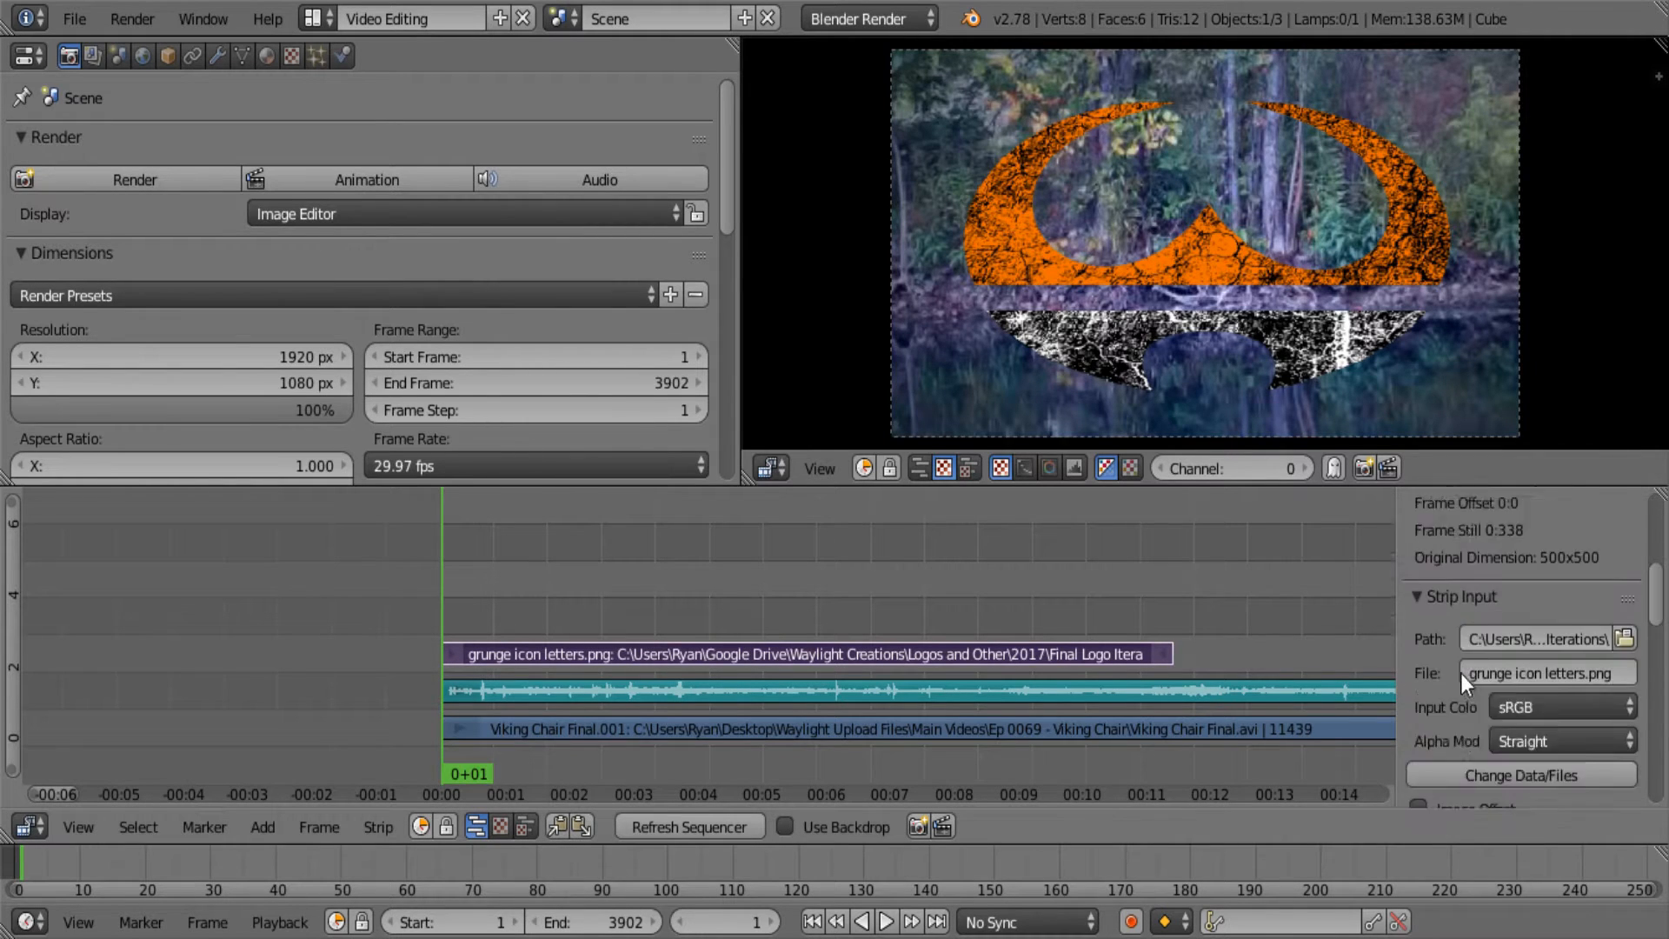
scroll("down", 3)
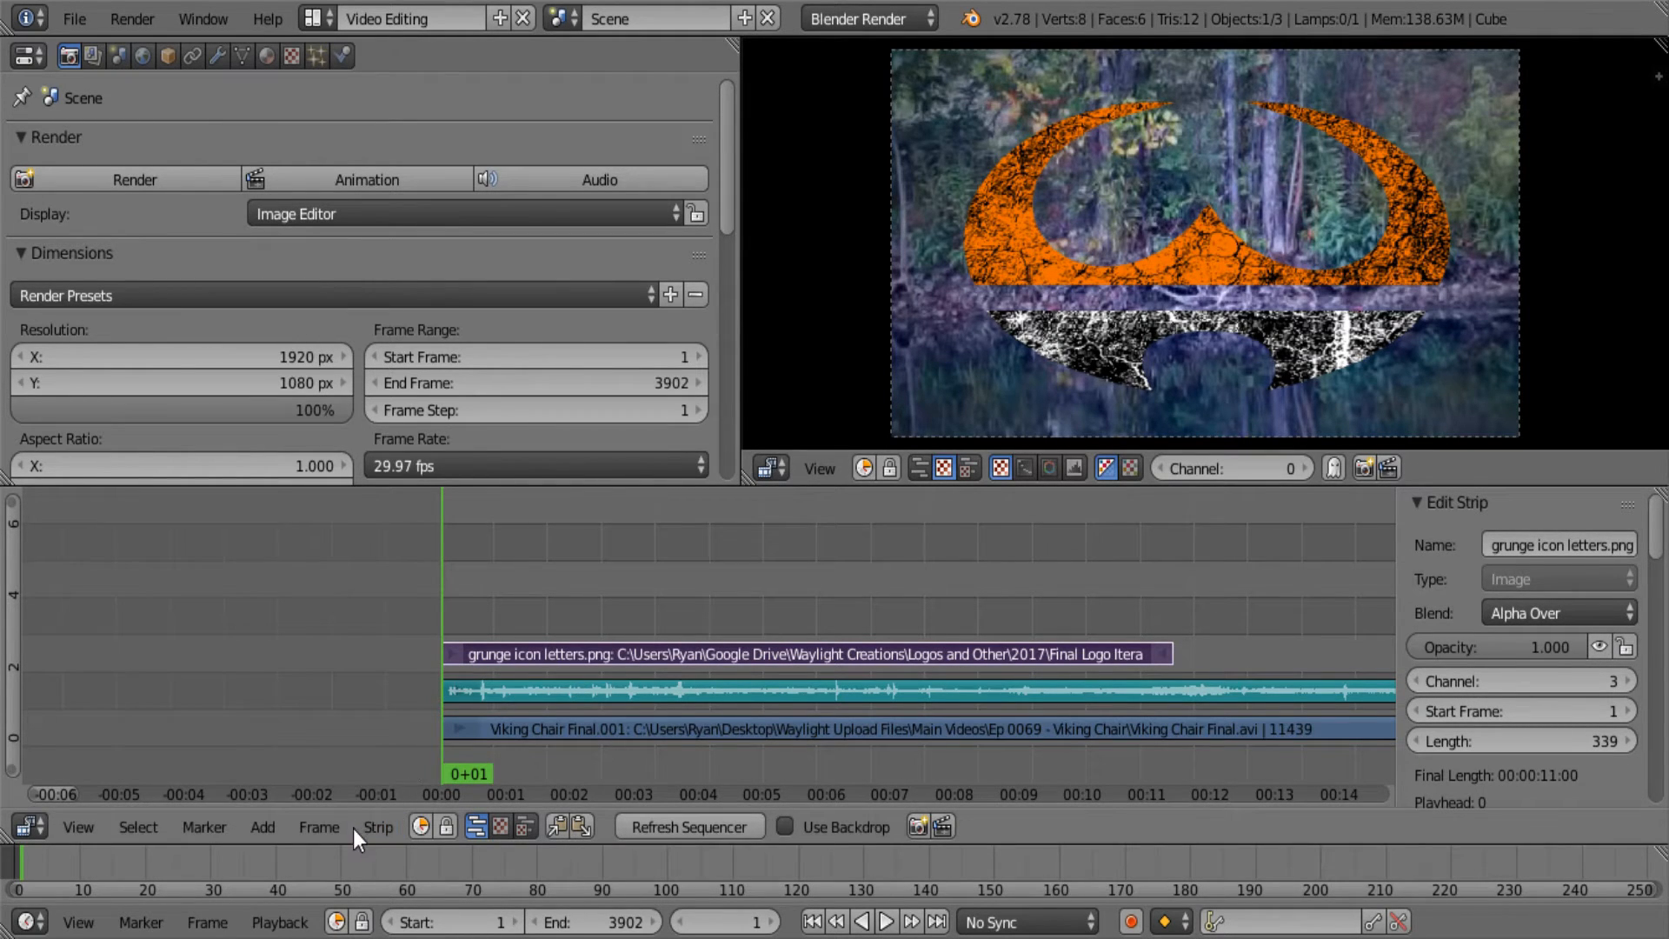
mouse_move(679, 628)
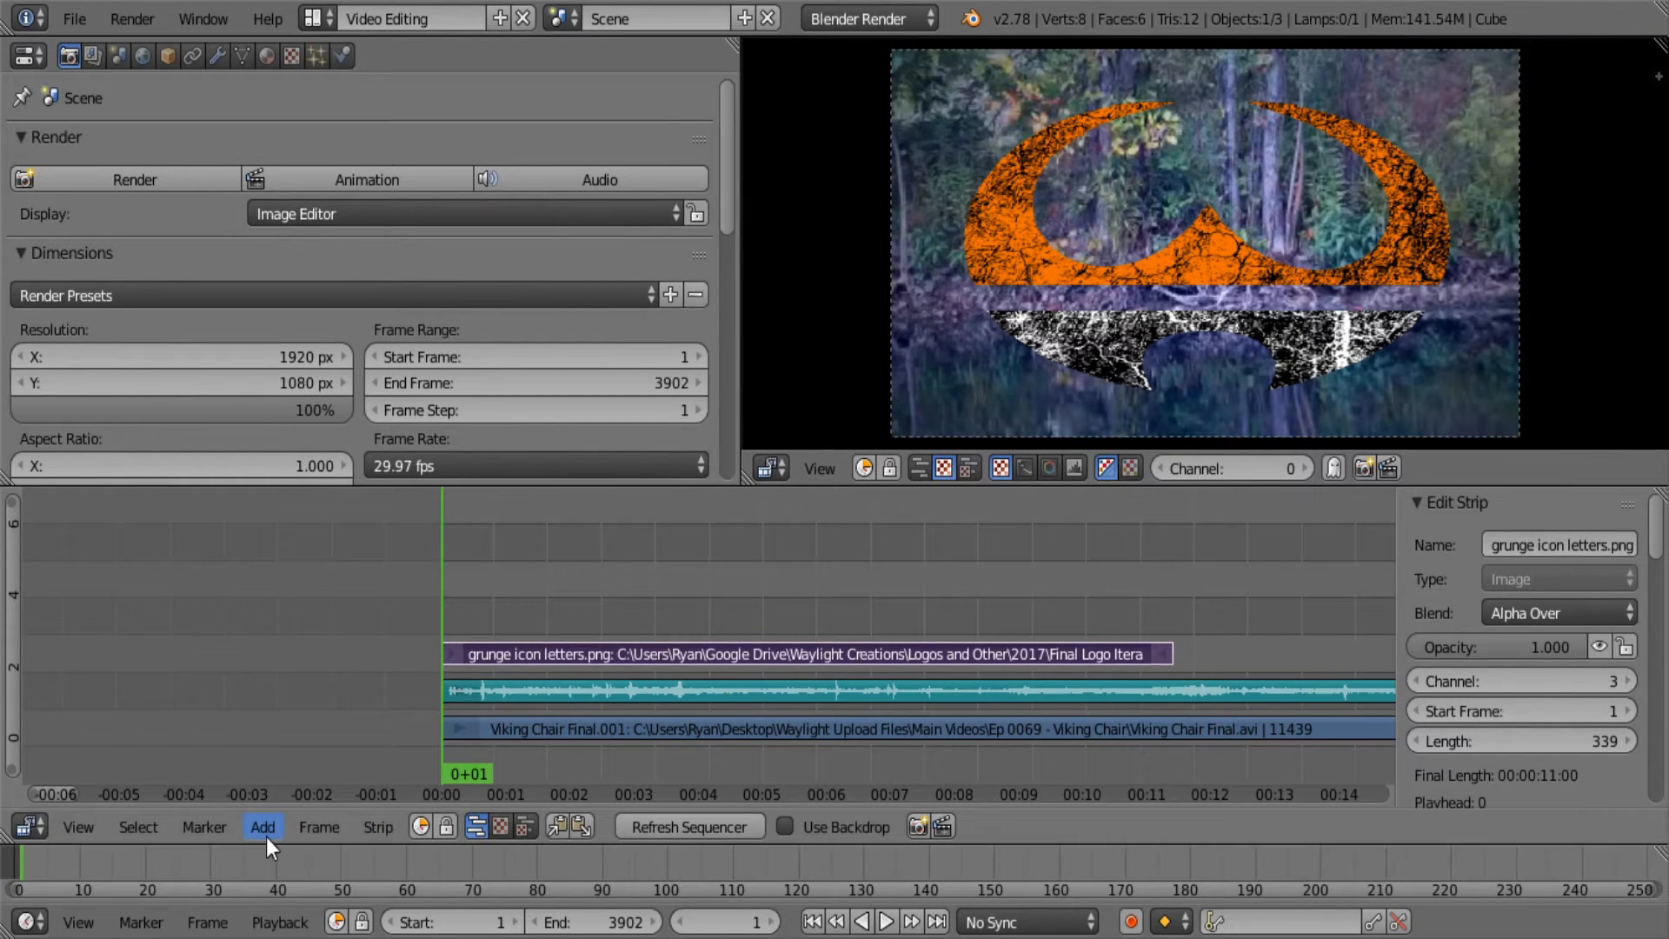
Add a Transform effect strip over the logo via Add > Effect Strip
left_click(261, 826)
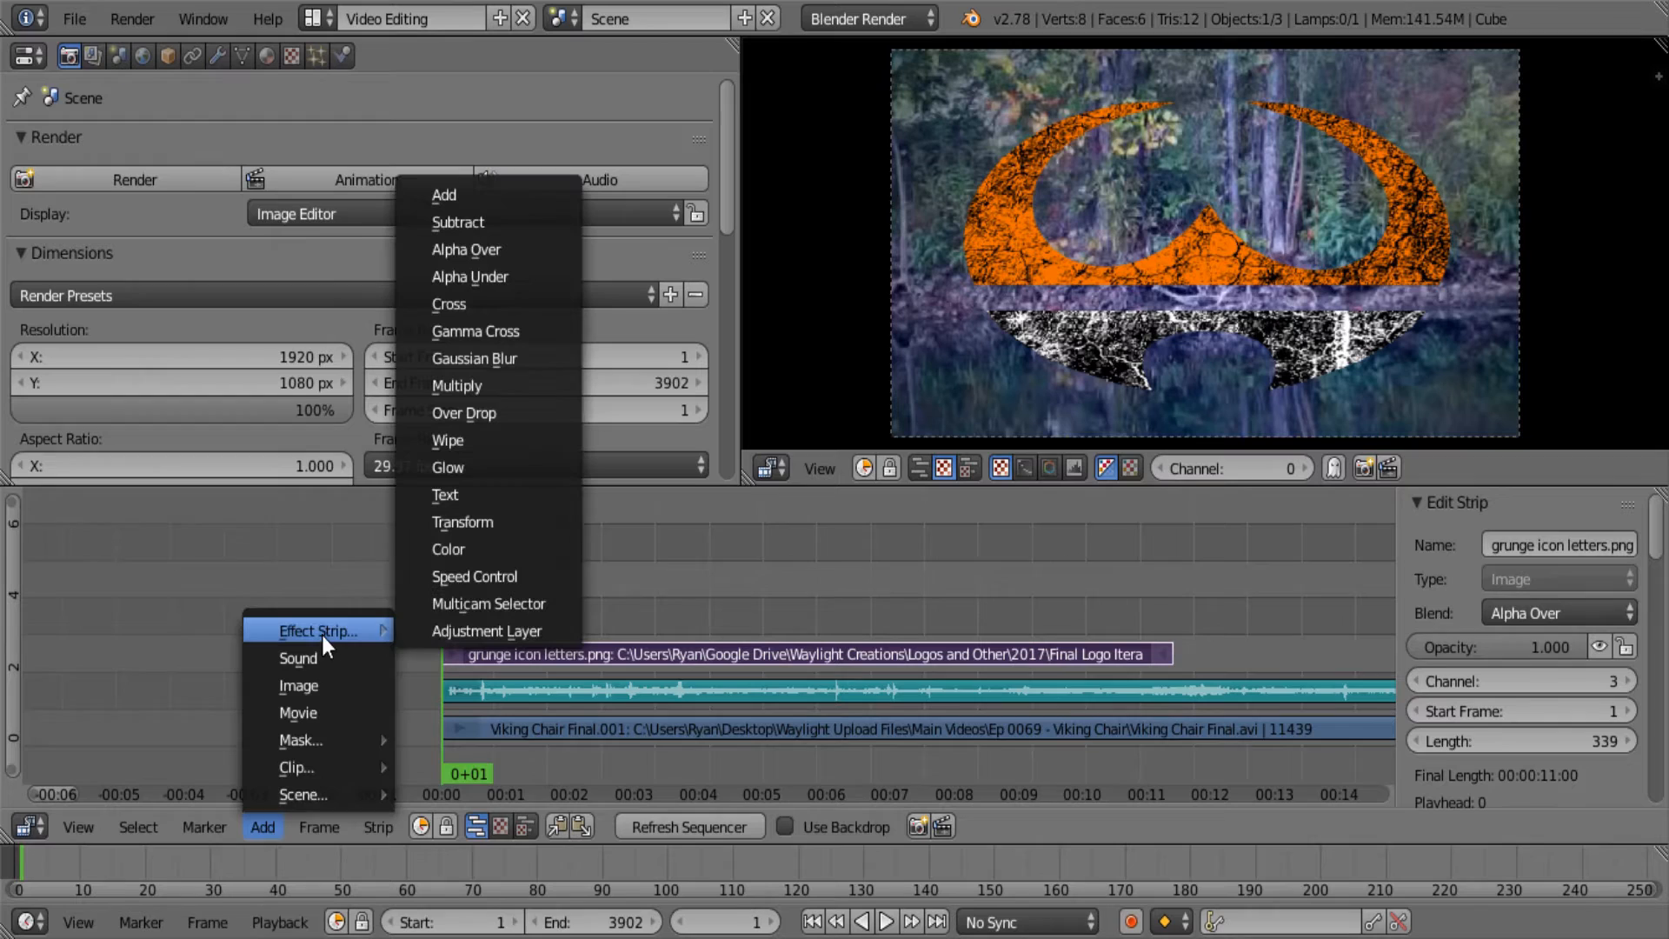
mouse_move(464, 522)
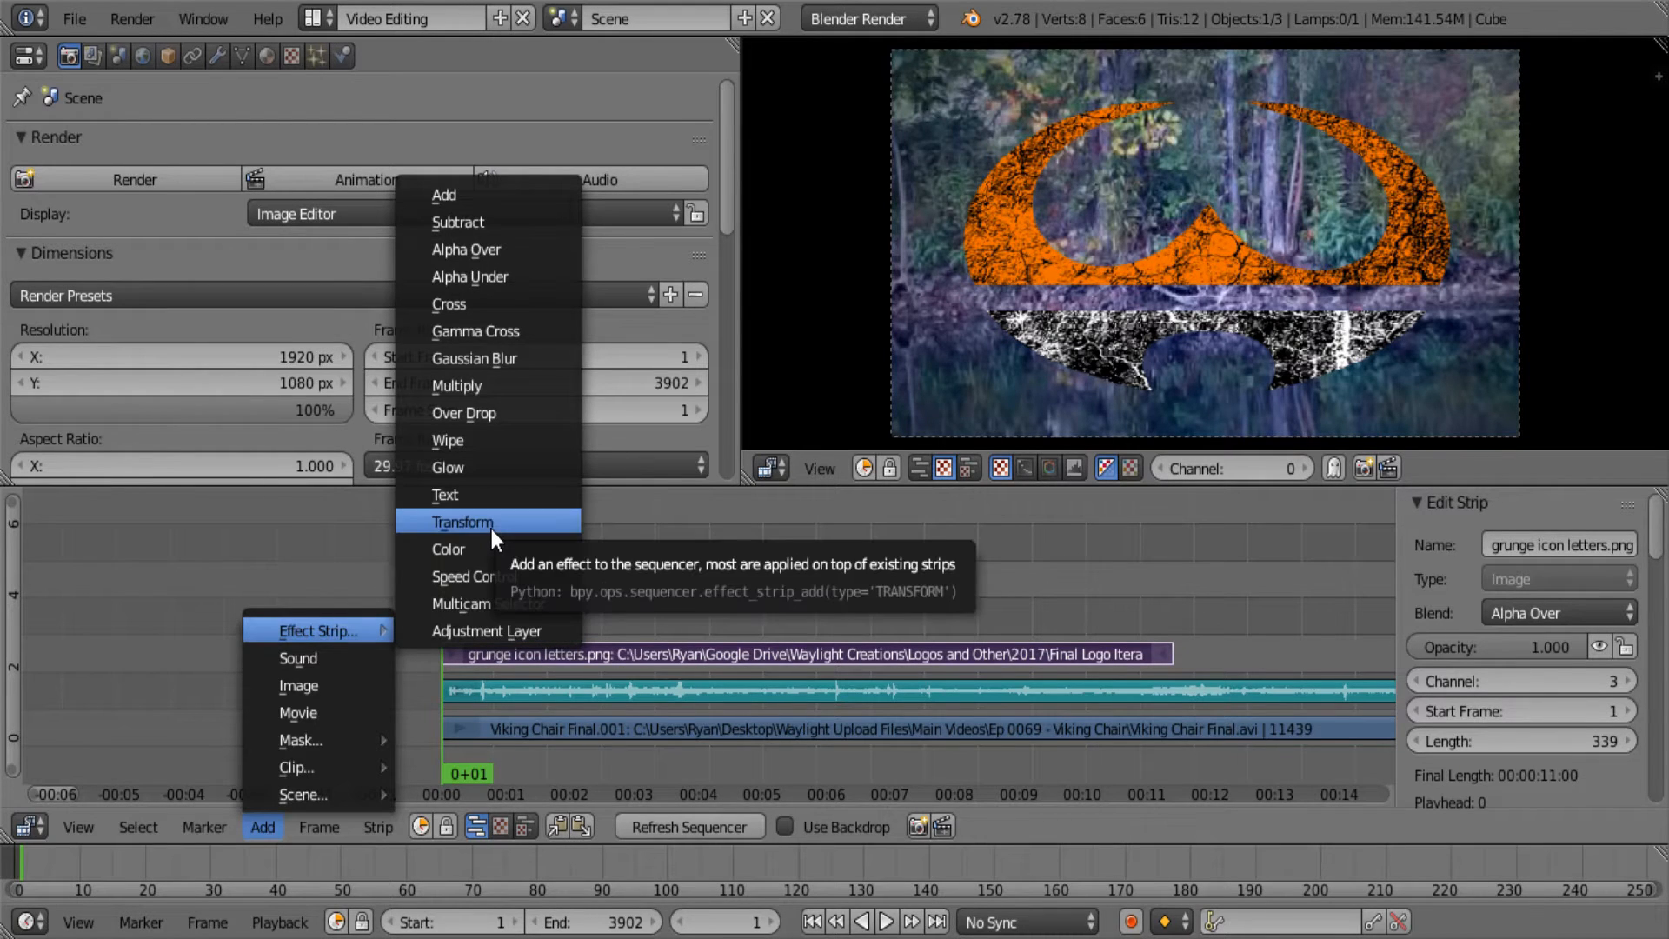
left_click(462, 521)
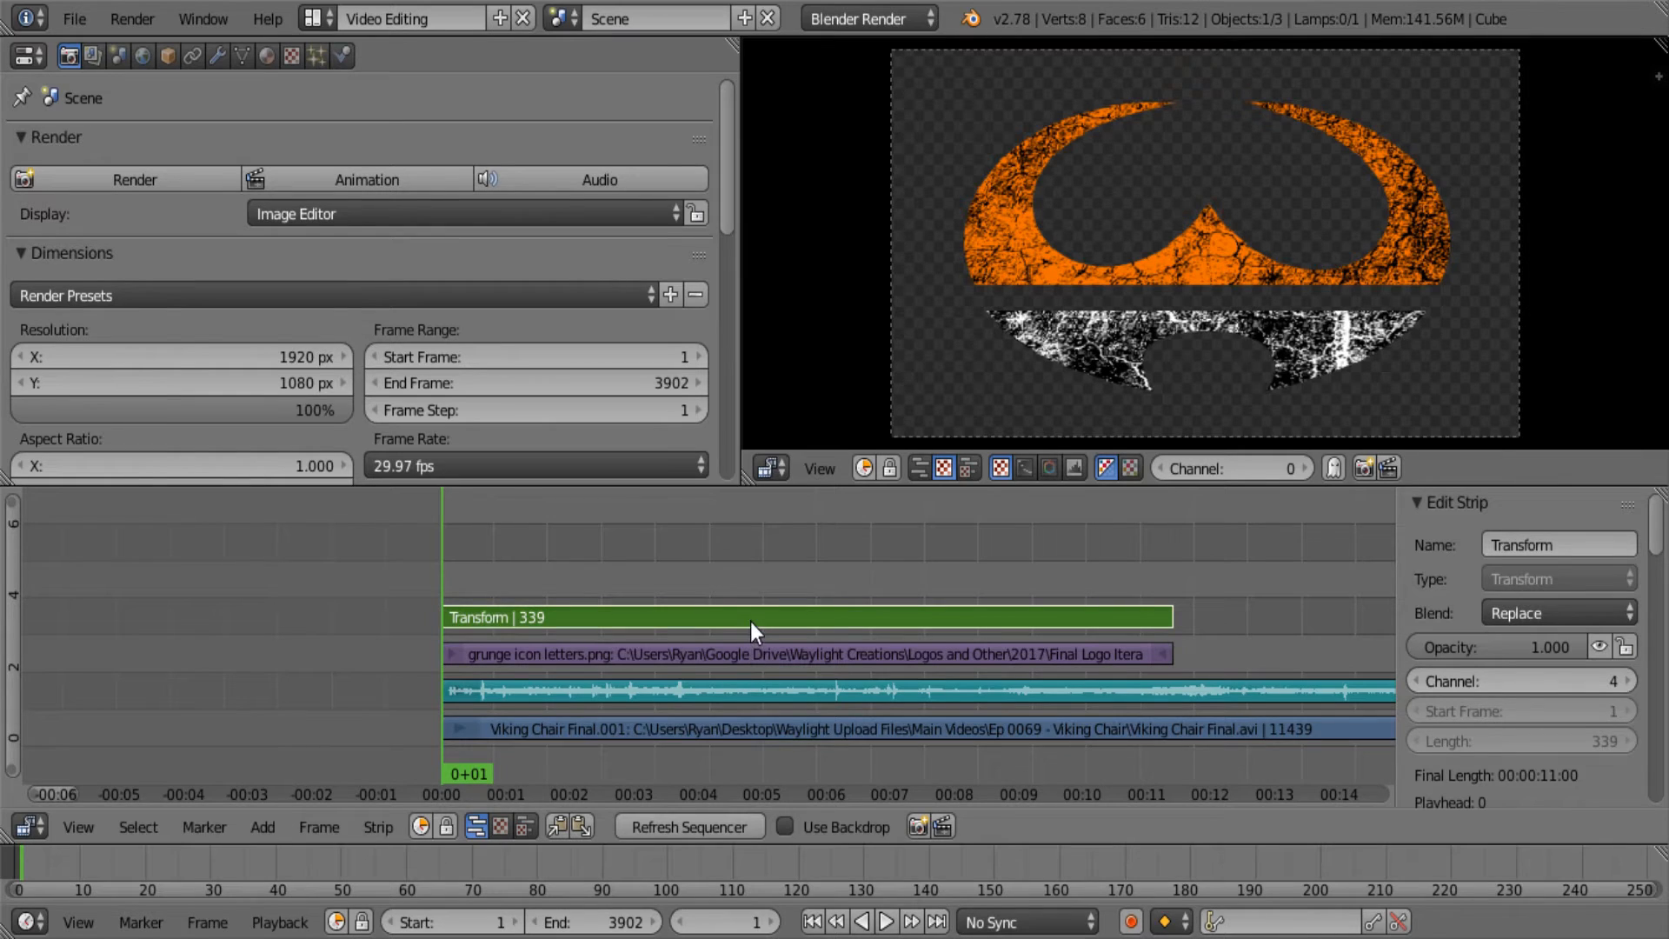
mouse_move(741, 651)
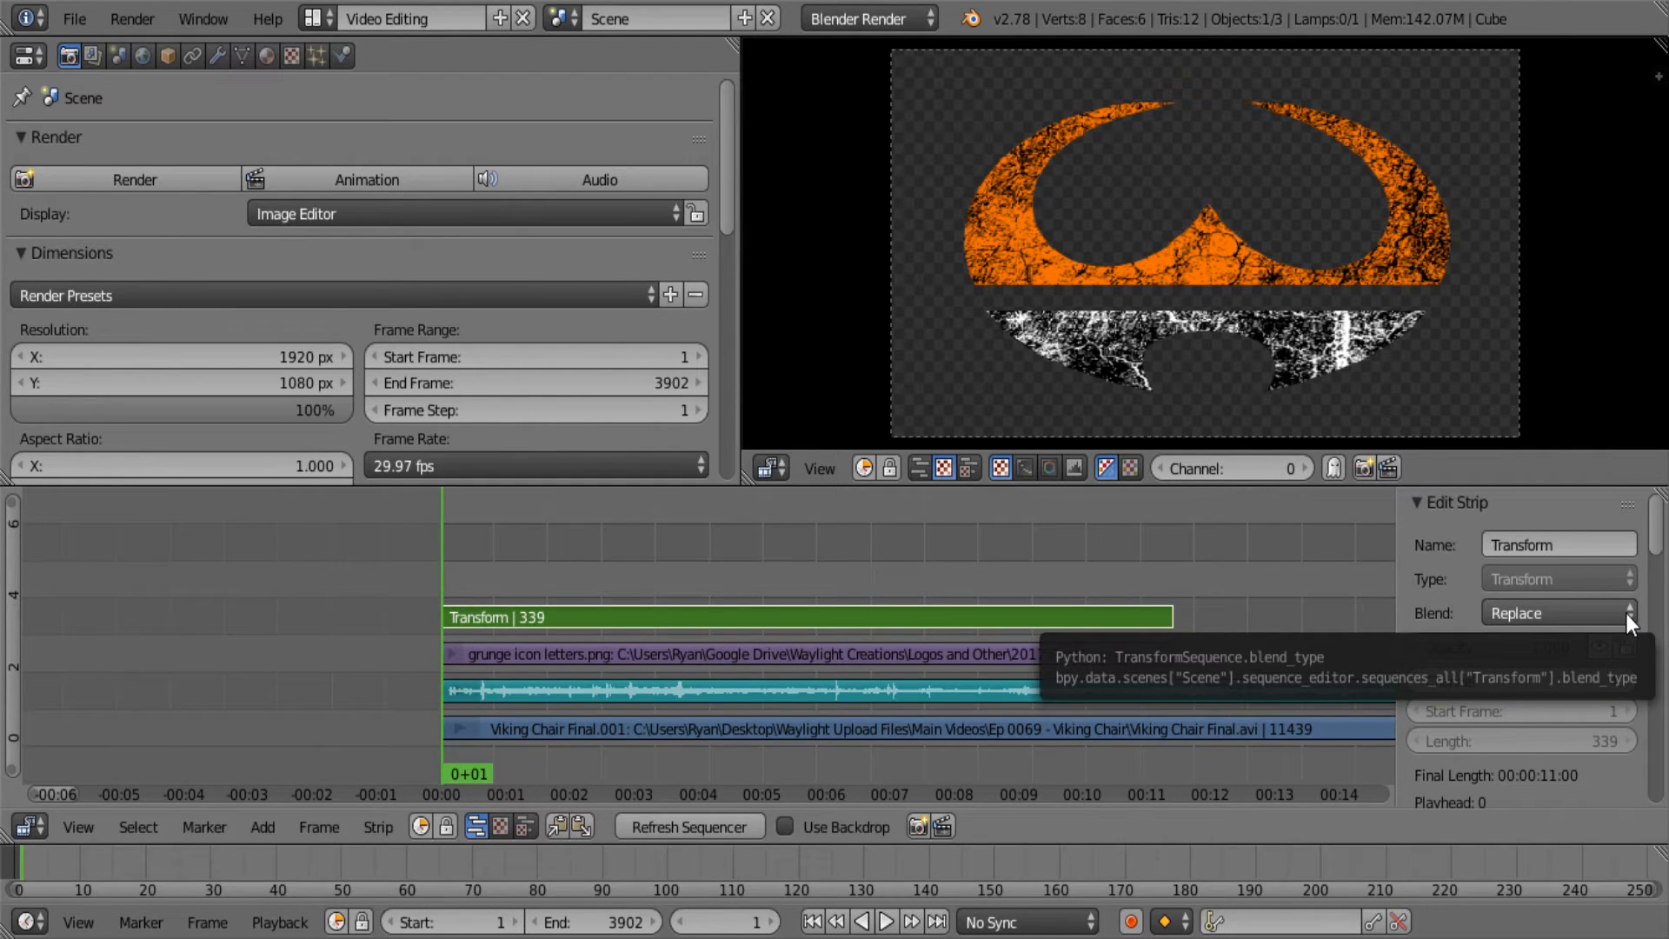
Set the Transform strip's scale to 0.55 in X and 0.94 in Y
left_click(1557, 612)
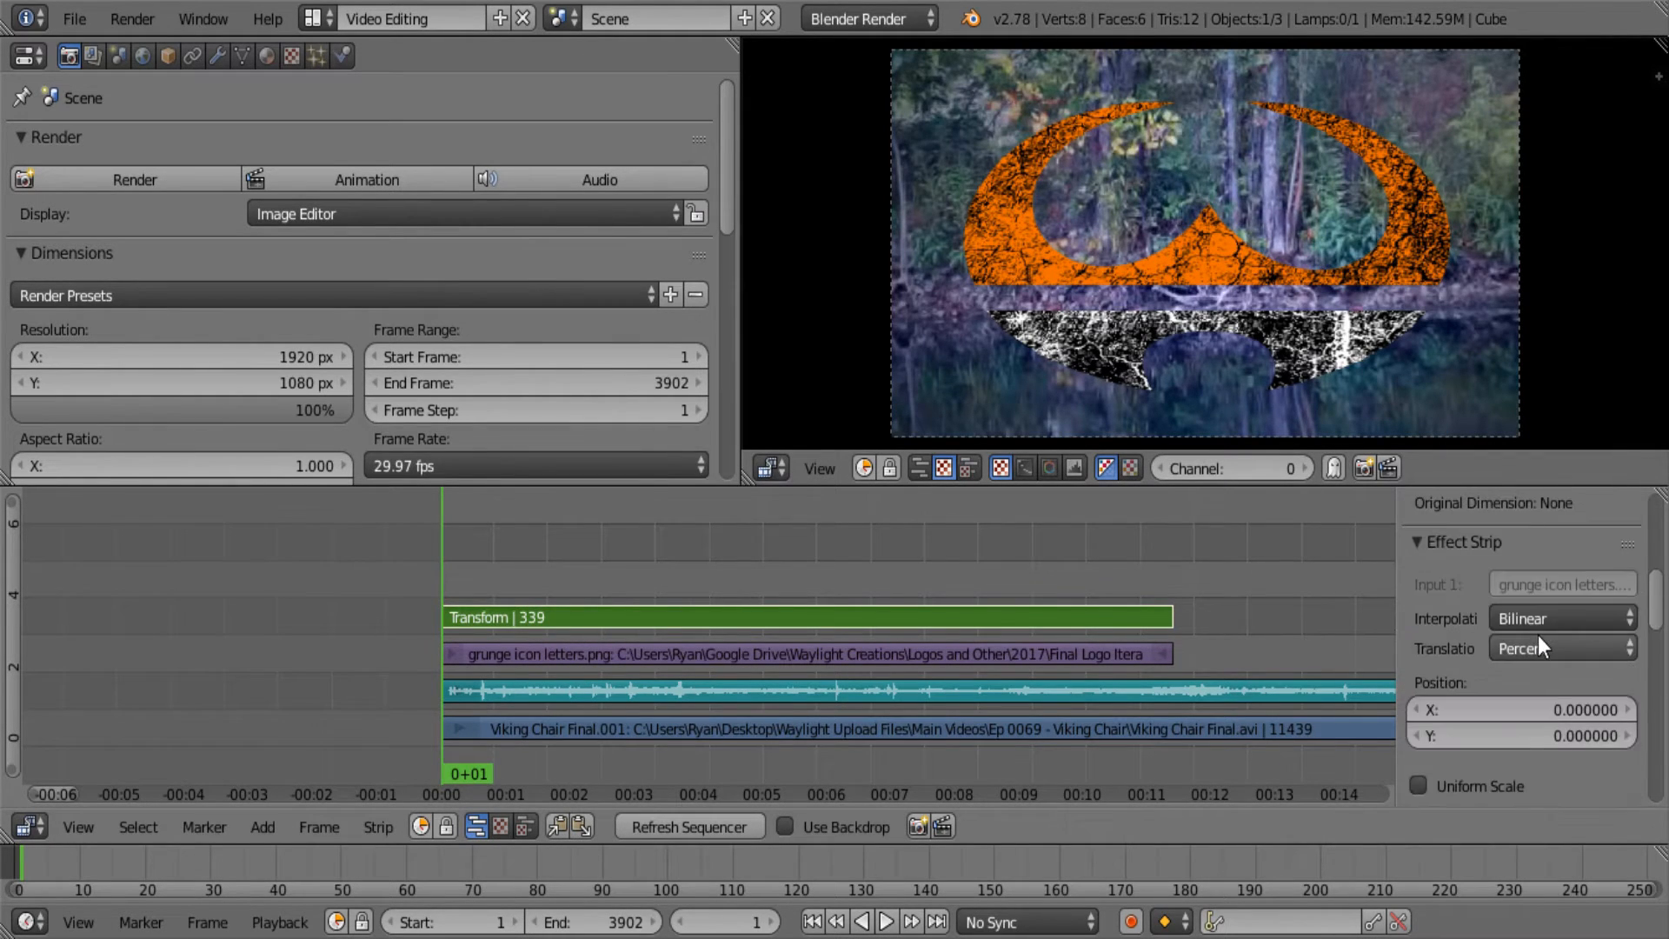
scroll("down", 3)
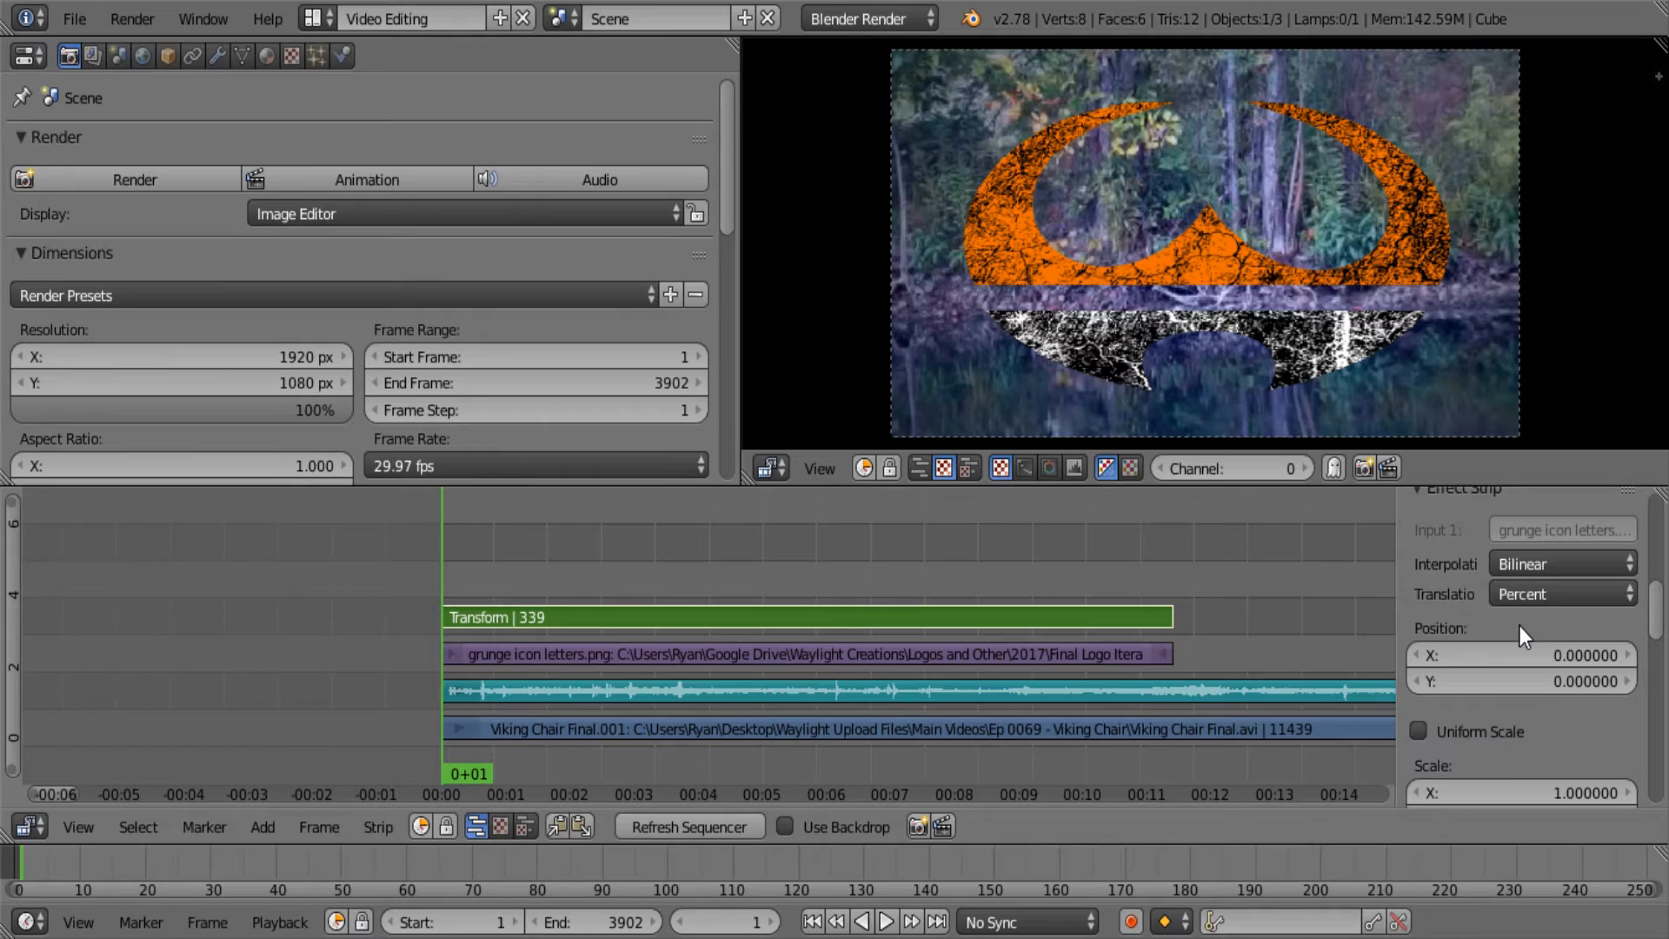
mouse_move(1470, 649)
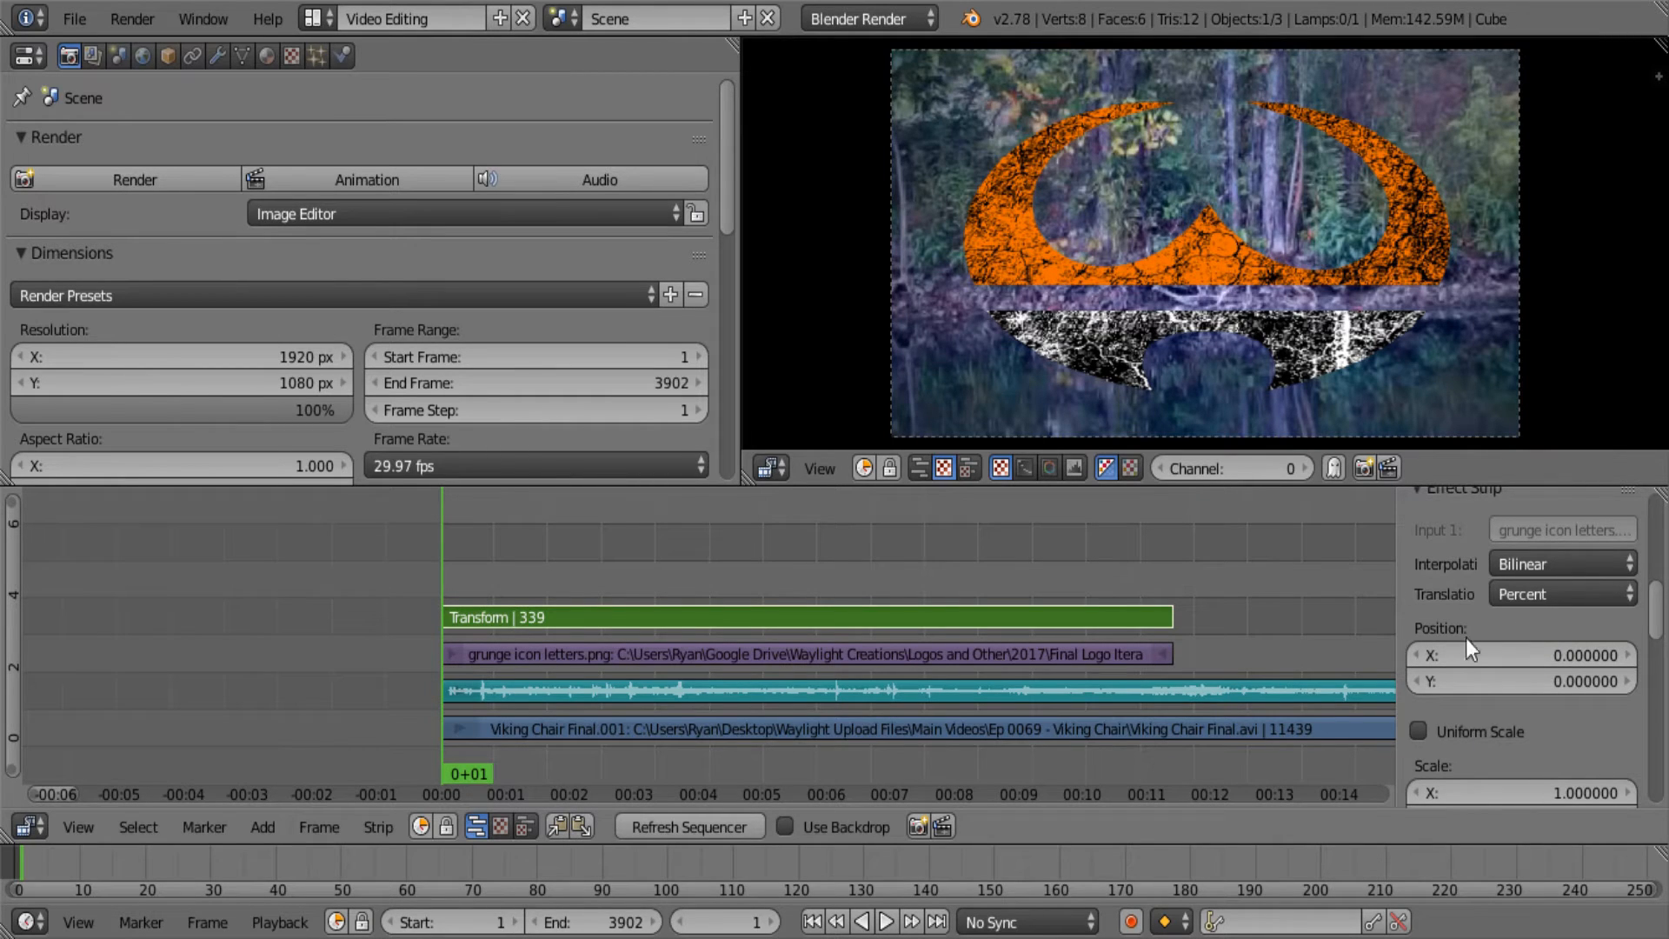
scroll("down", 3)
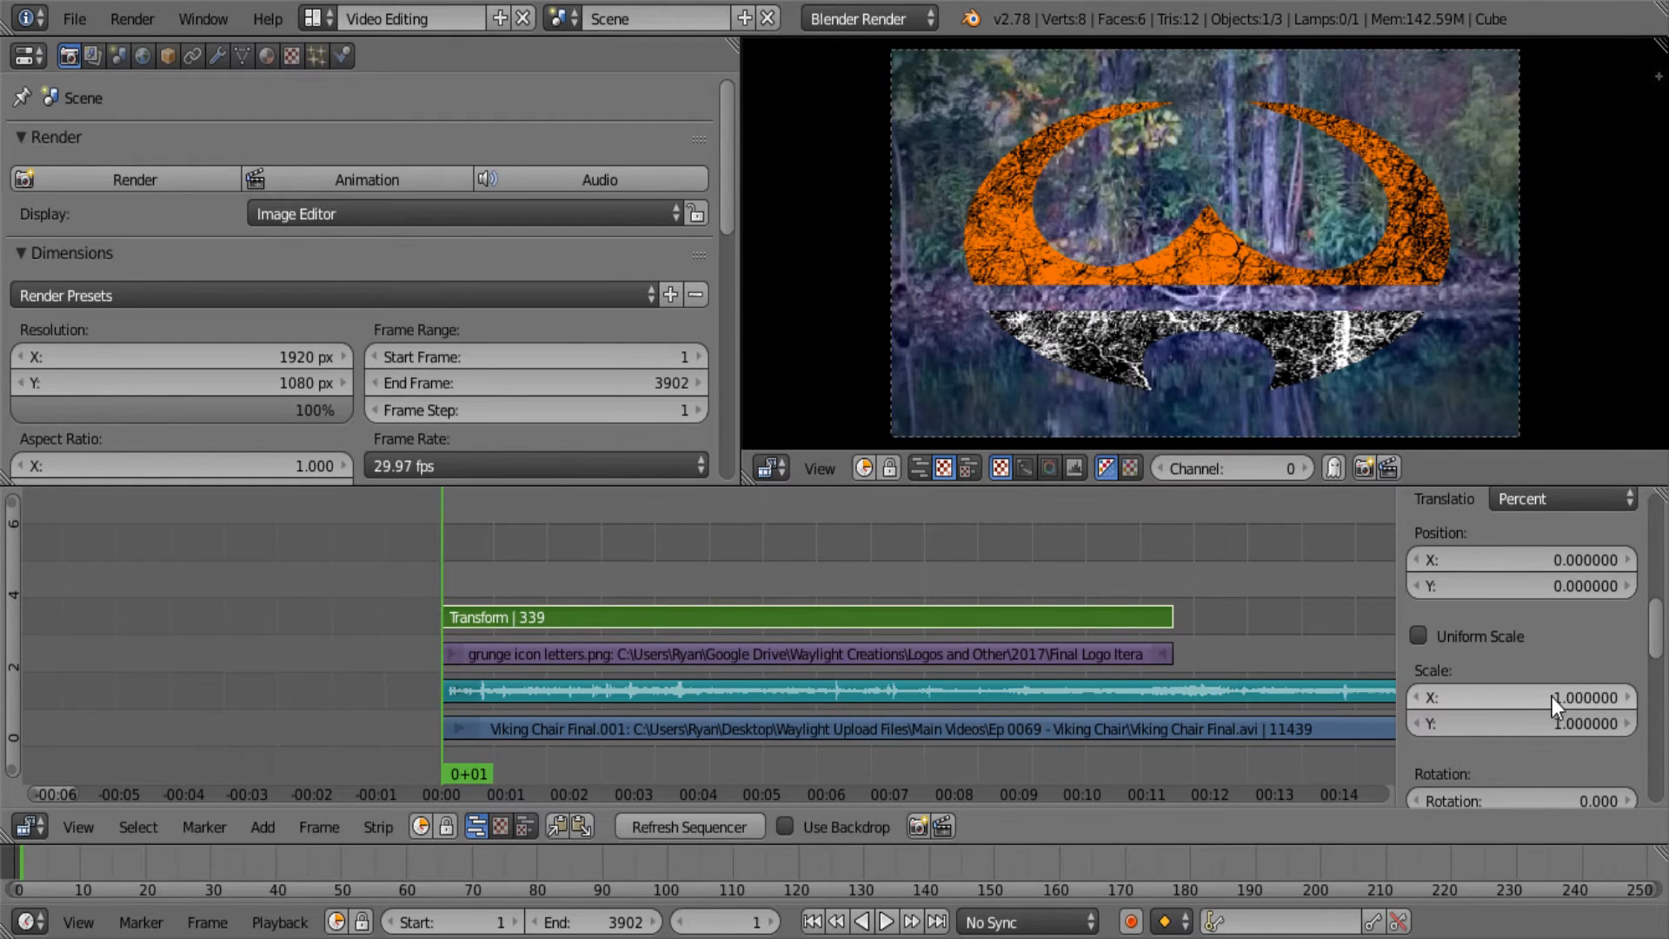
left_click_drag(1523, 697, 1554, 698)
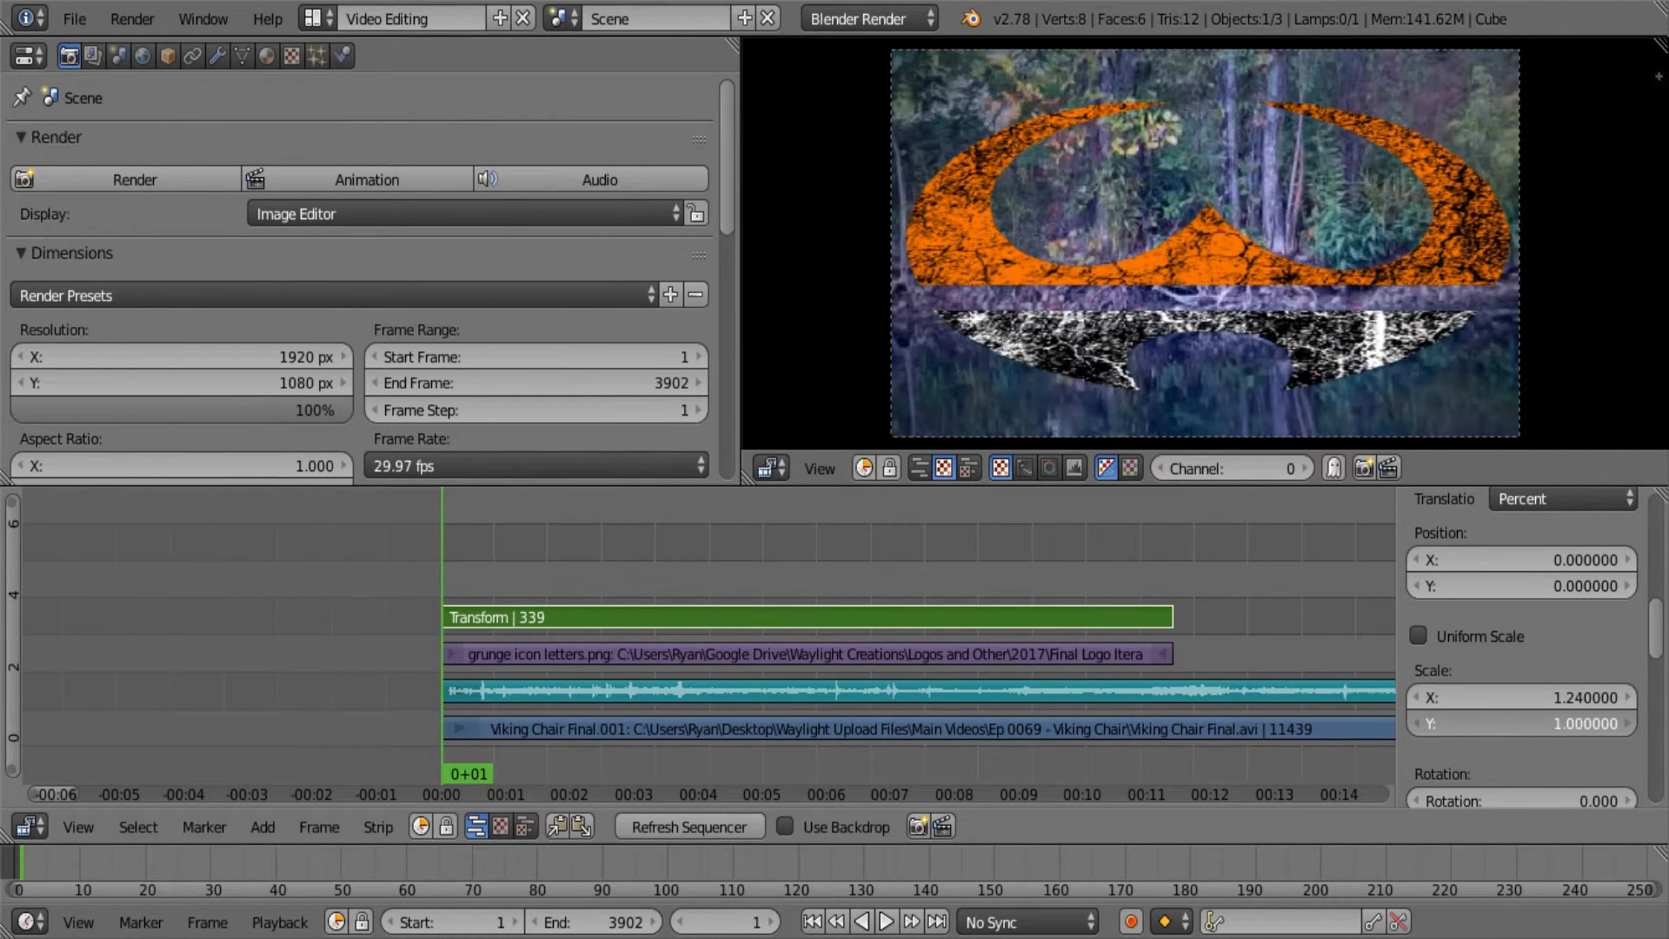
mouse_move(1522, 697)
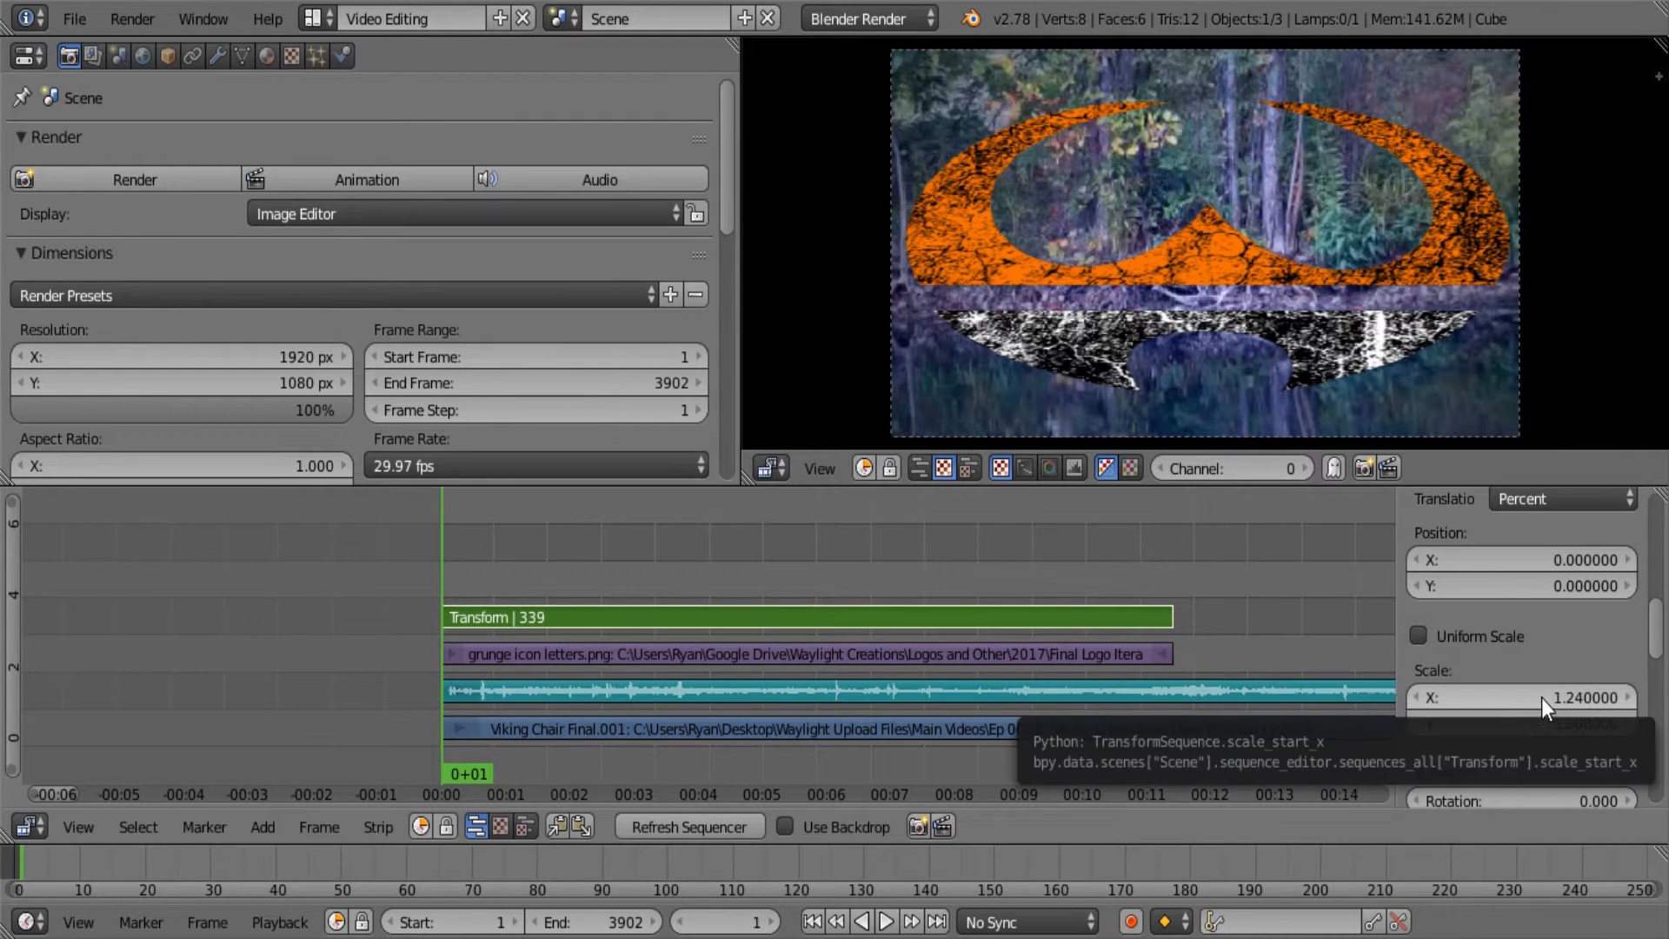
left_click_drag(1544, 697, 1490, 697)
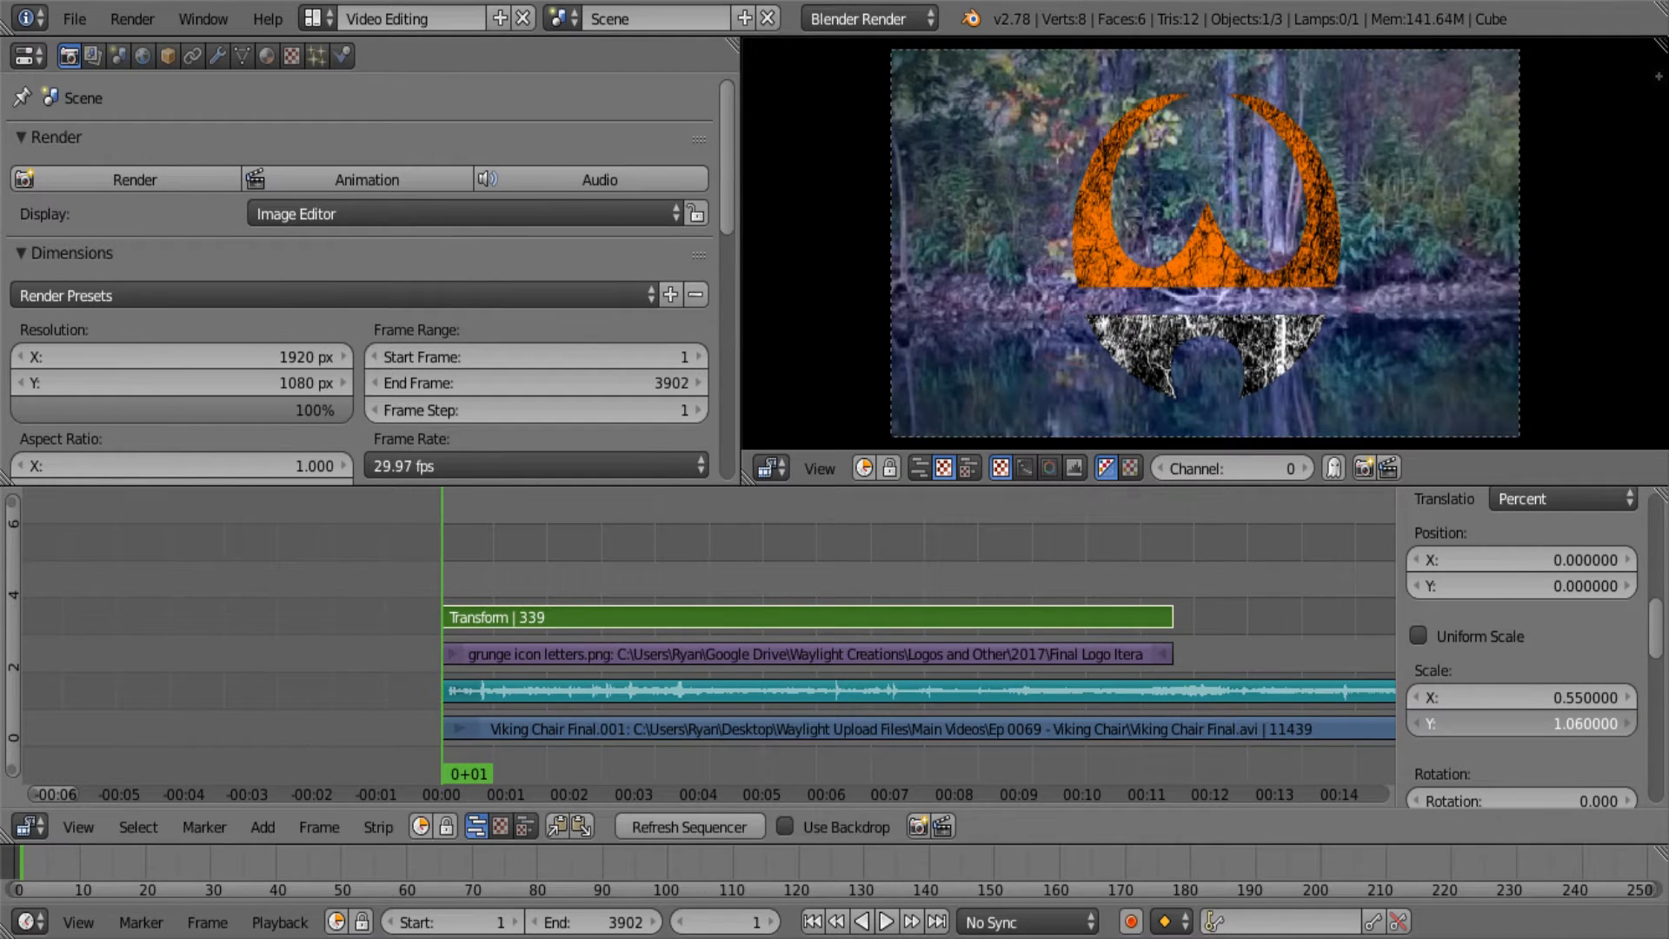
left_click_drag(1523, 723, 1565, 675)
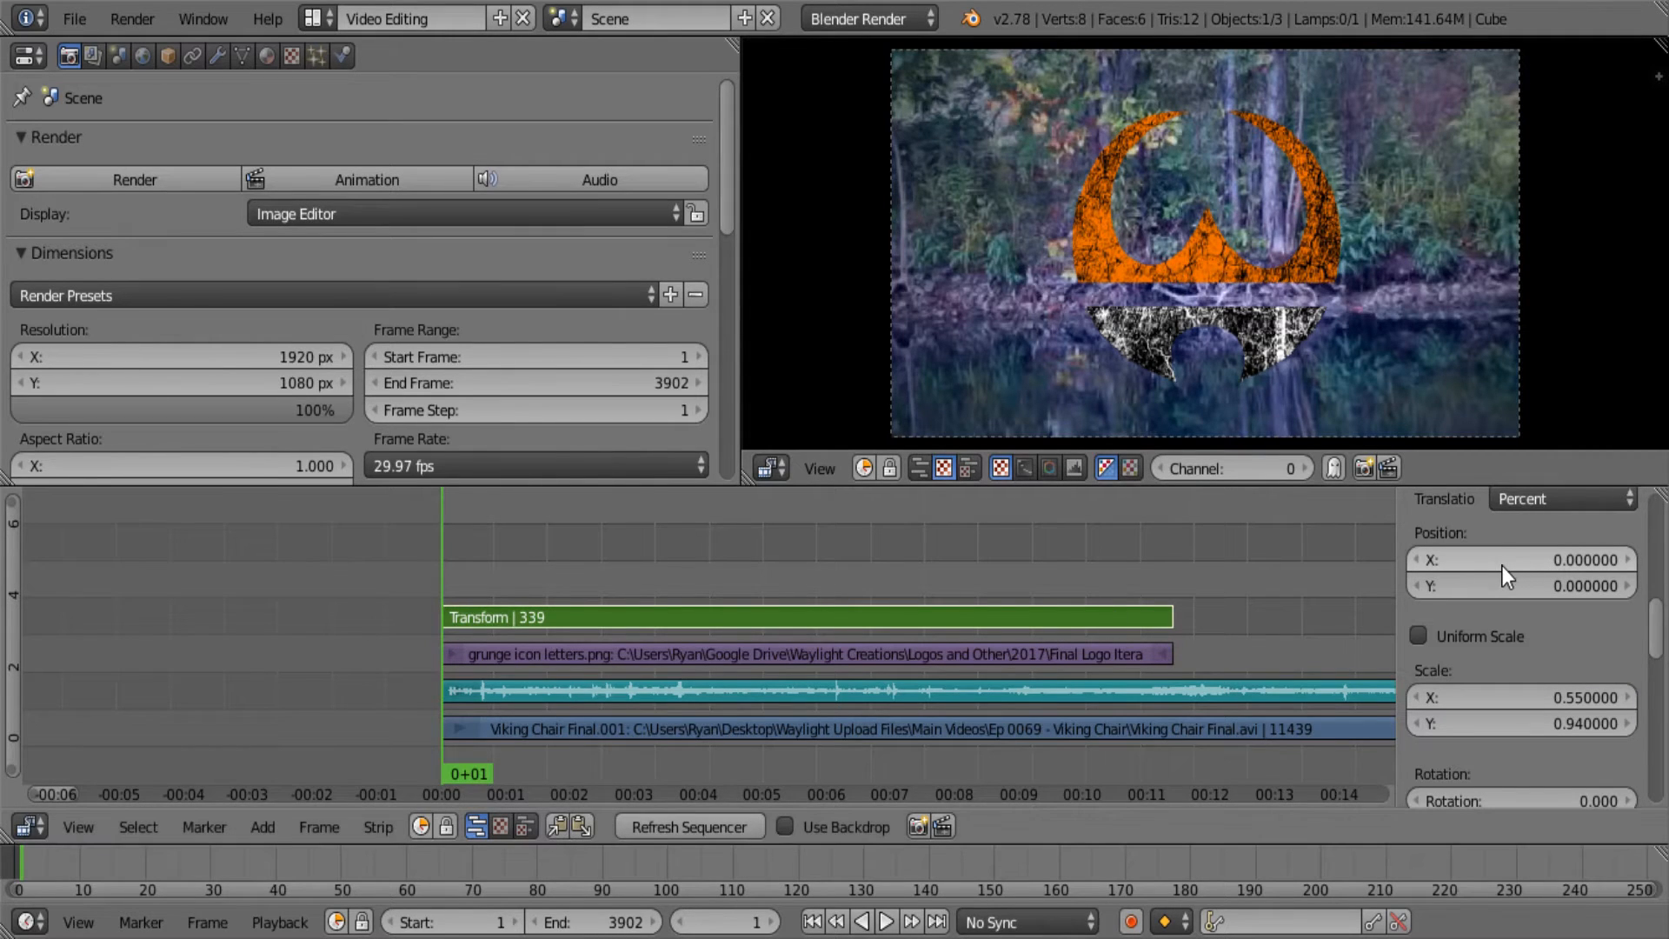
mouse_move(1422, 659)
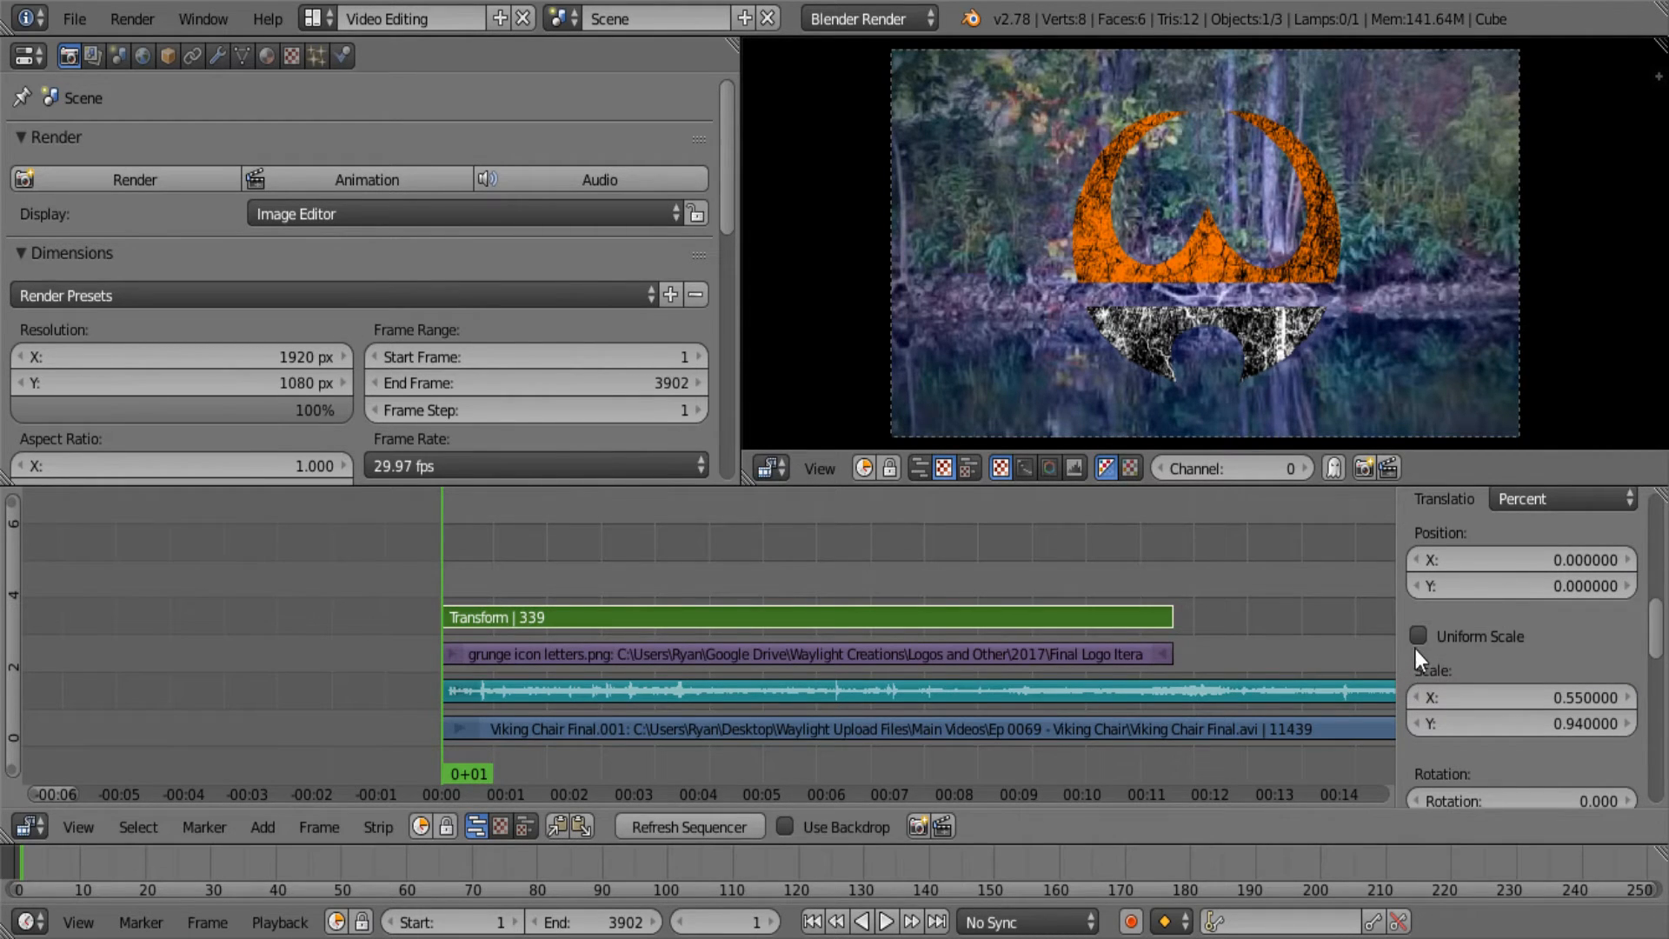
mouse_move(1222, 279)
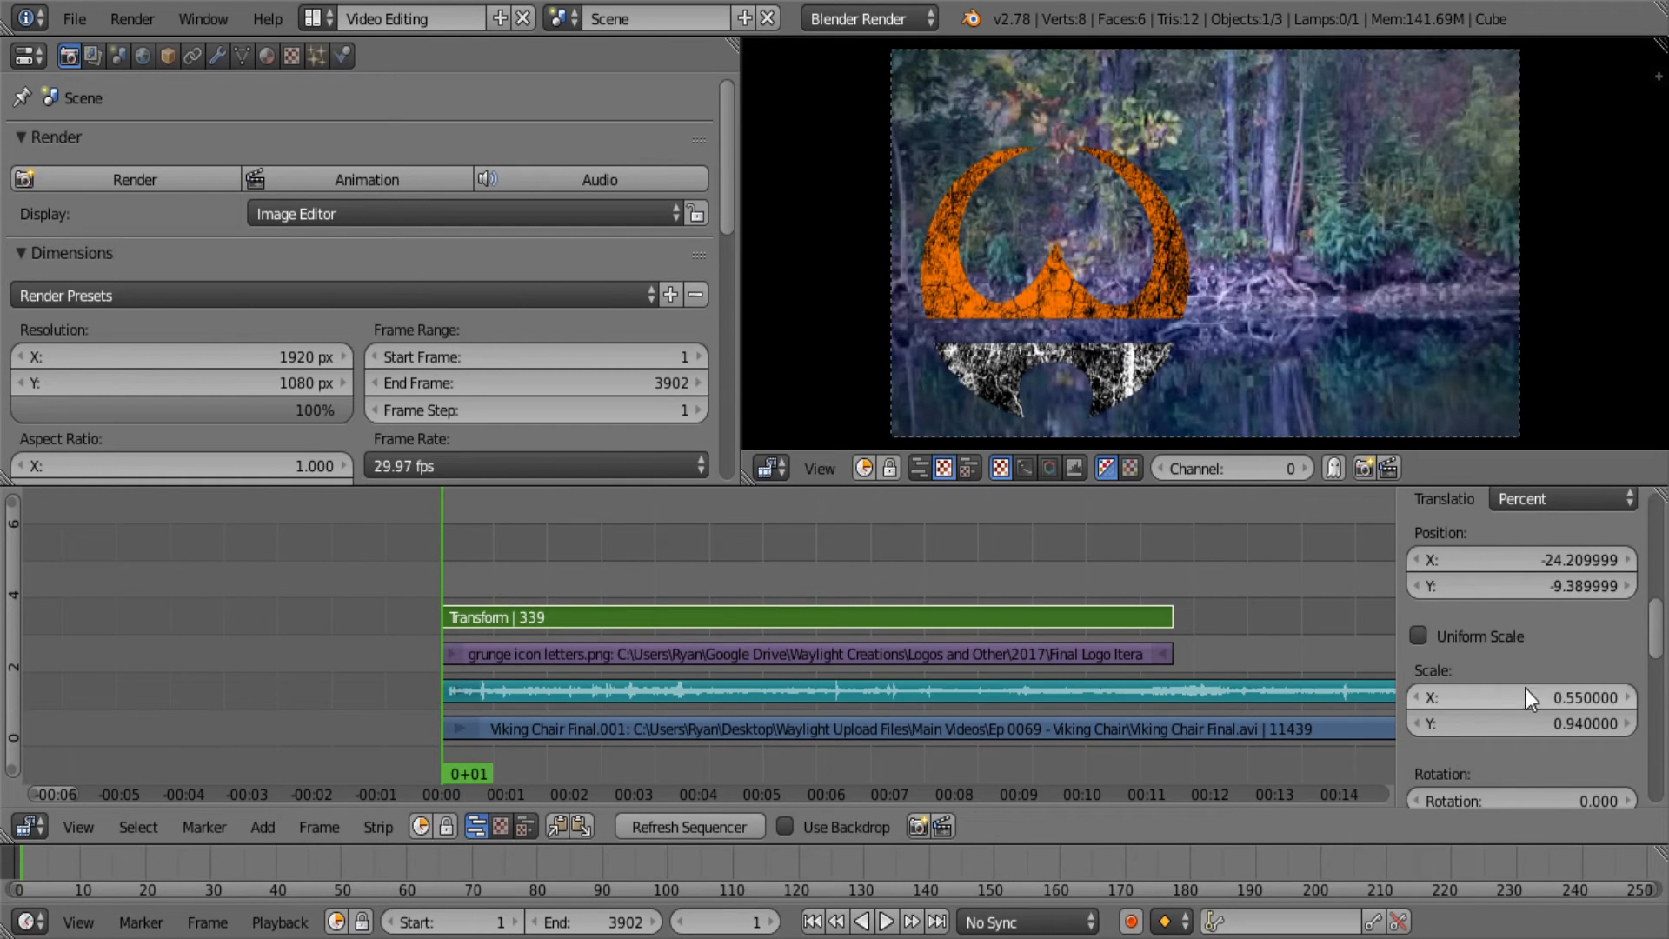
Reduce Scale X to 0.1 and Y to about 0.16, positioning the logo bottom-left
left_click_drag(1523, 697, 1554, 697)
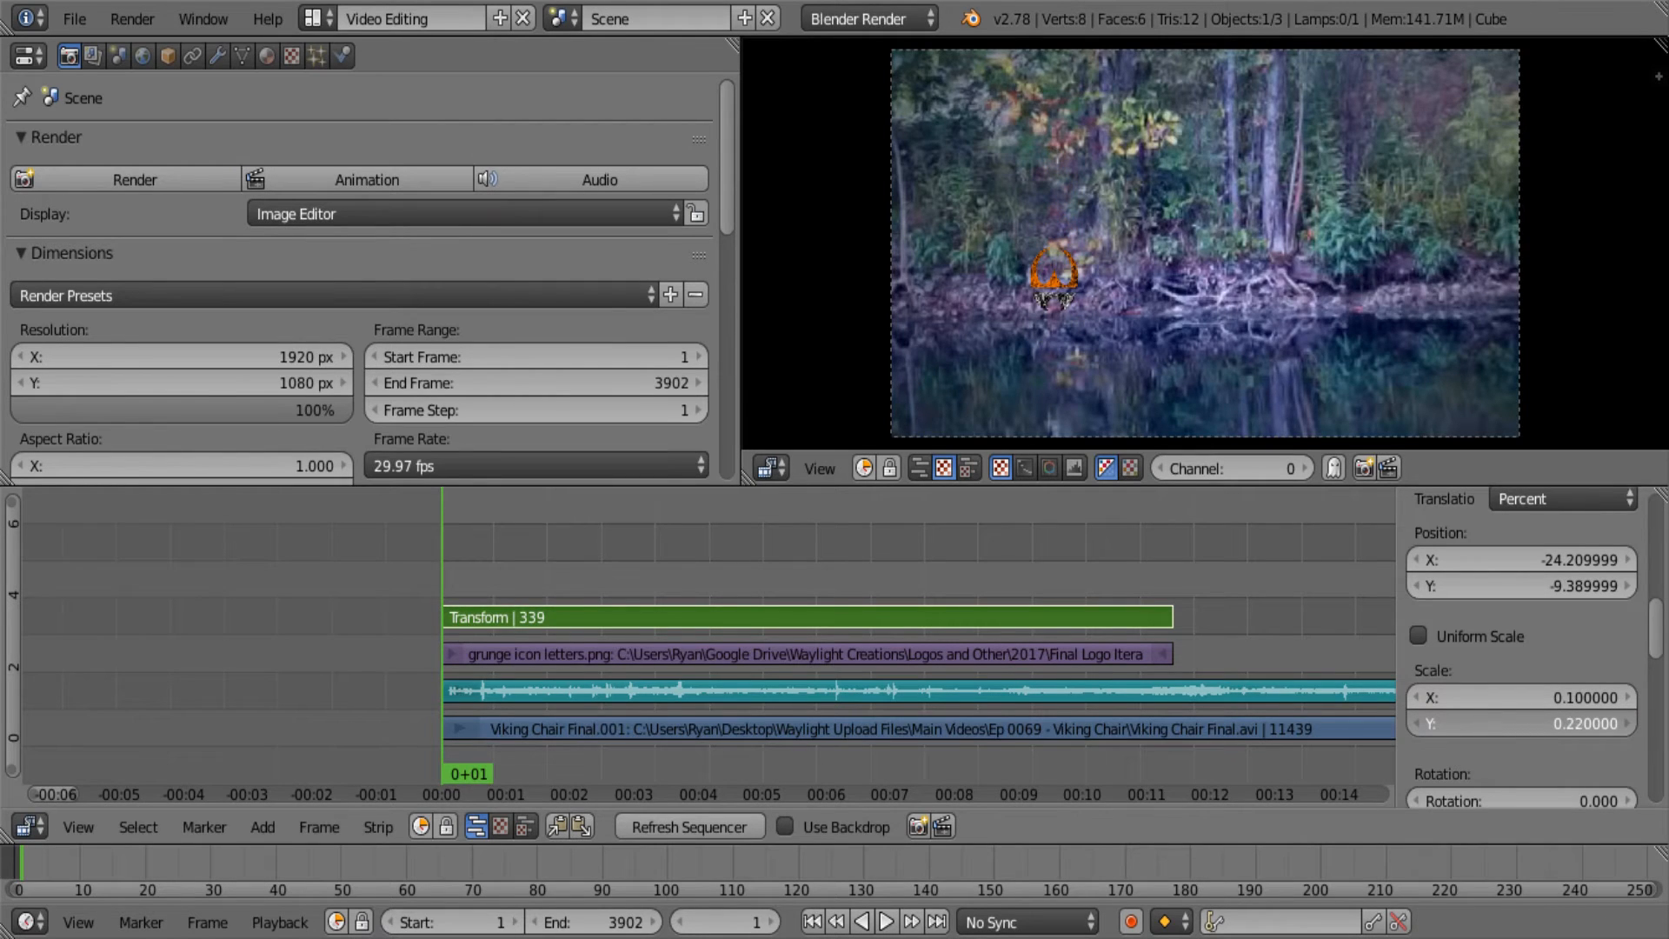
left_click_drag(1522, 722, 1490, 722)
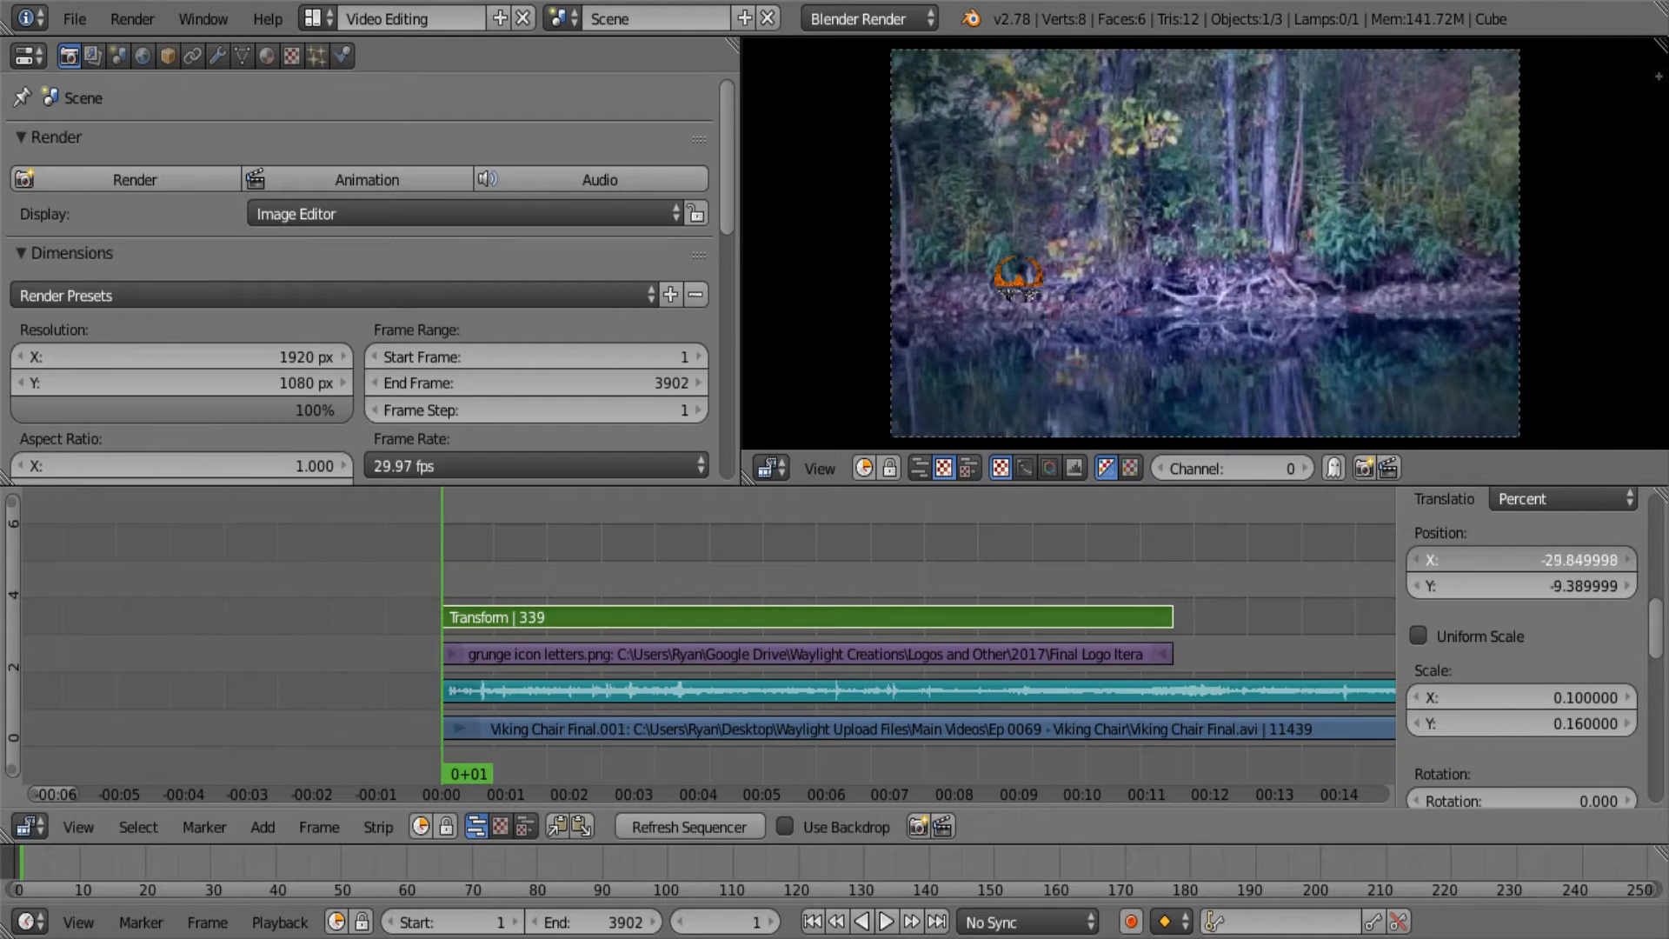
left_click_drag(1544, 559, 1555, 559)
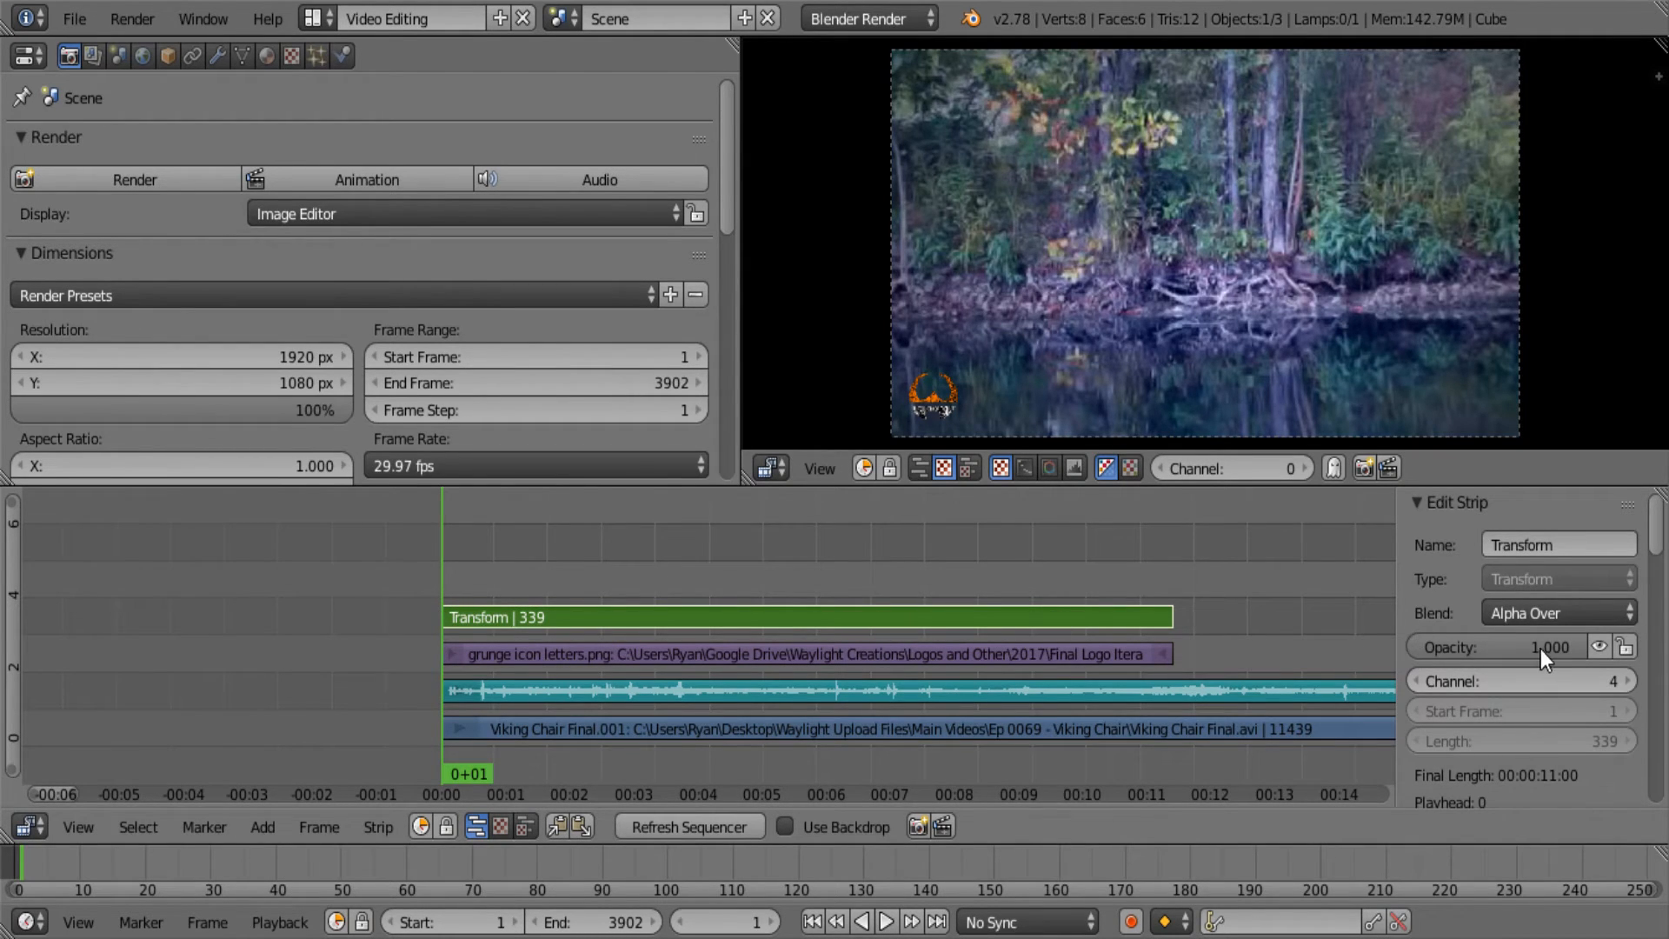
mouse_move(693, 639)
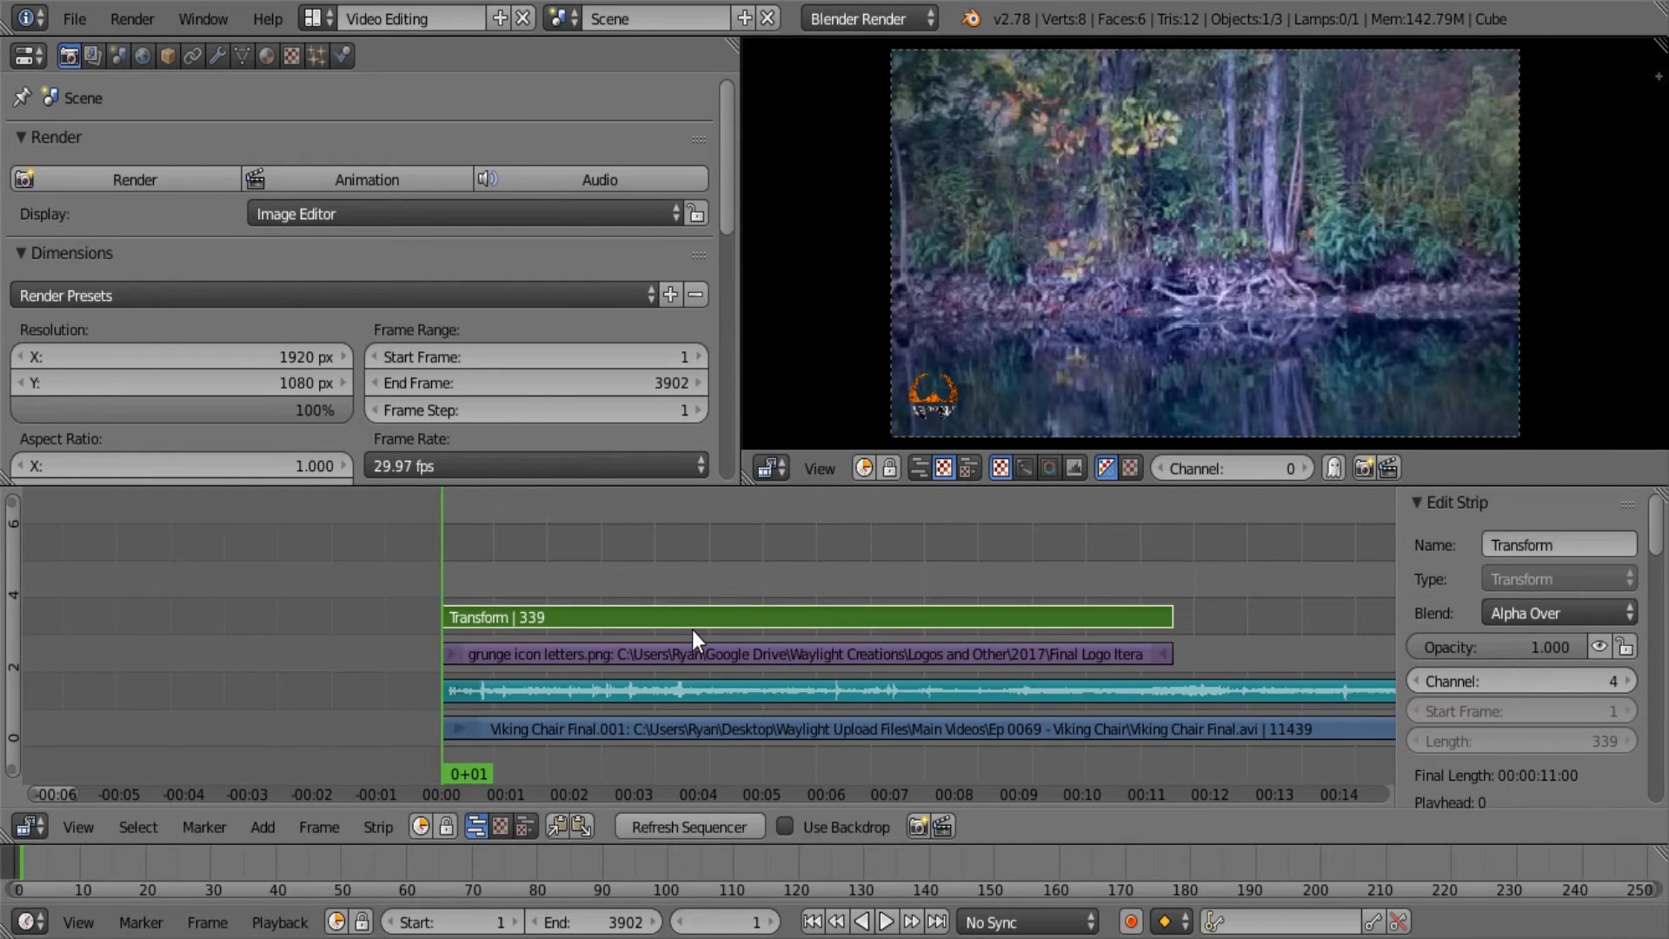
mouse_move(711, 669)
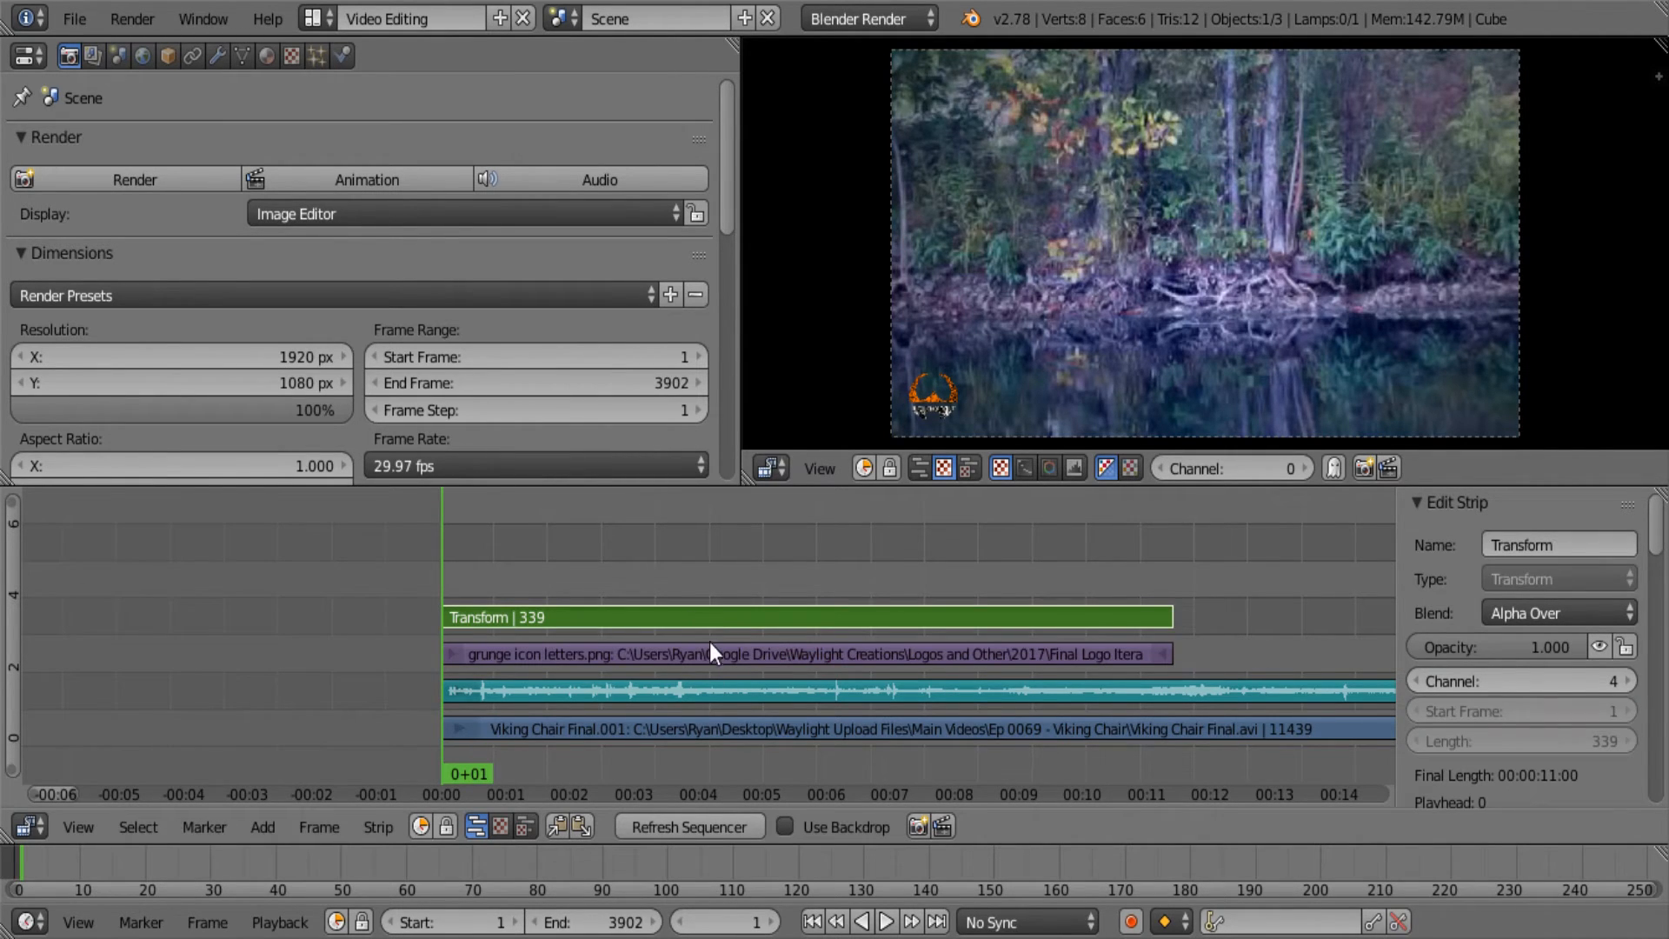
Slide the logo and Transform strips right so both start at frame 55
left_click(809, 654)
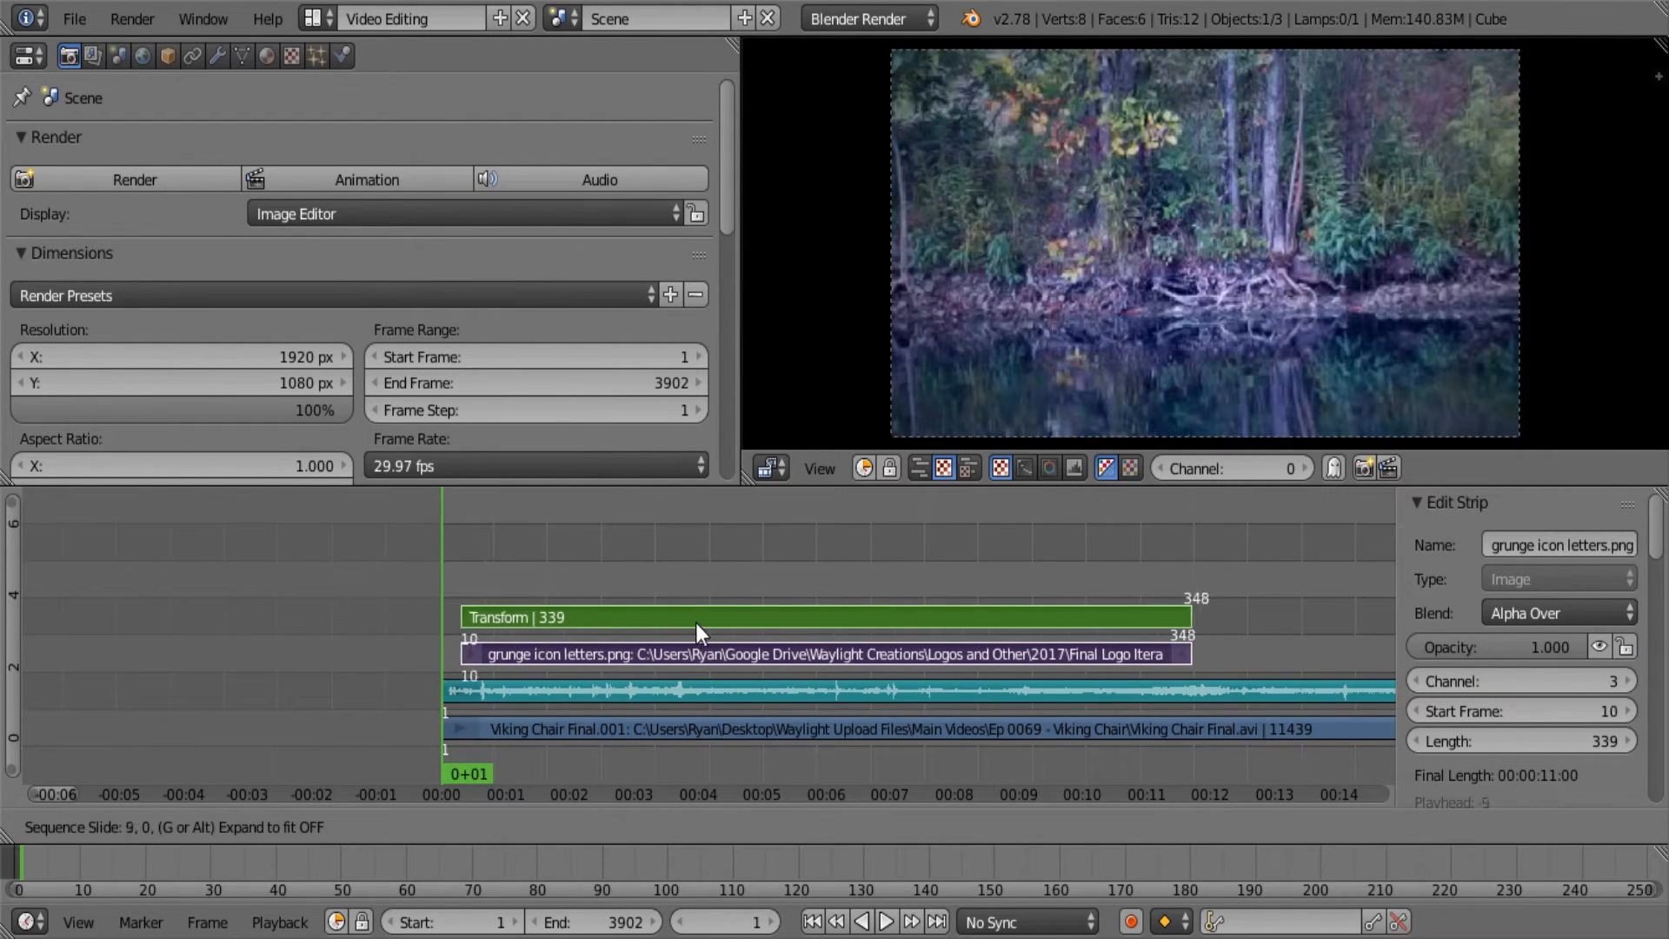
left_click_drag(697, 631, 788, 634)
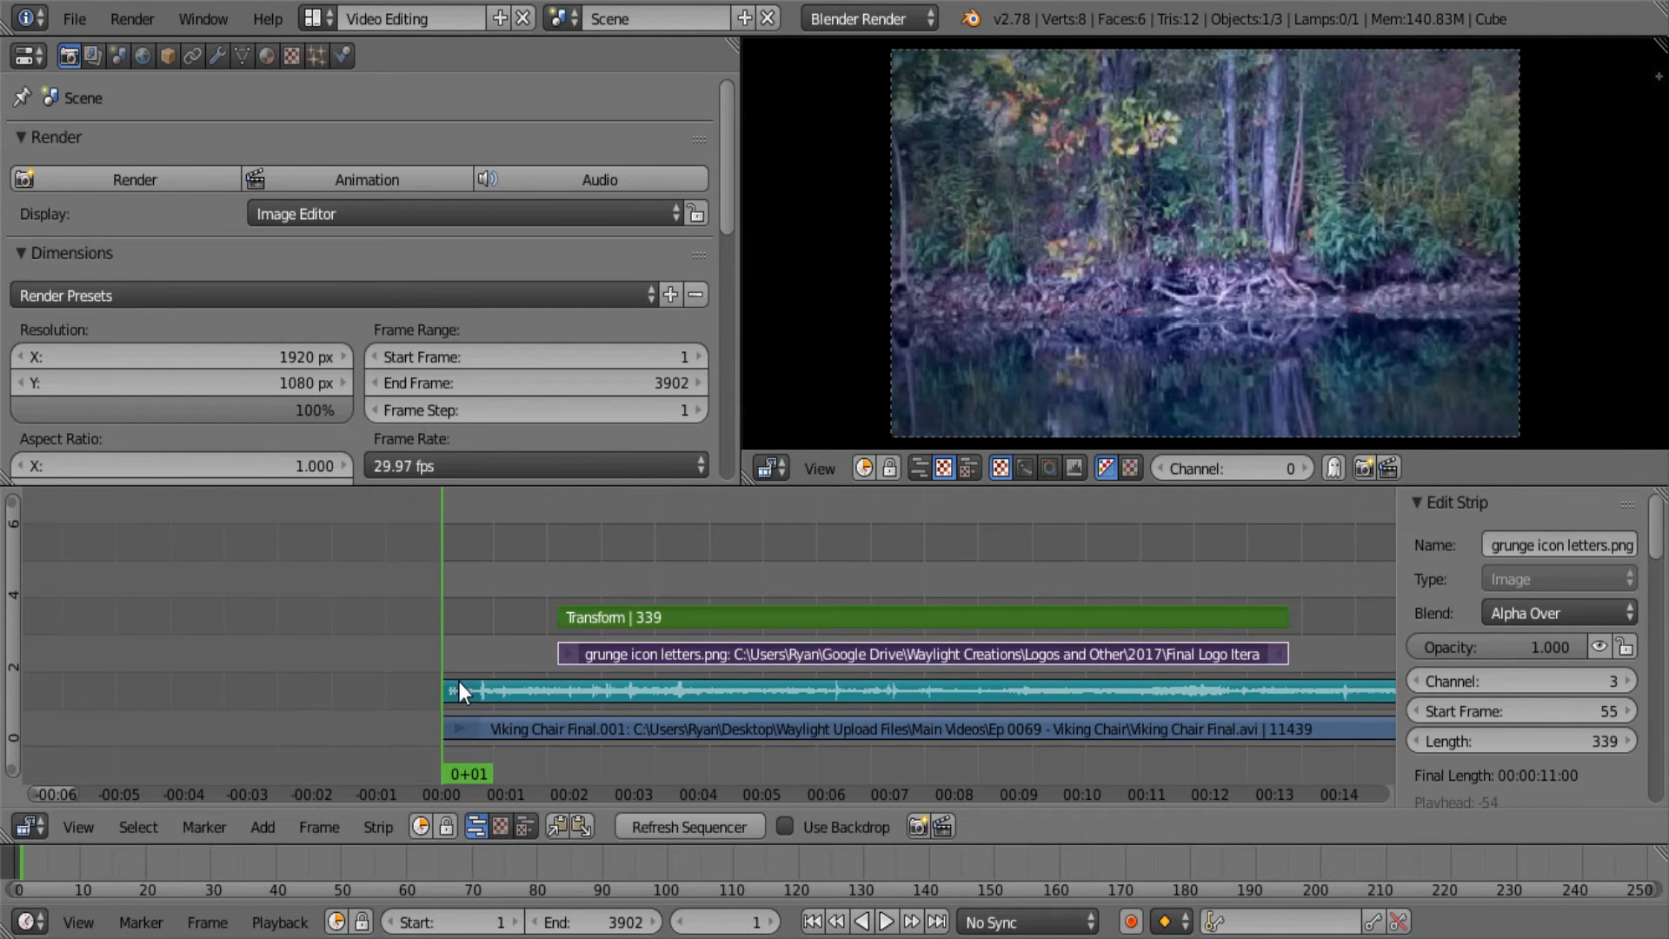
left_click(886, 921)
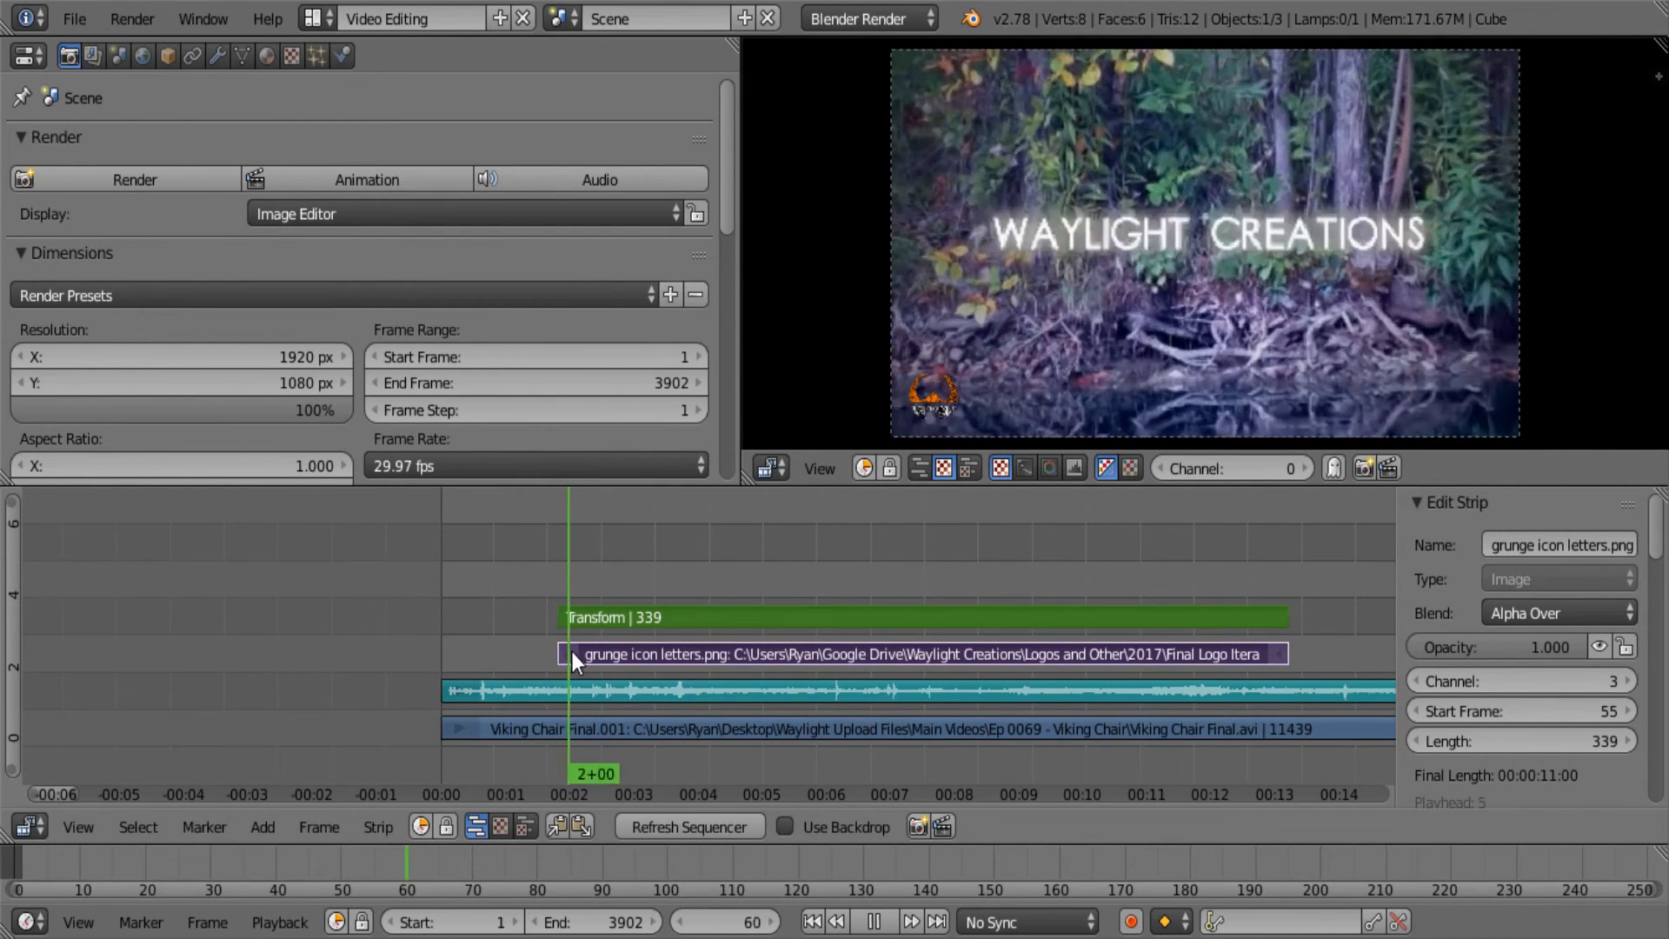
Keyframe the Transform strip's opacity at 0 on frame 55
left_click(1266, 628)
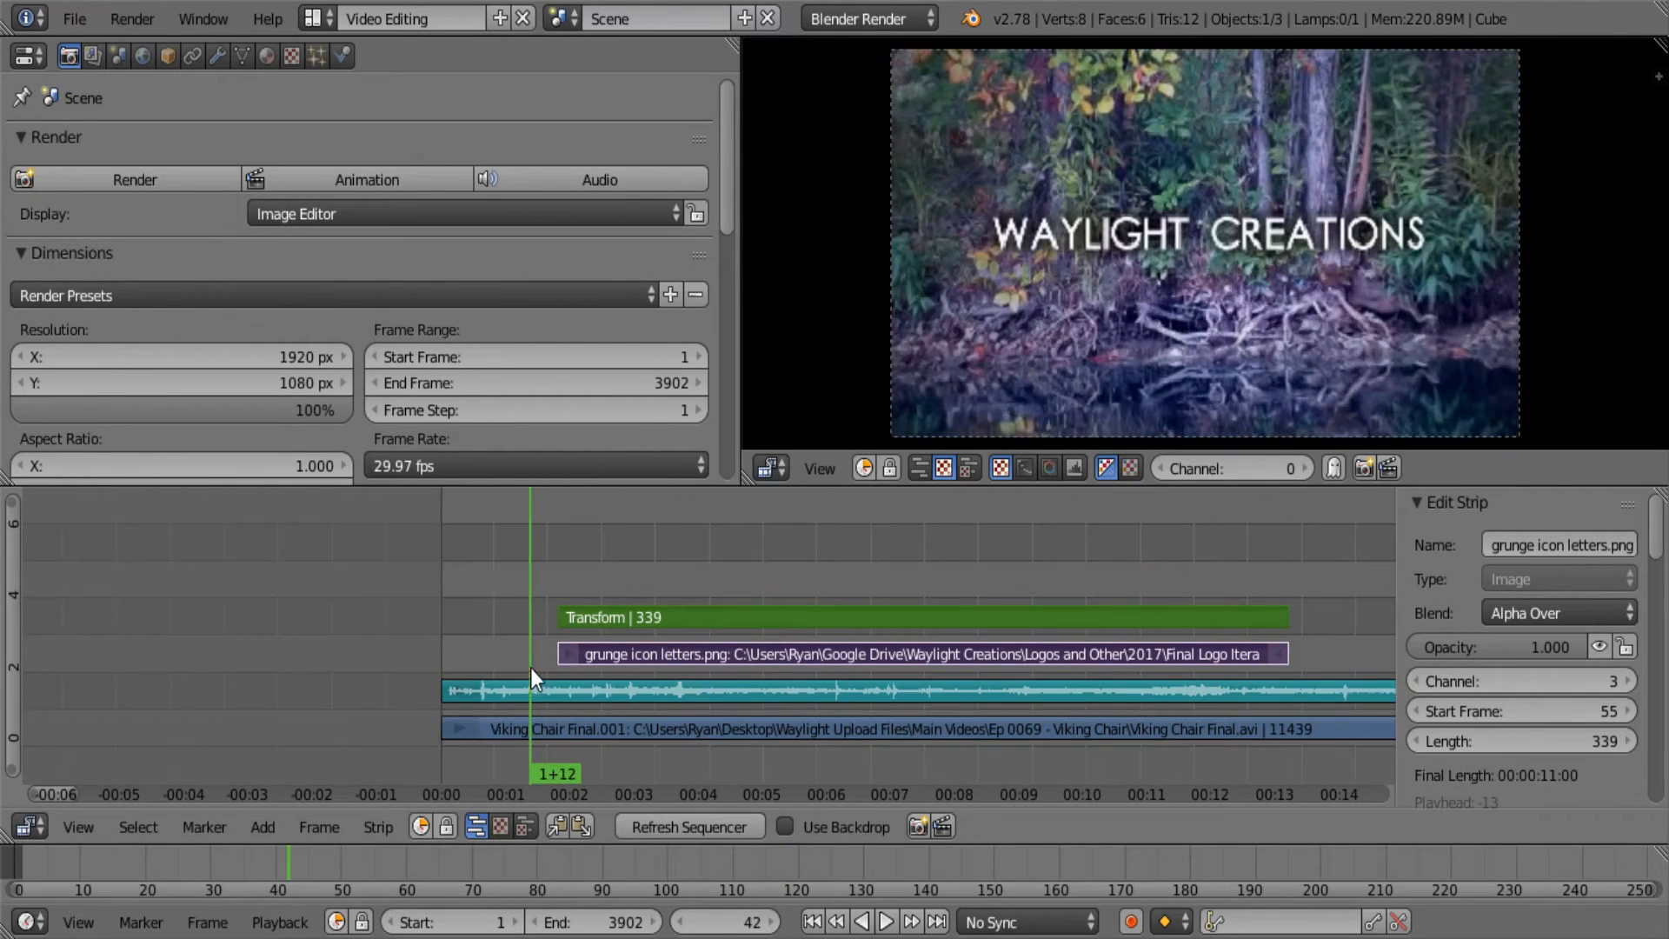
left_click(745, 618)
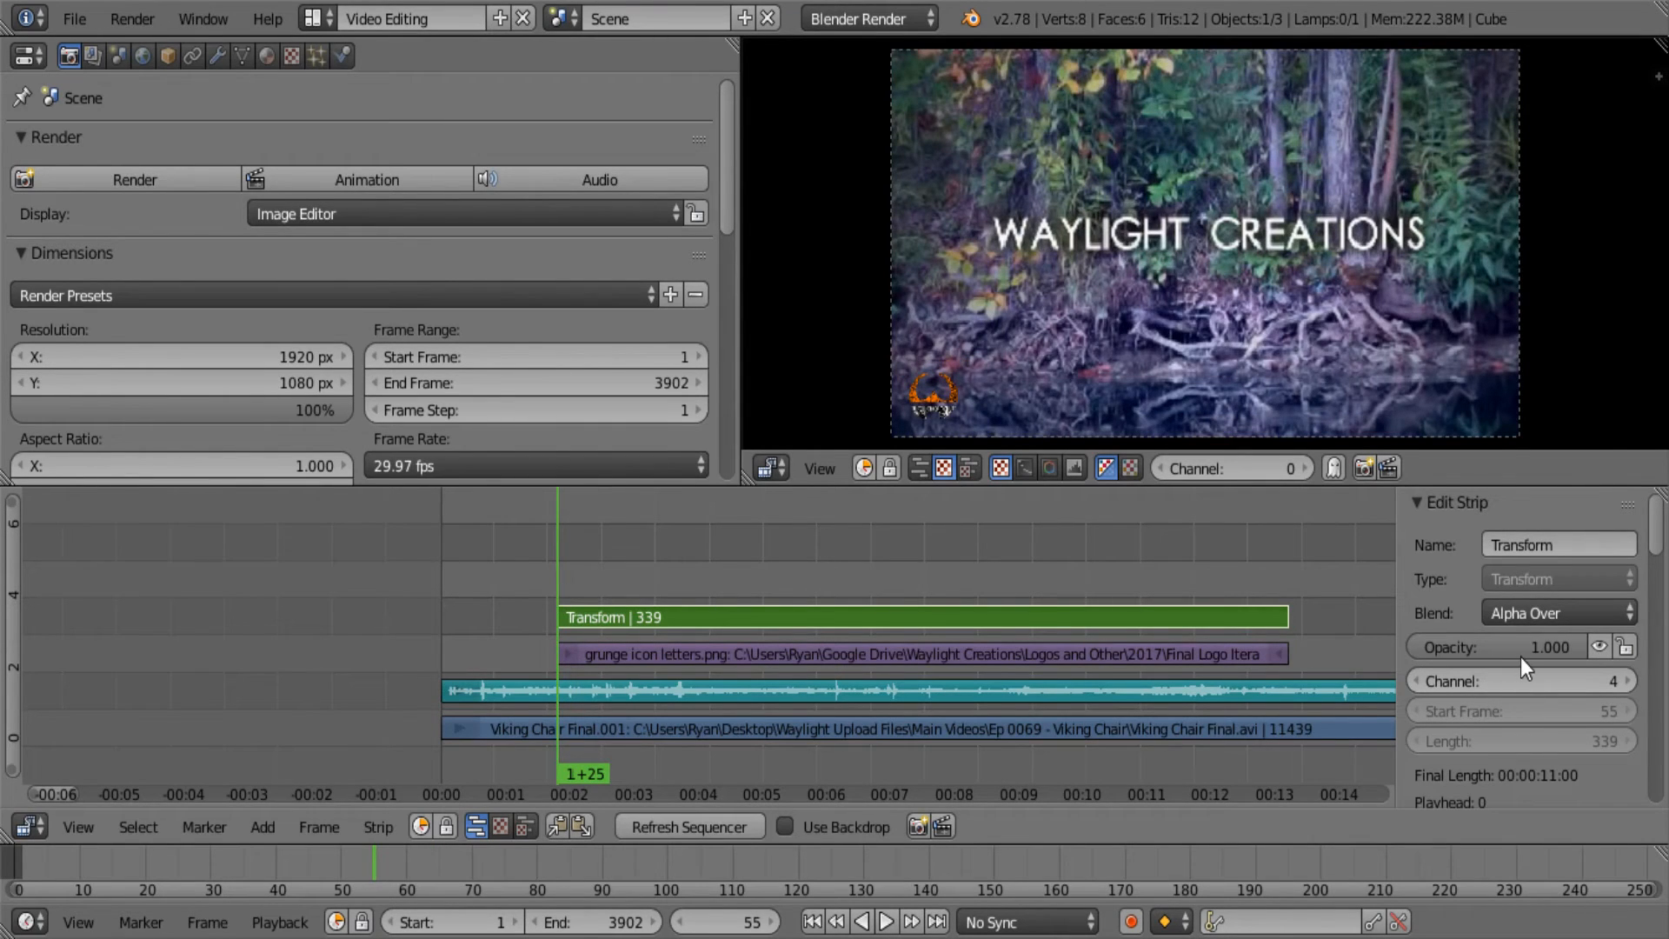
mouse_move(1512, 646)
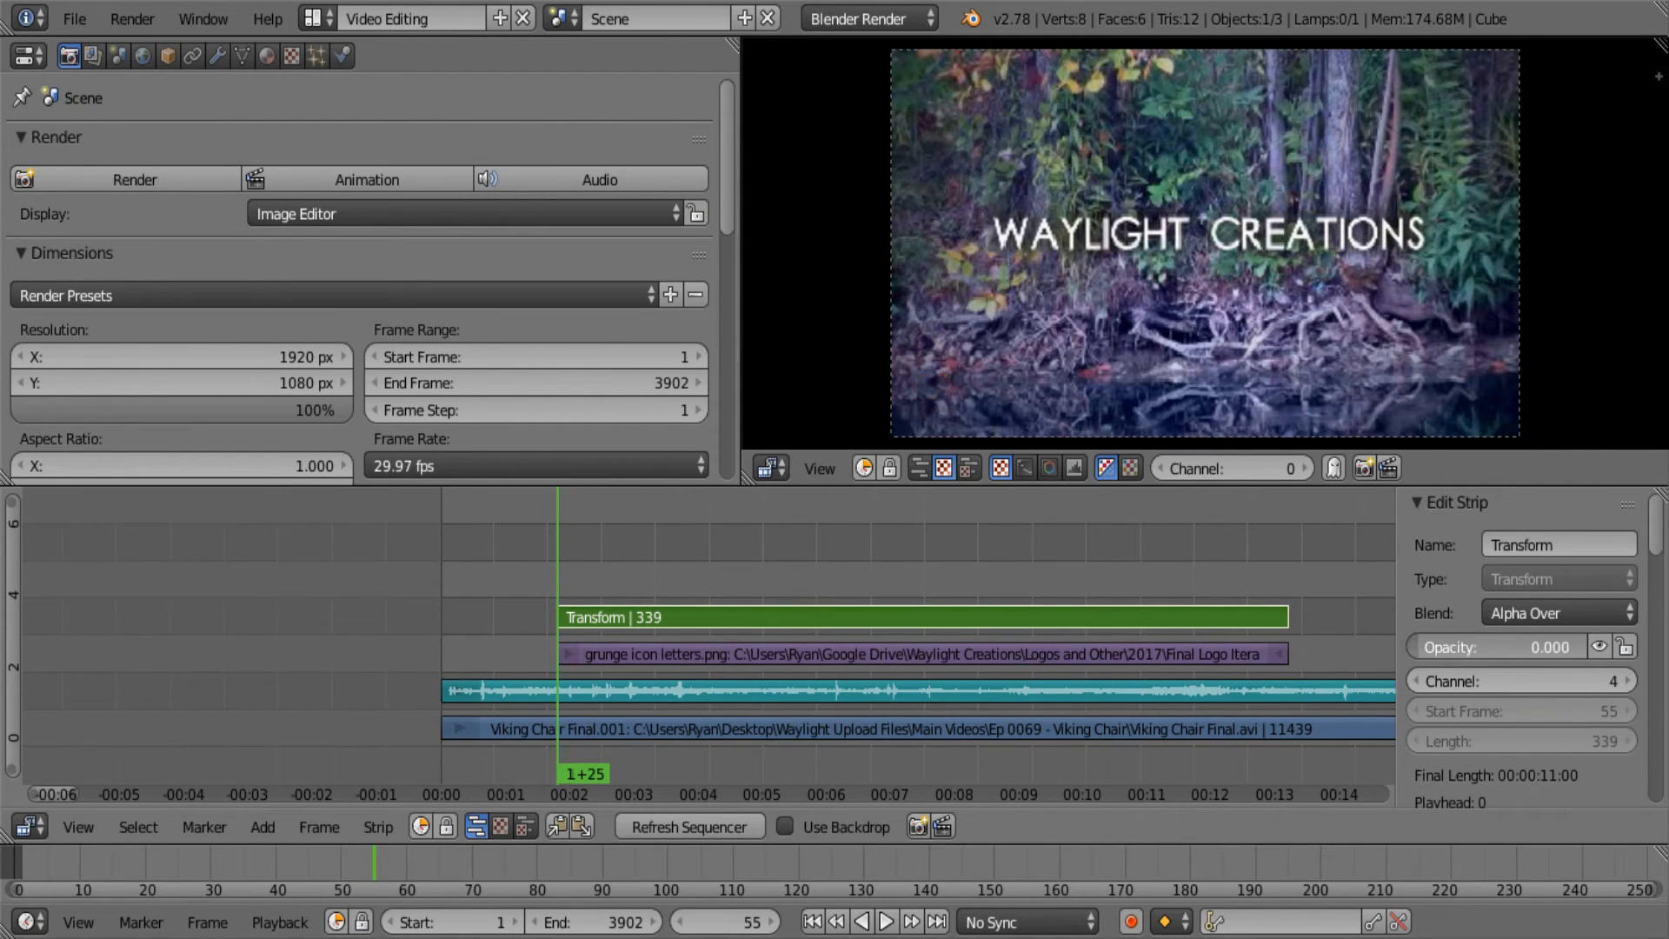
mouse_move(1512, 647)
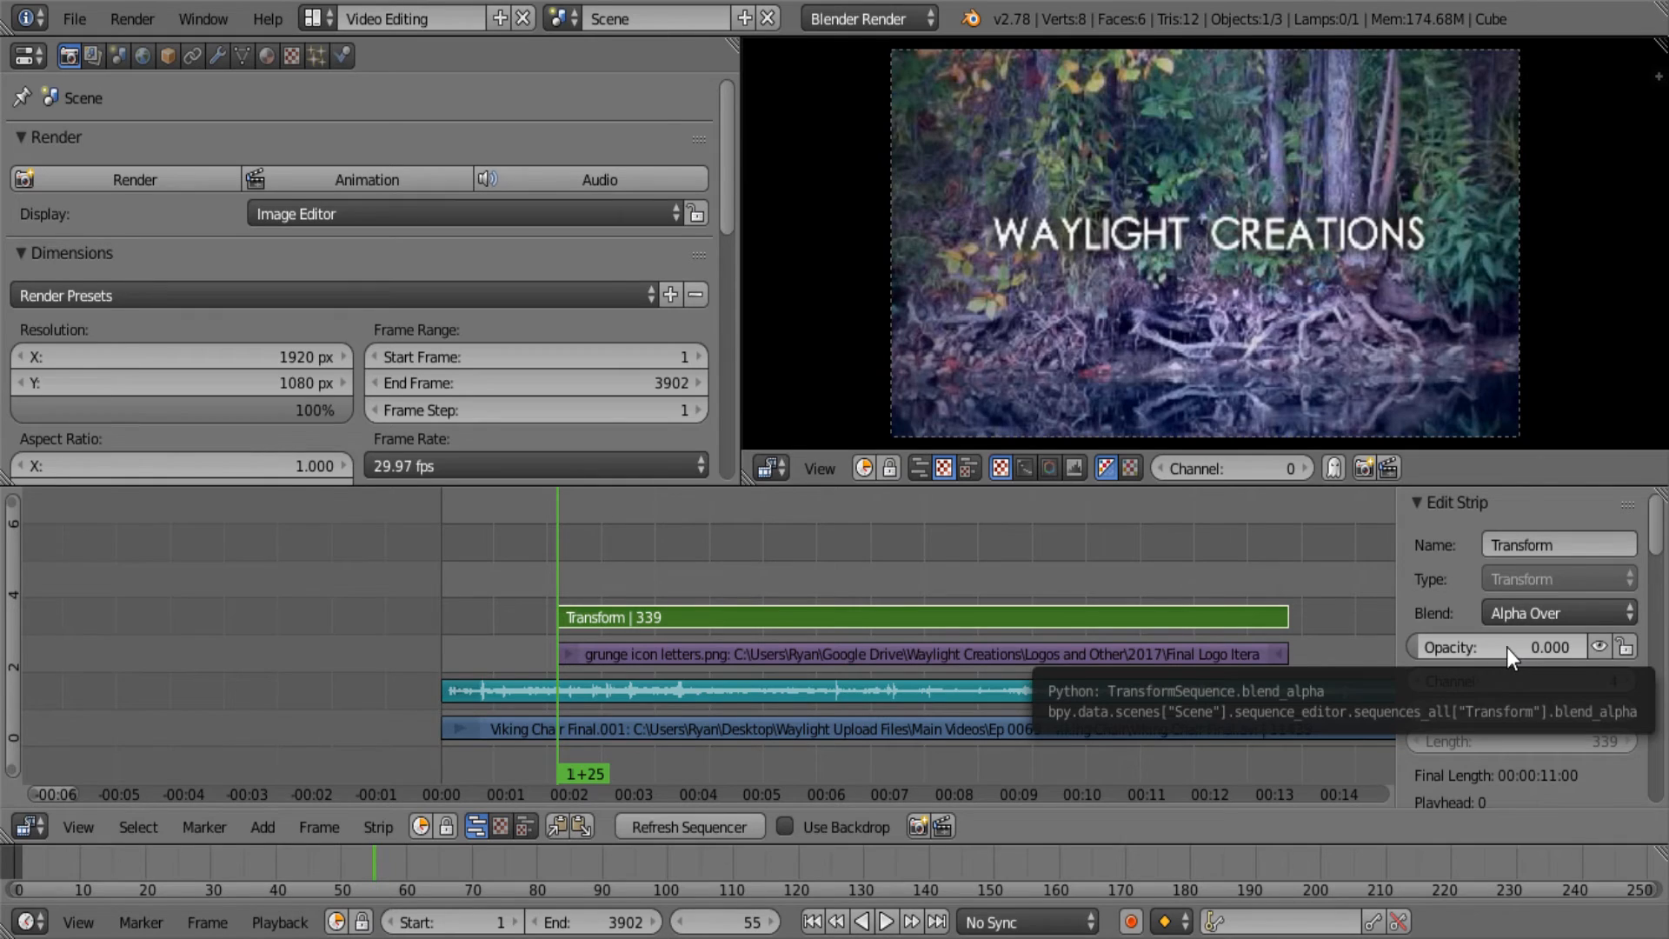
mouse_move(1544, 665)
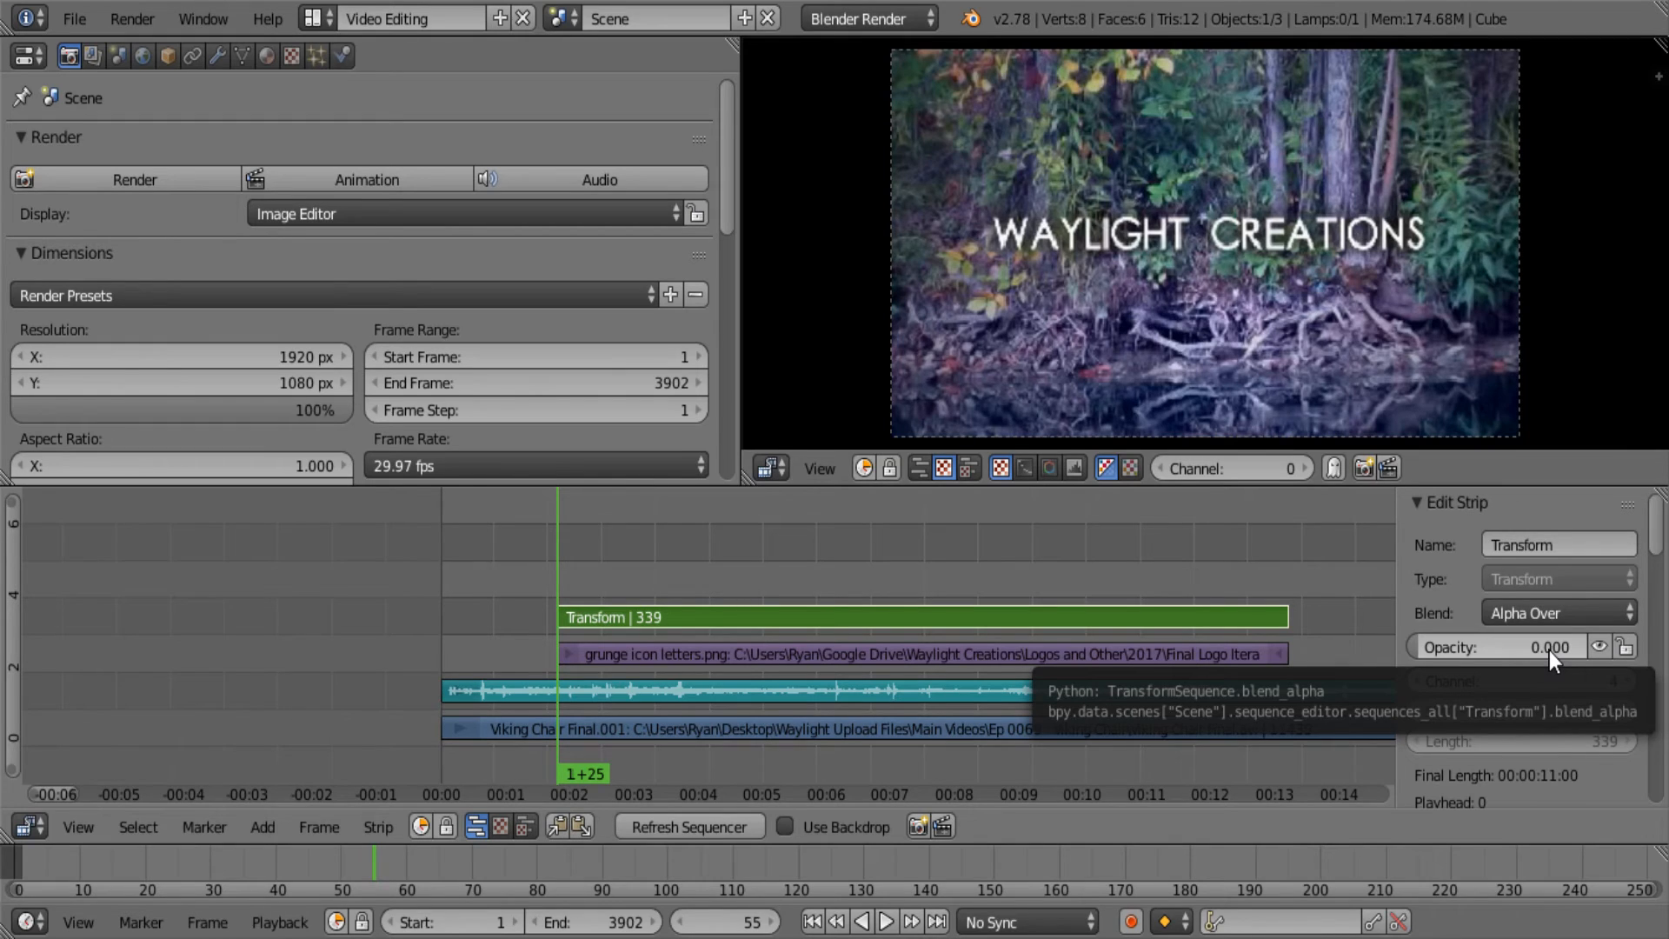
mouse_move(1537, 657)
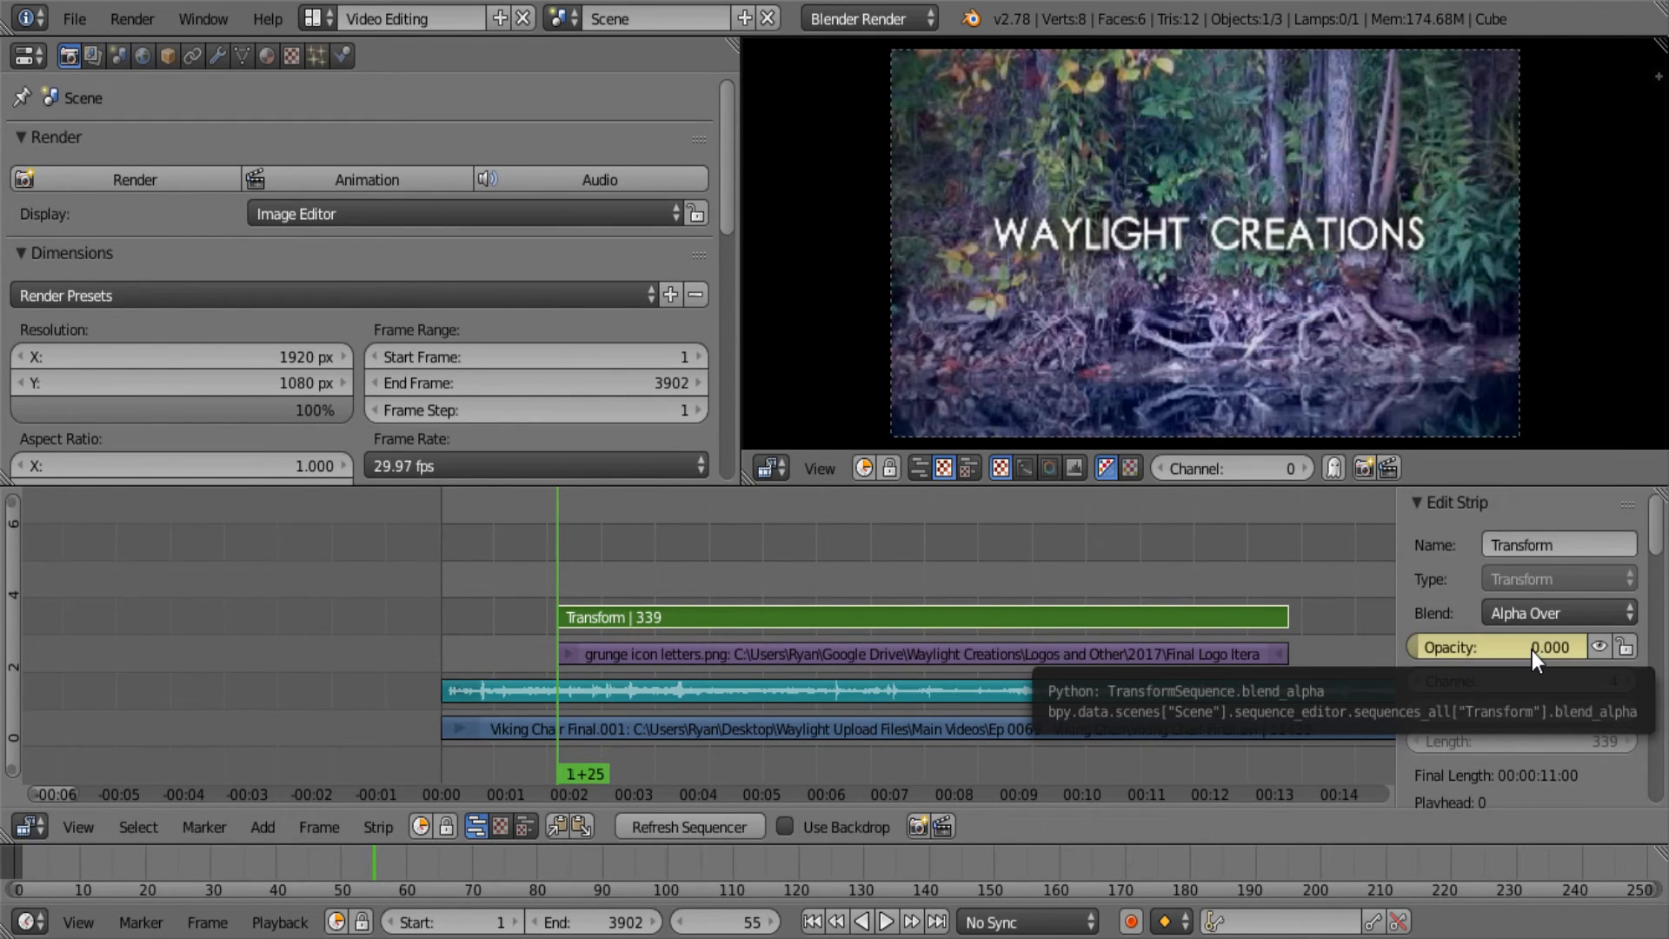
left_click(860, 921)
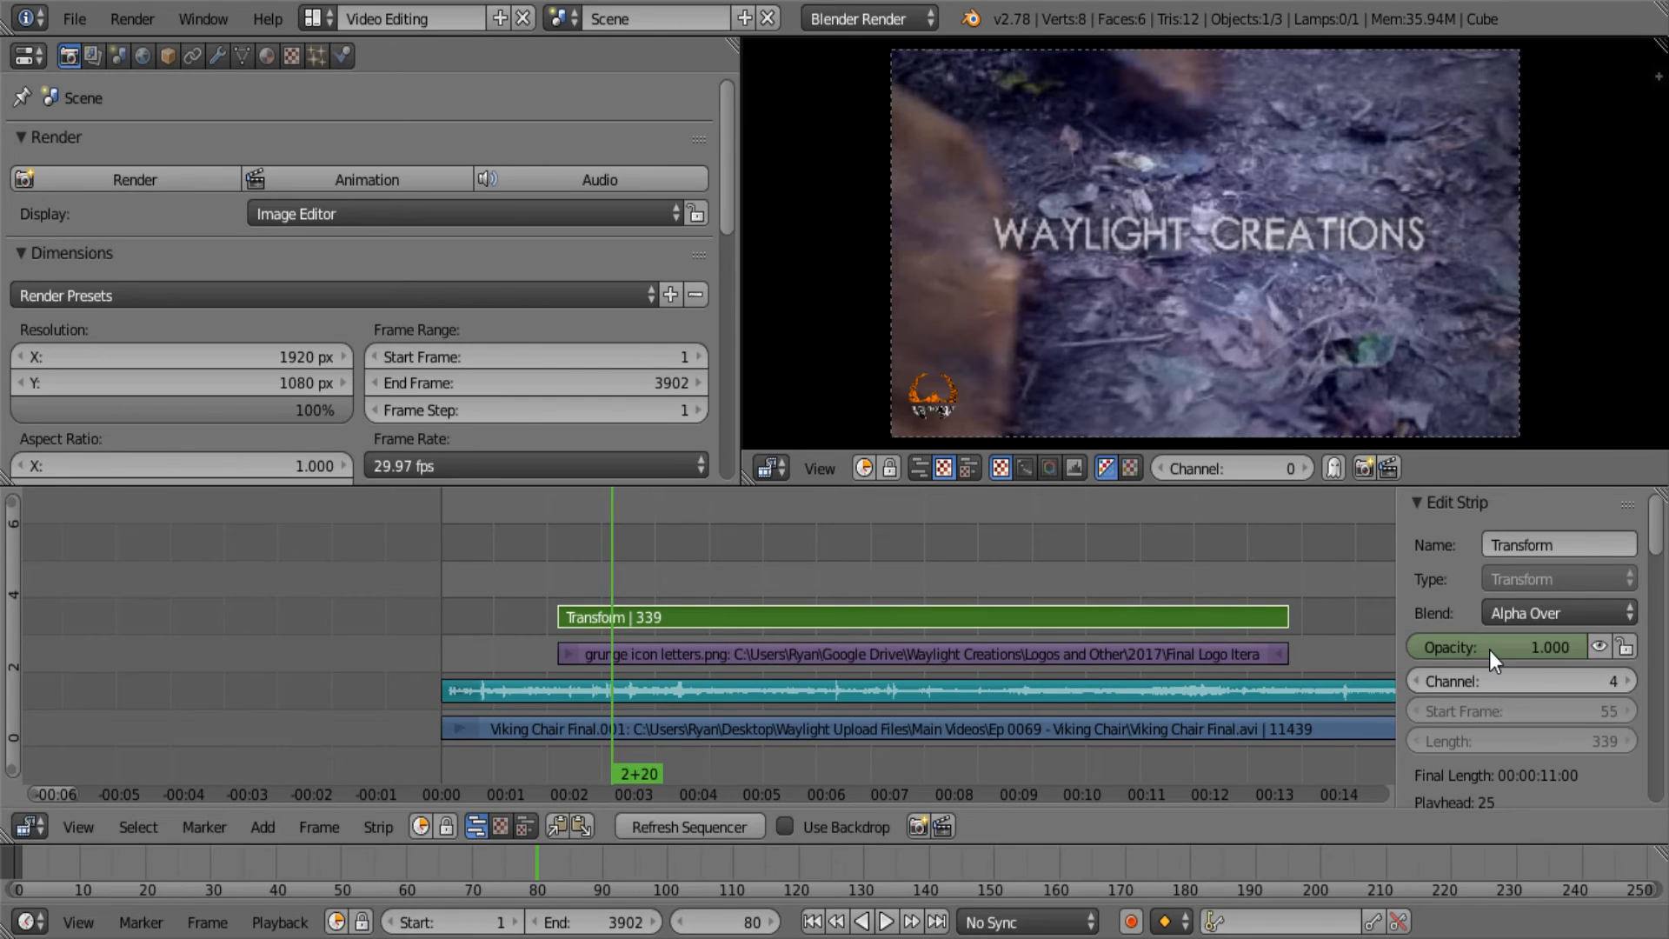
mouse_move(1502, 646)
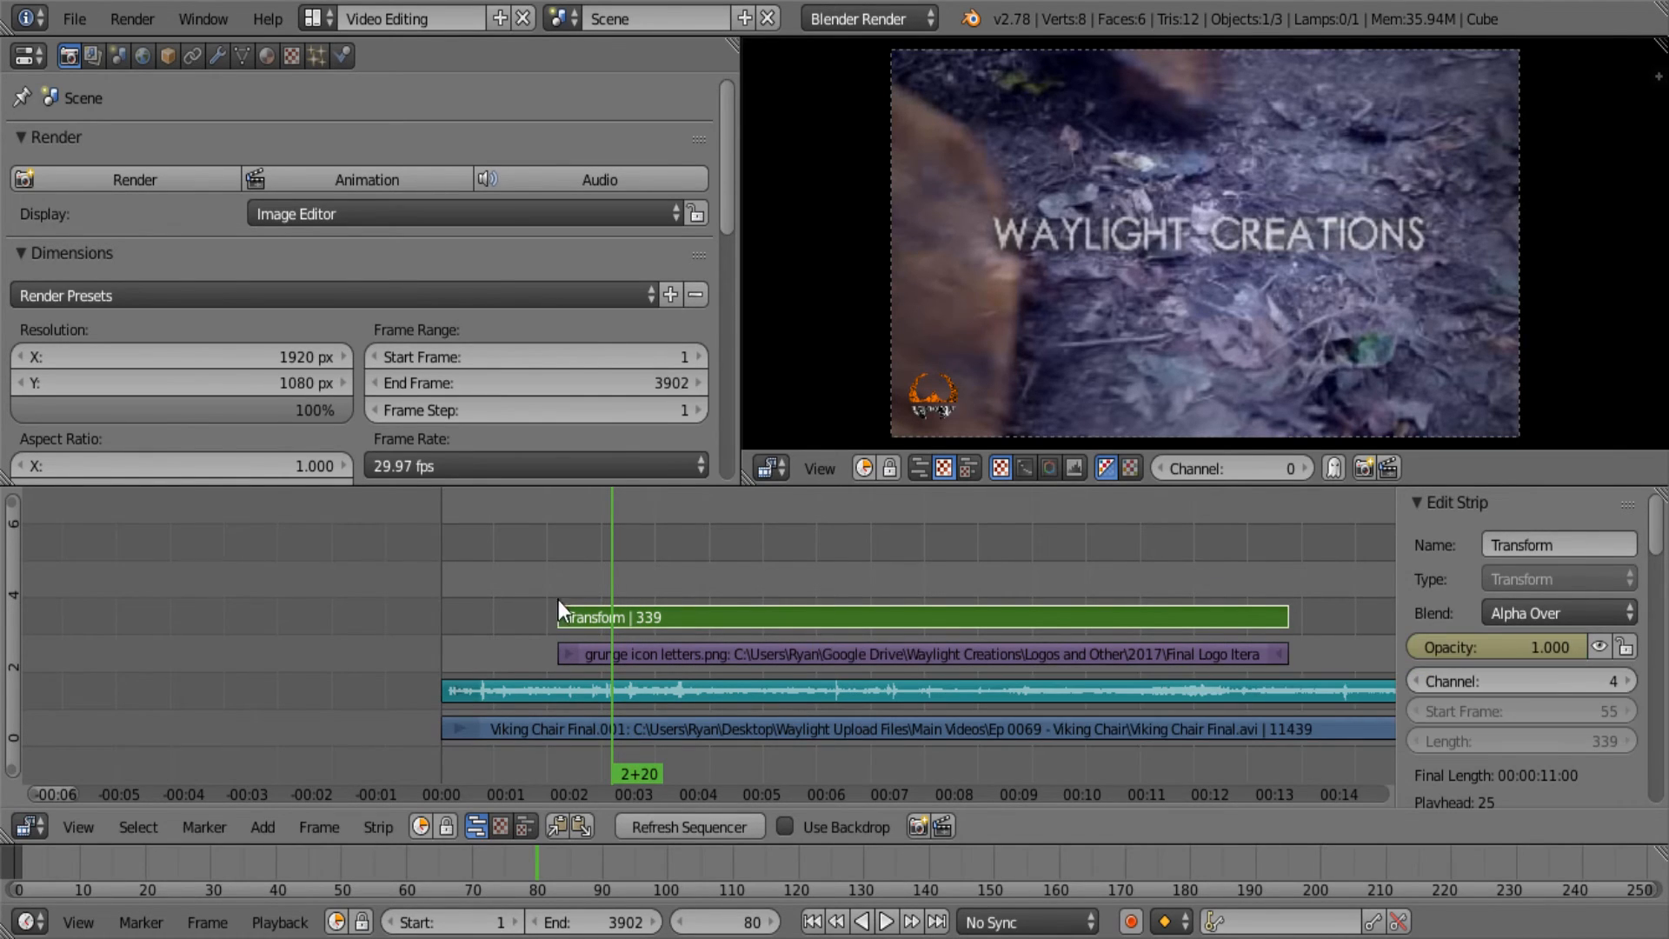
Keyframe opacity 1.0 at frame 80 and play back to check the fade-in
left_click(860, 921)
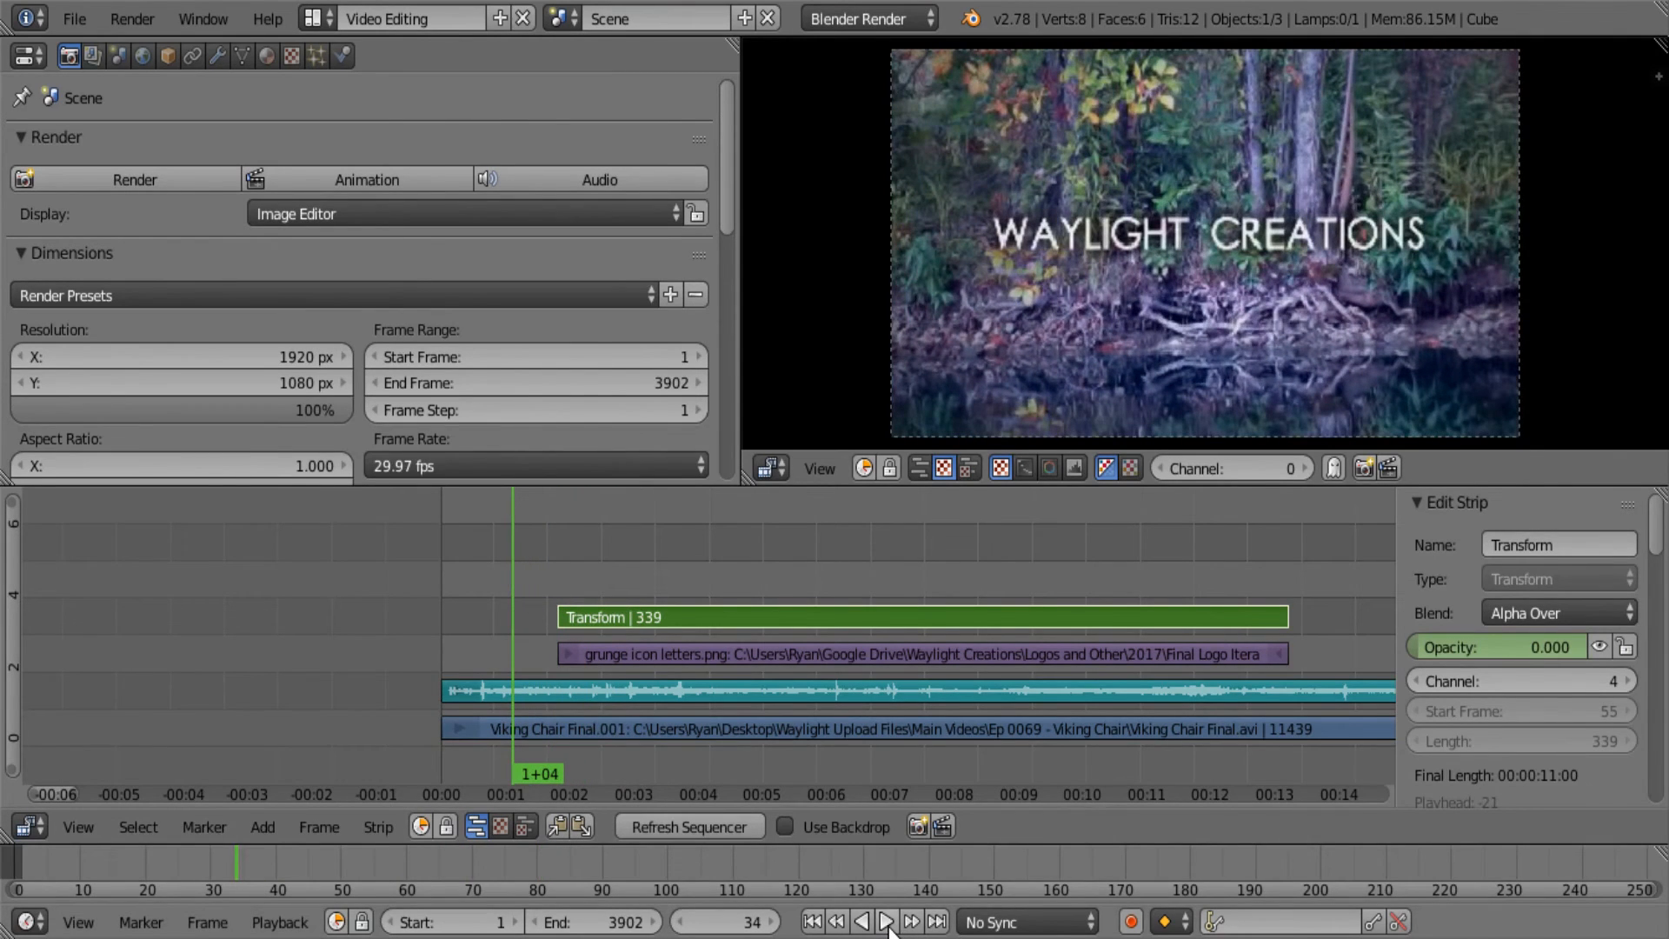
left_click(886, 921)
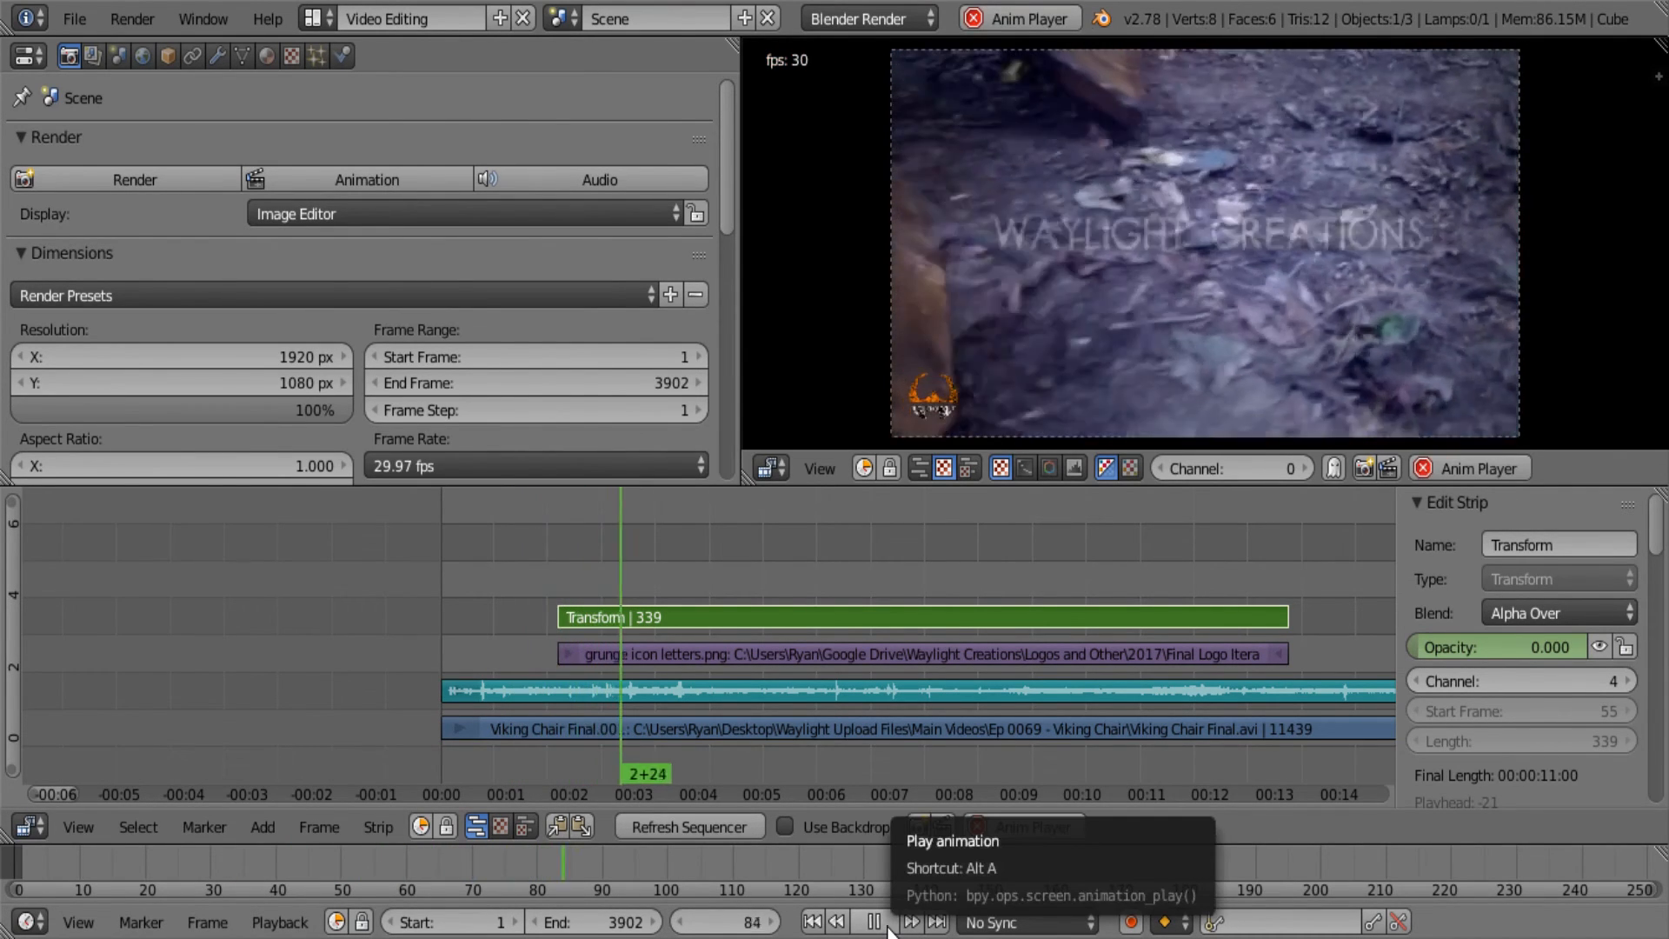
left_click(872, 922)
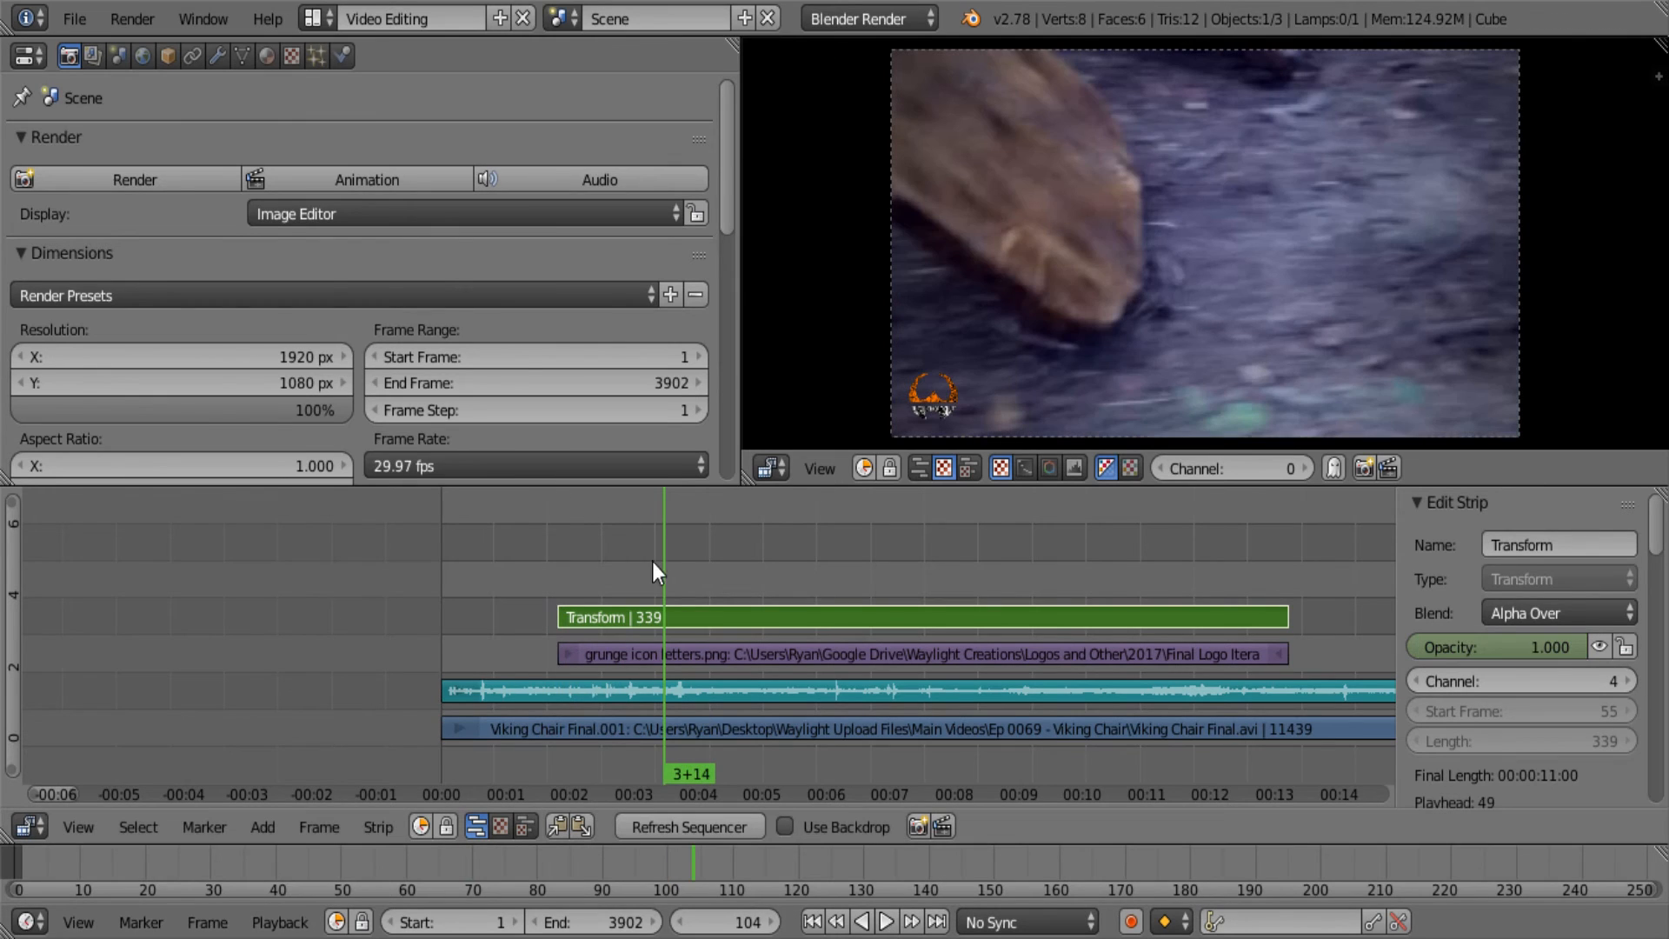
left_click(886, 921)
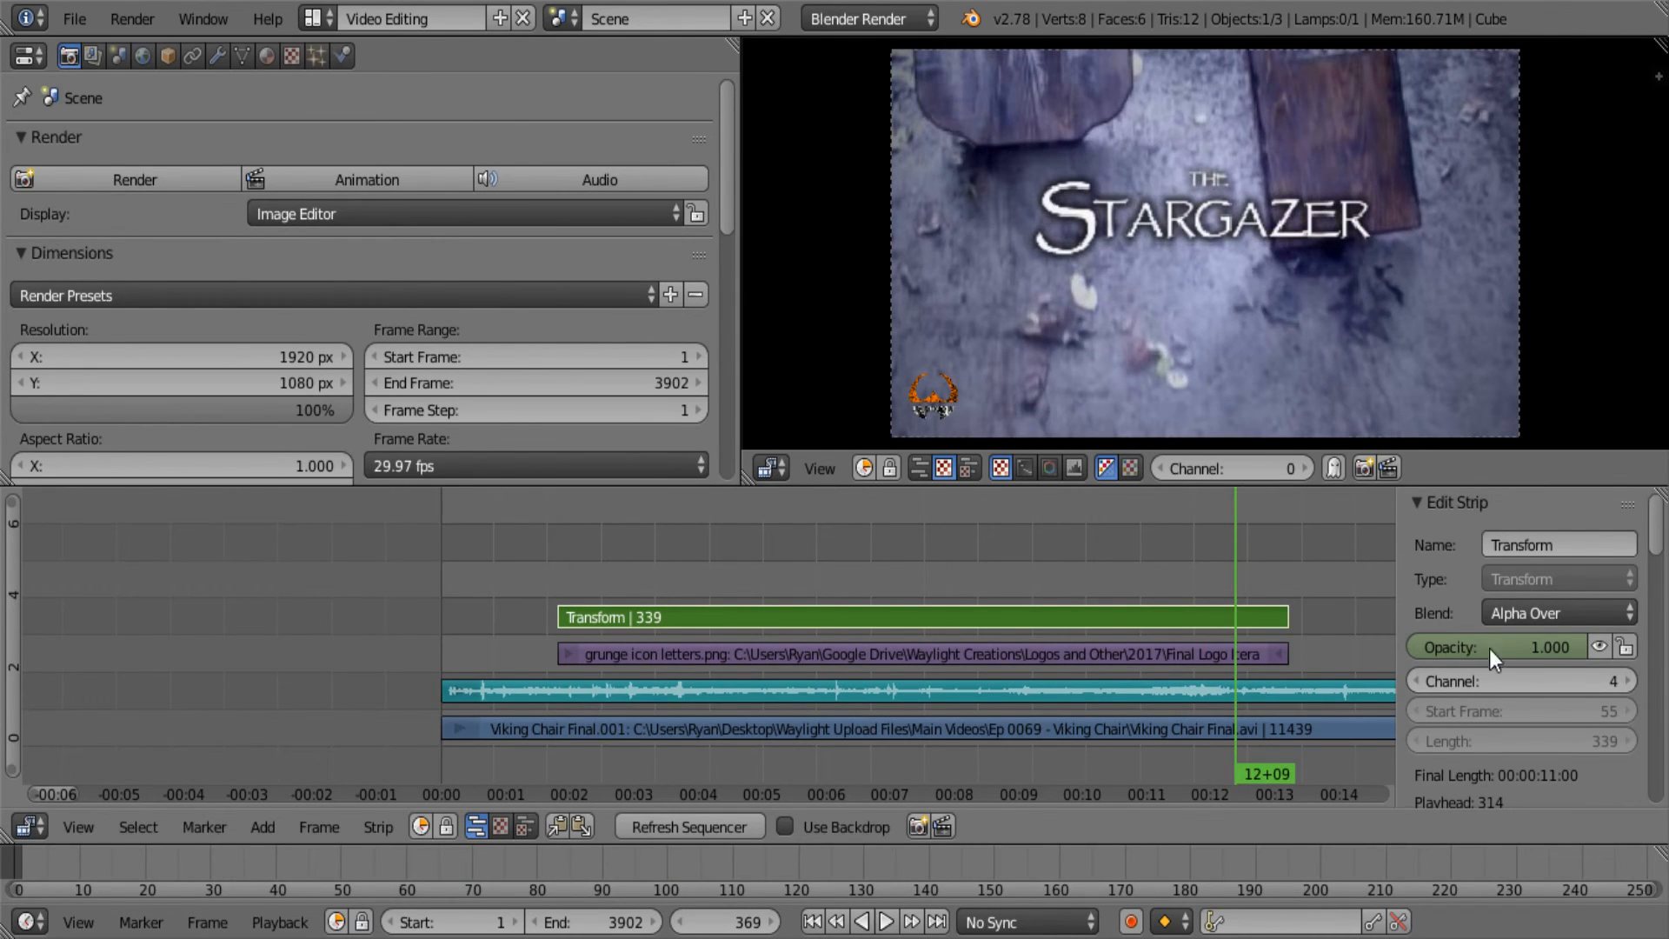
mouse_move(1498, 655)
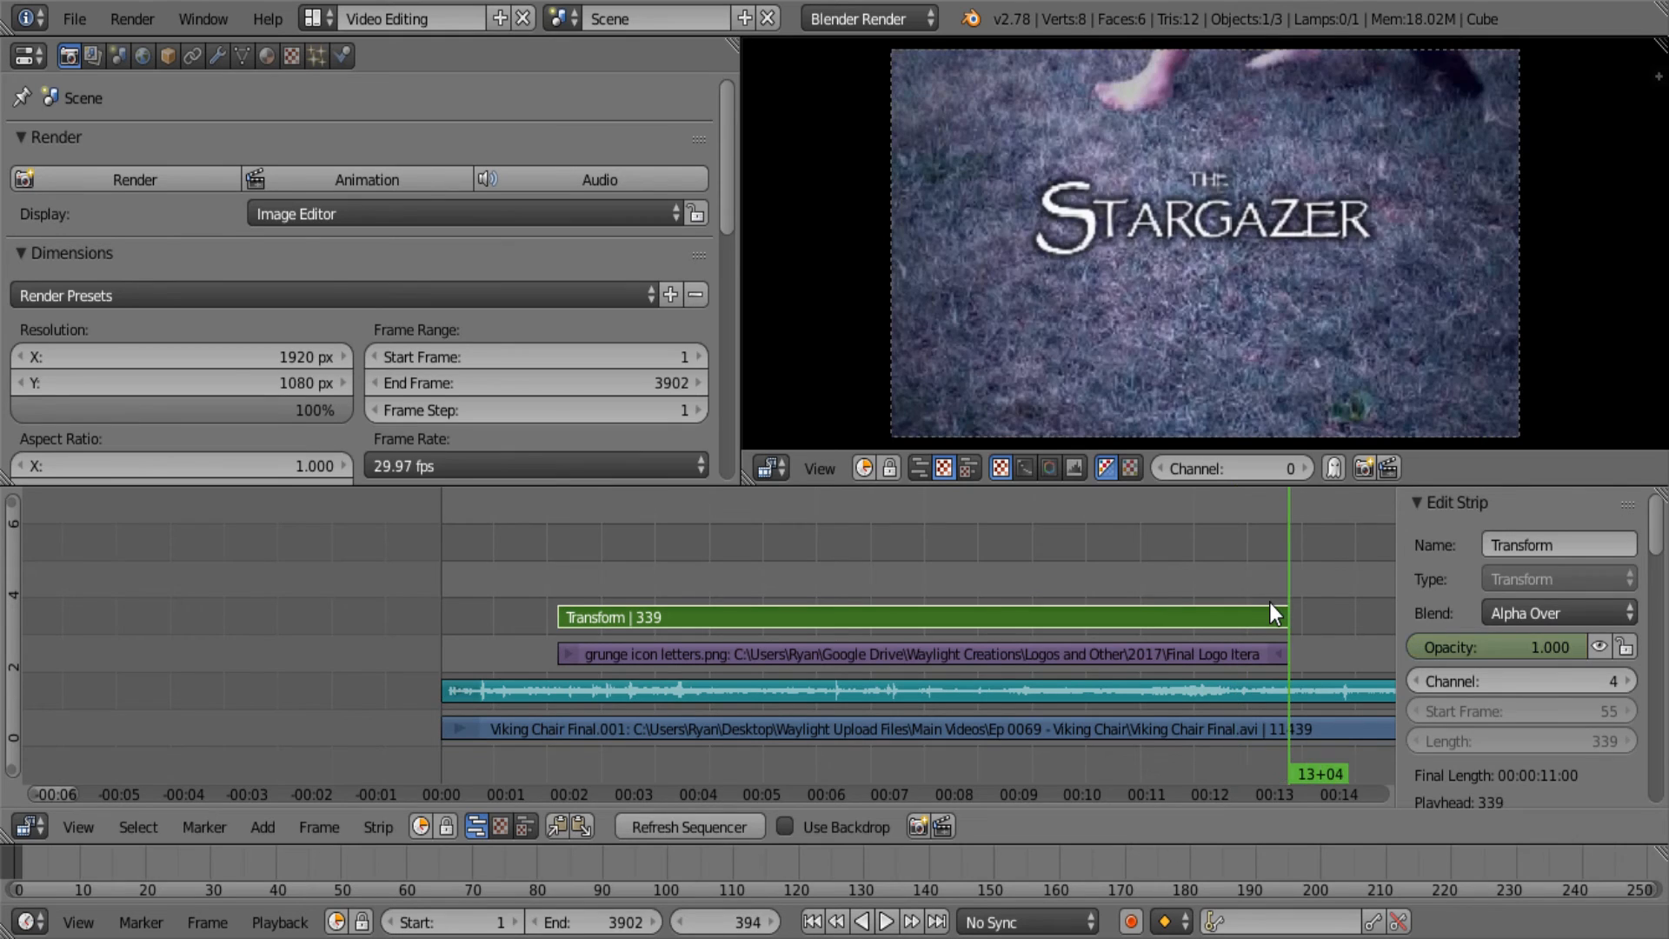
Keyframe opacity 0 at the Transform strip's final frame, 394
left_click_drag(1550, 646, 1427, 646)
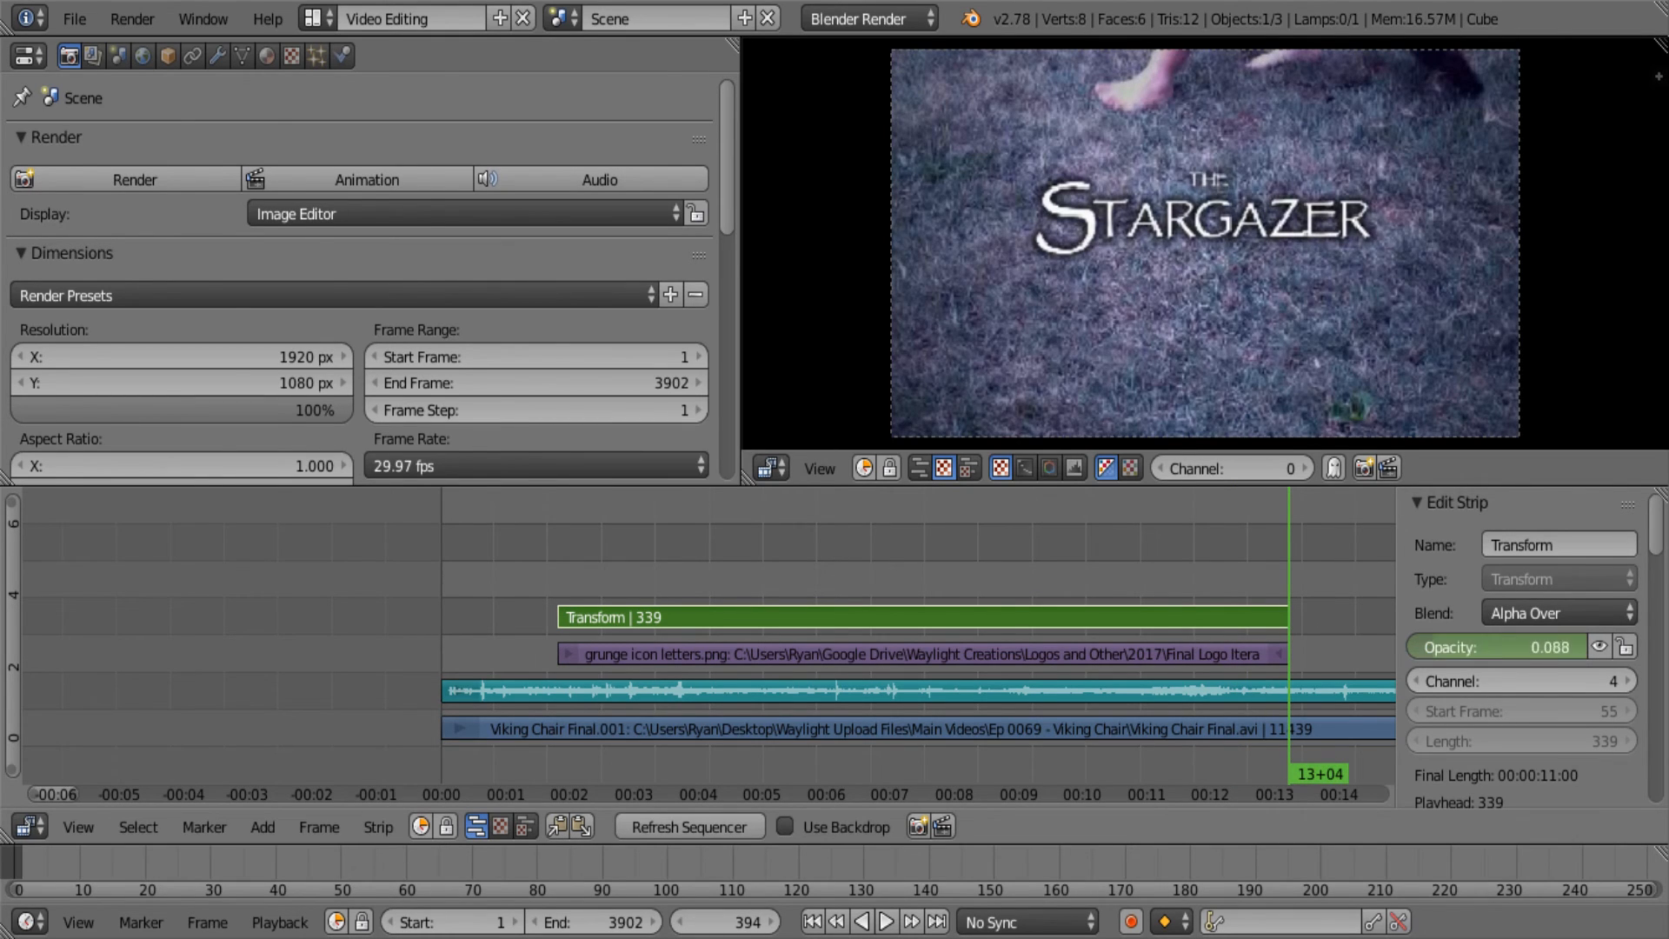
left_click(1502, 646)
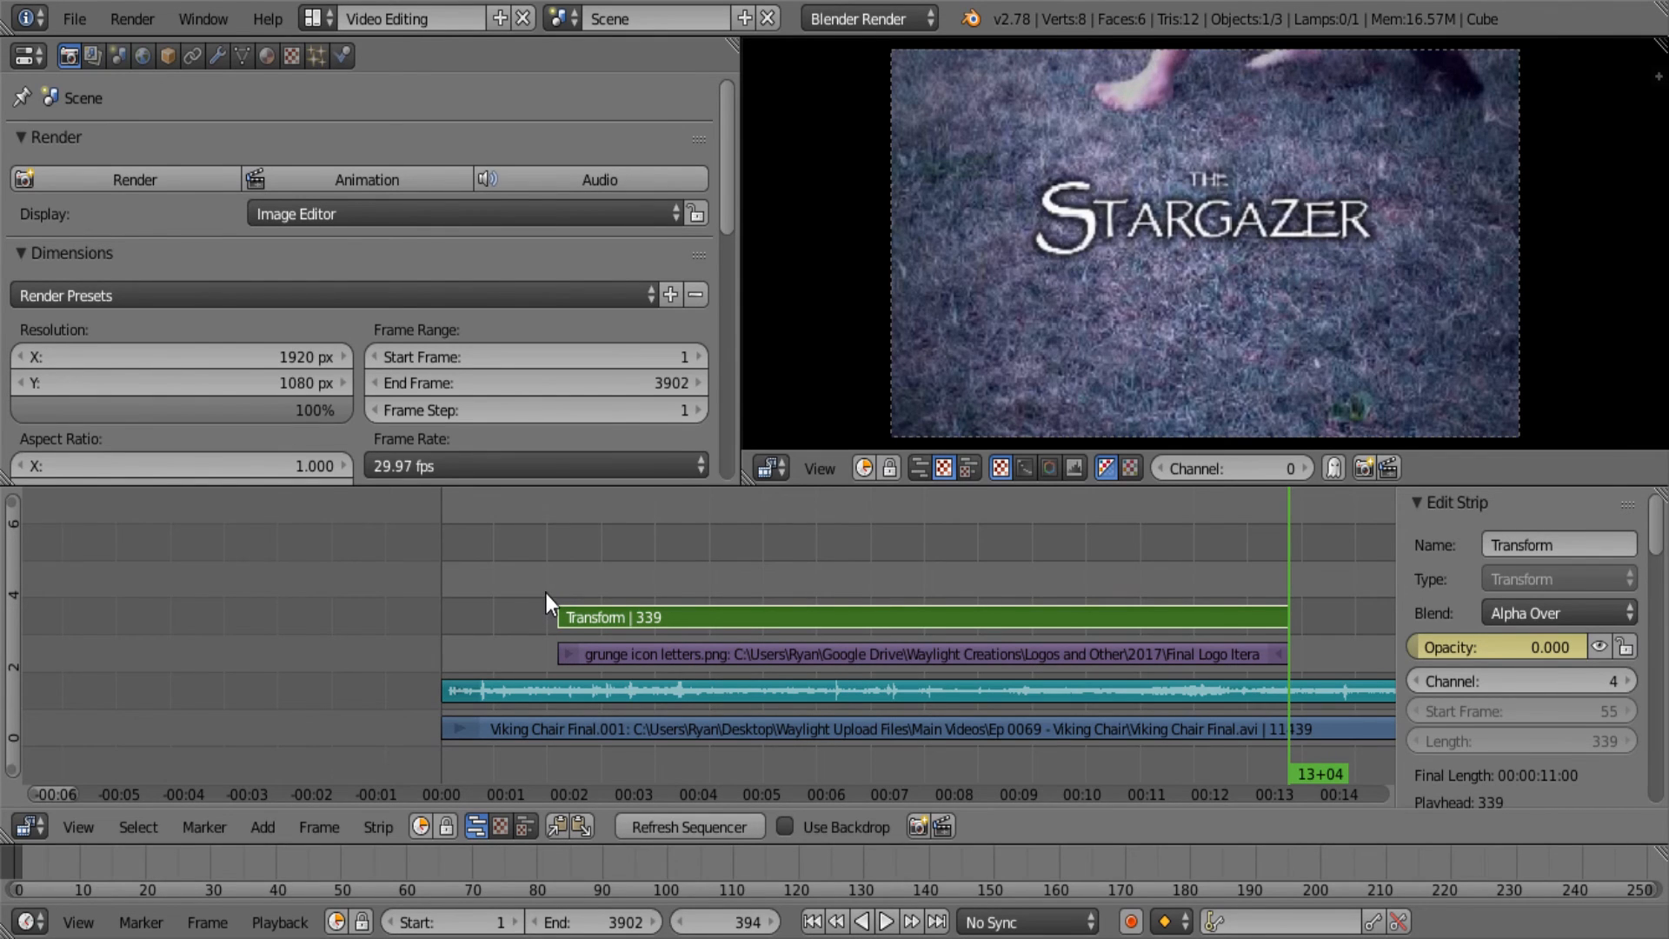
left_click(887, 921)
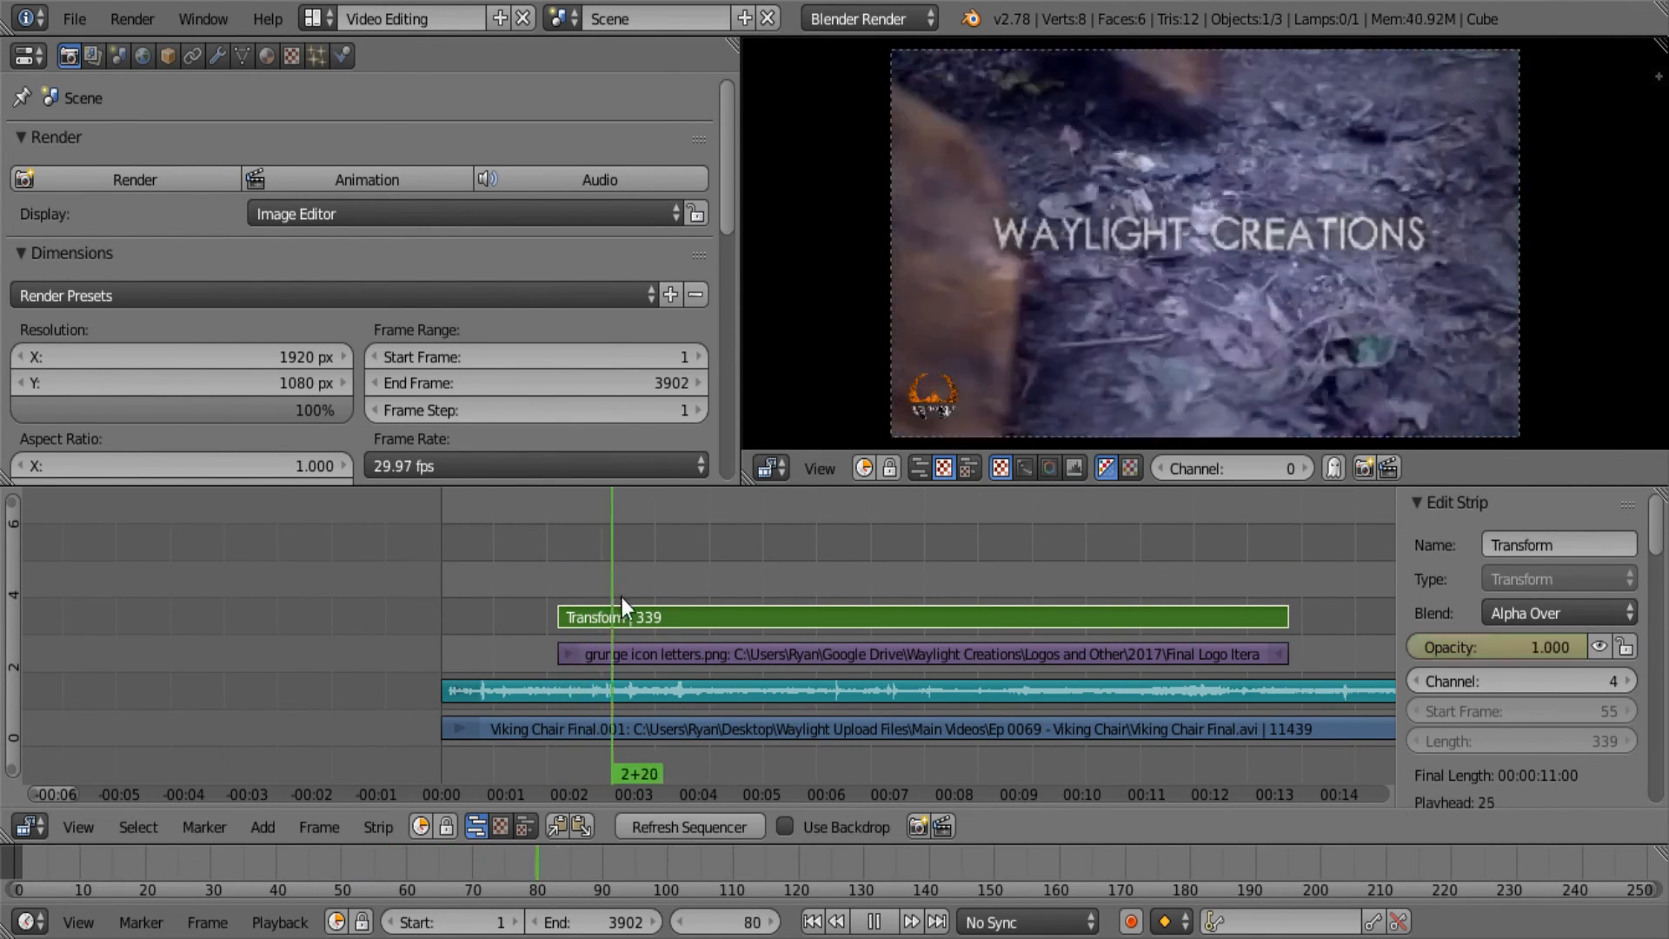
left_click_drag(612, 596, 1256, 596)
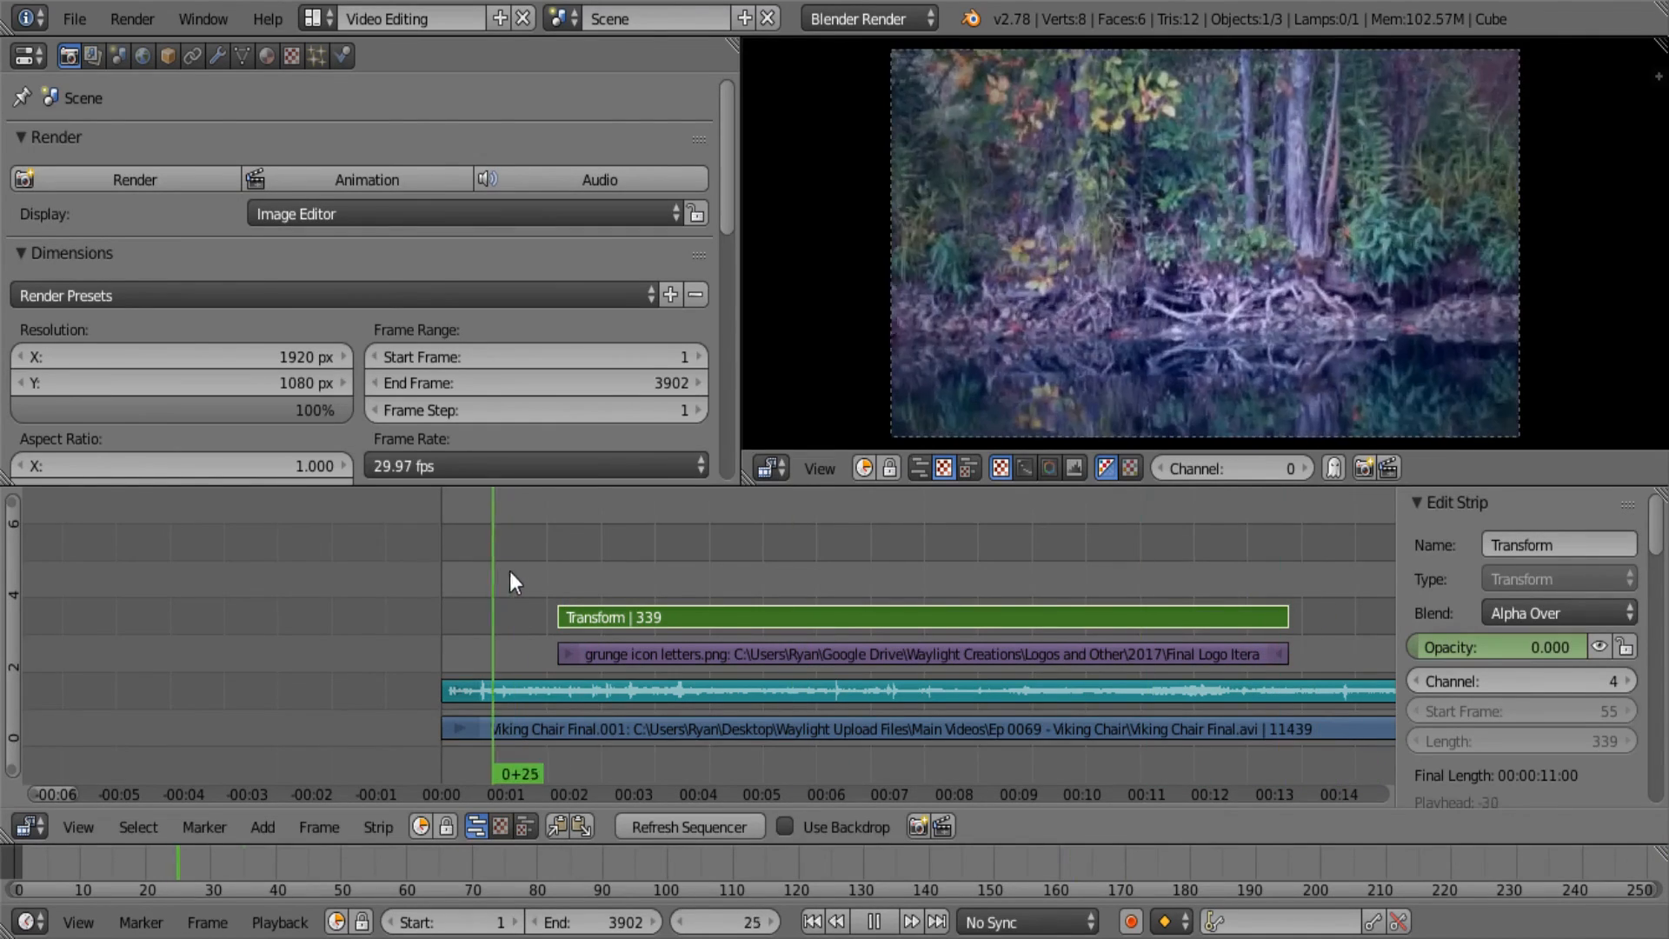
left_click(1317, 602)
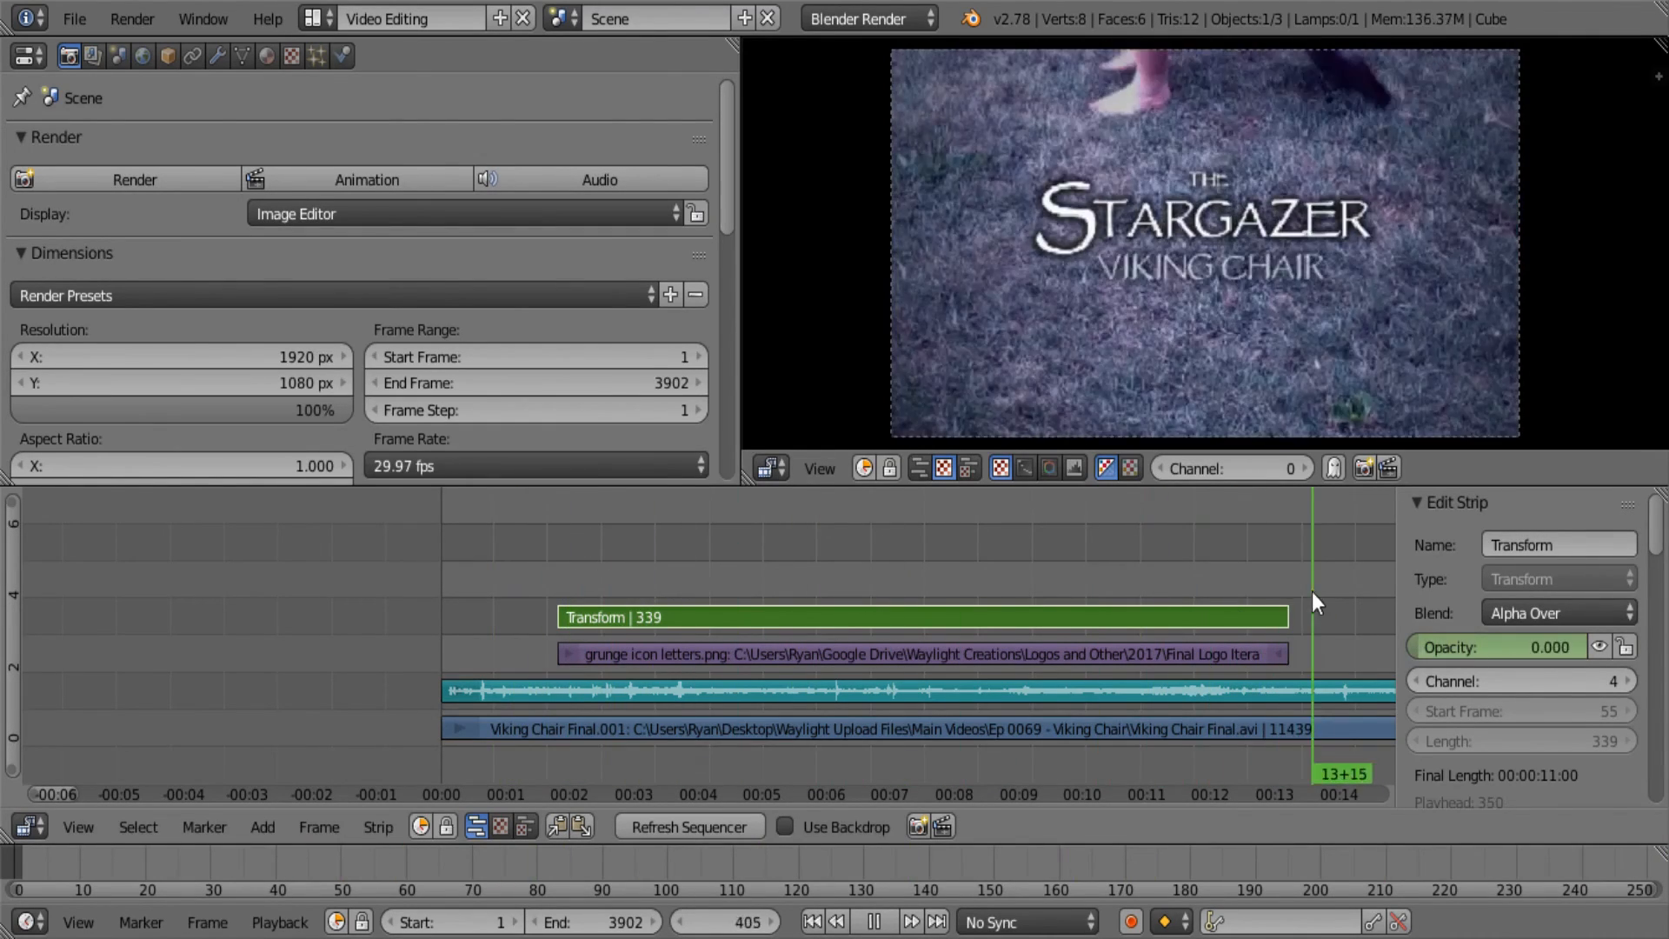